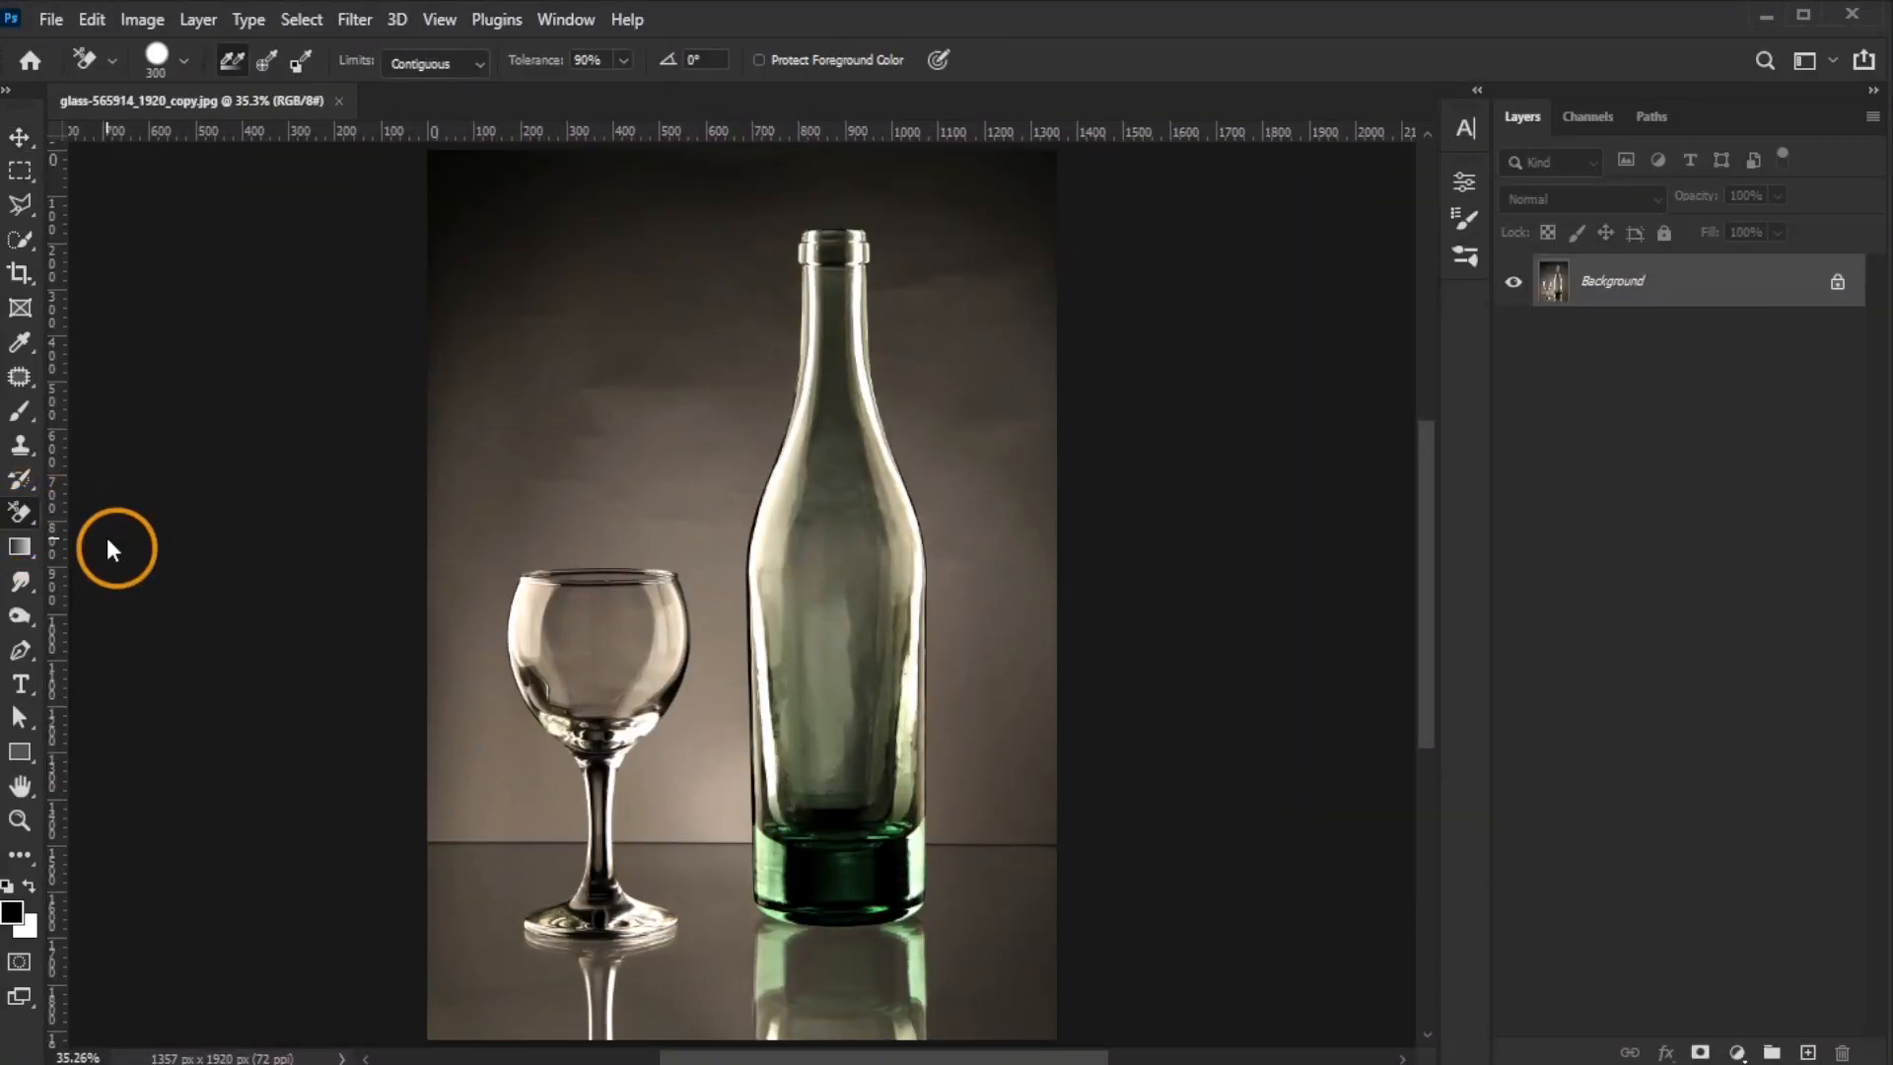
Set Background Eraser limits to Discontiguous and run Quick Actions Remove Background on the photo
left_click(430, 63)
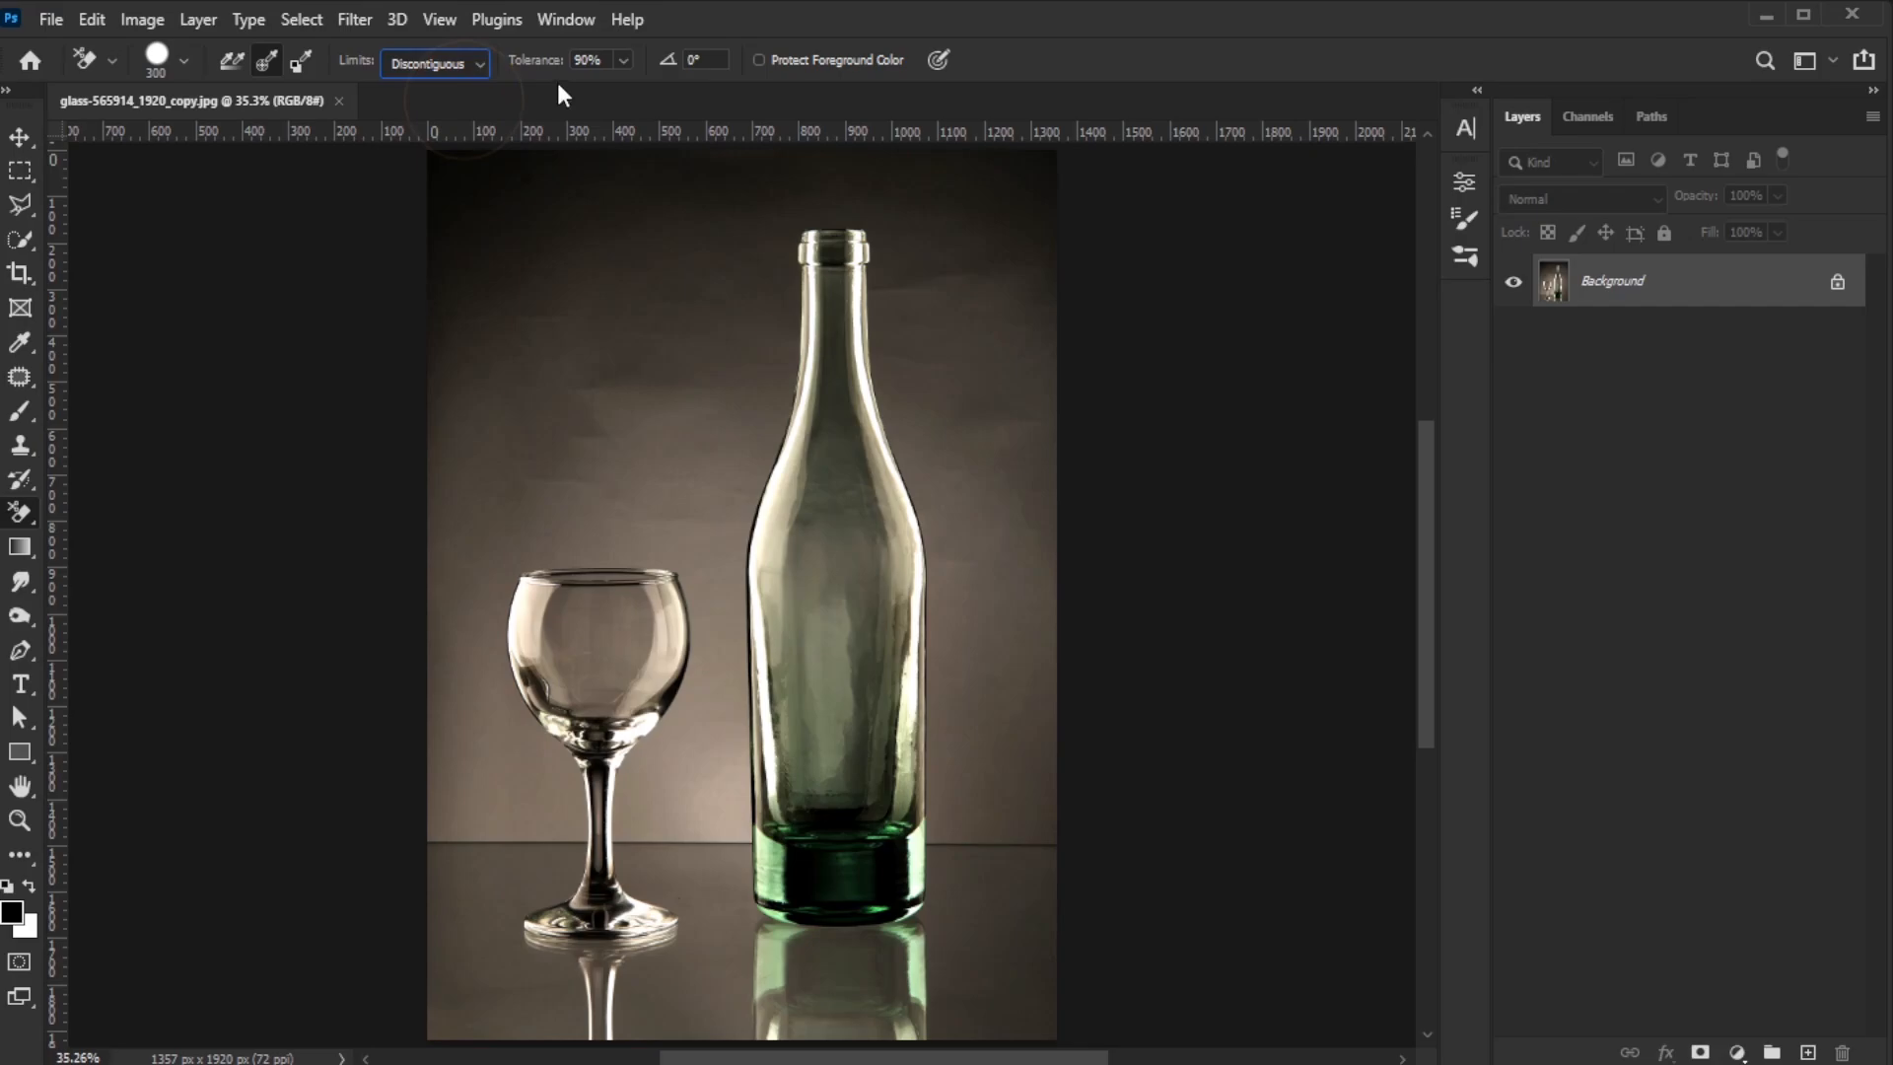
left_click_drag(458, 211, 676, 278)
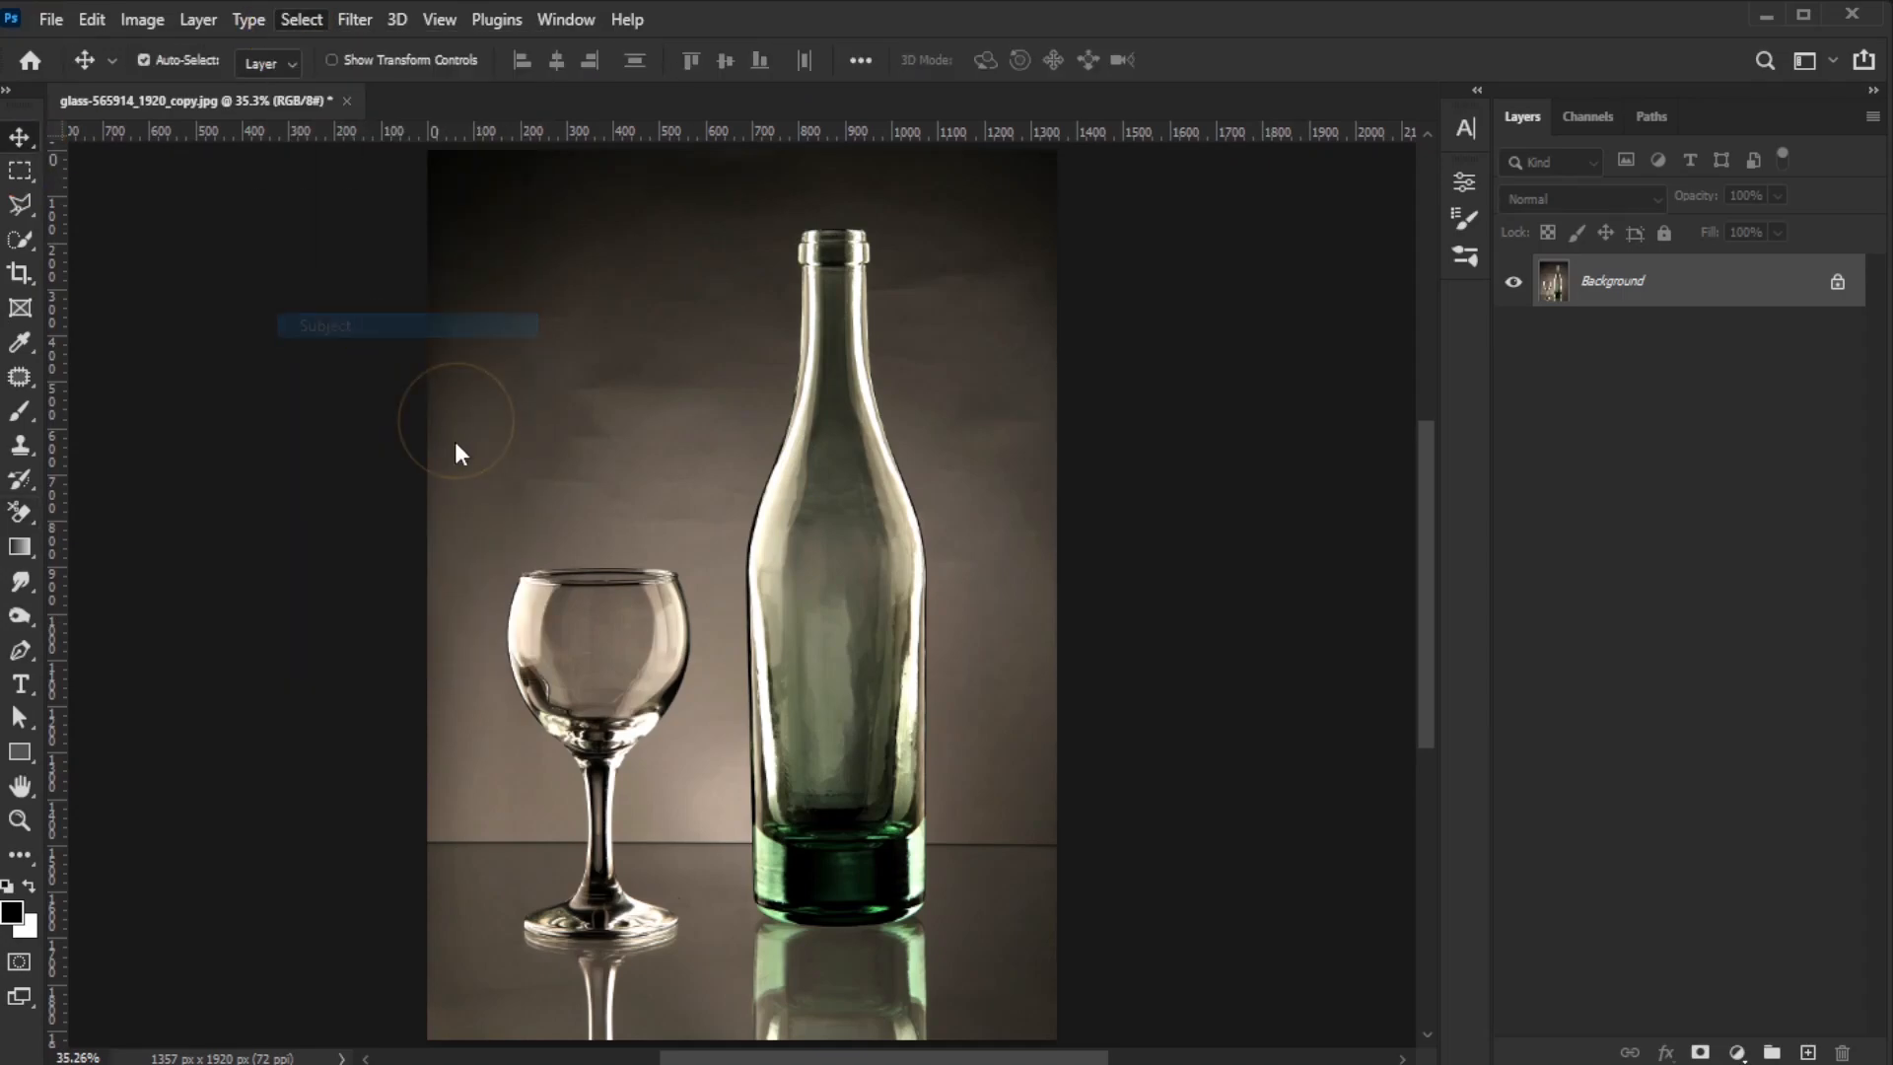
left_click(324, 326)
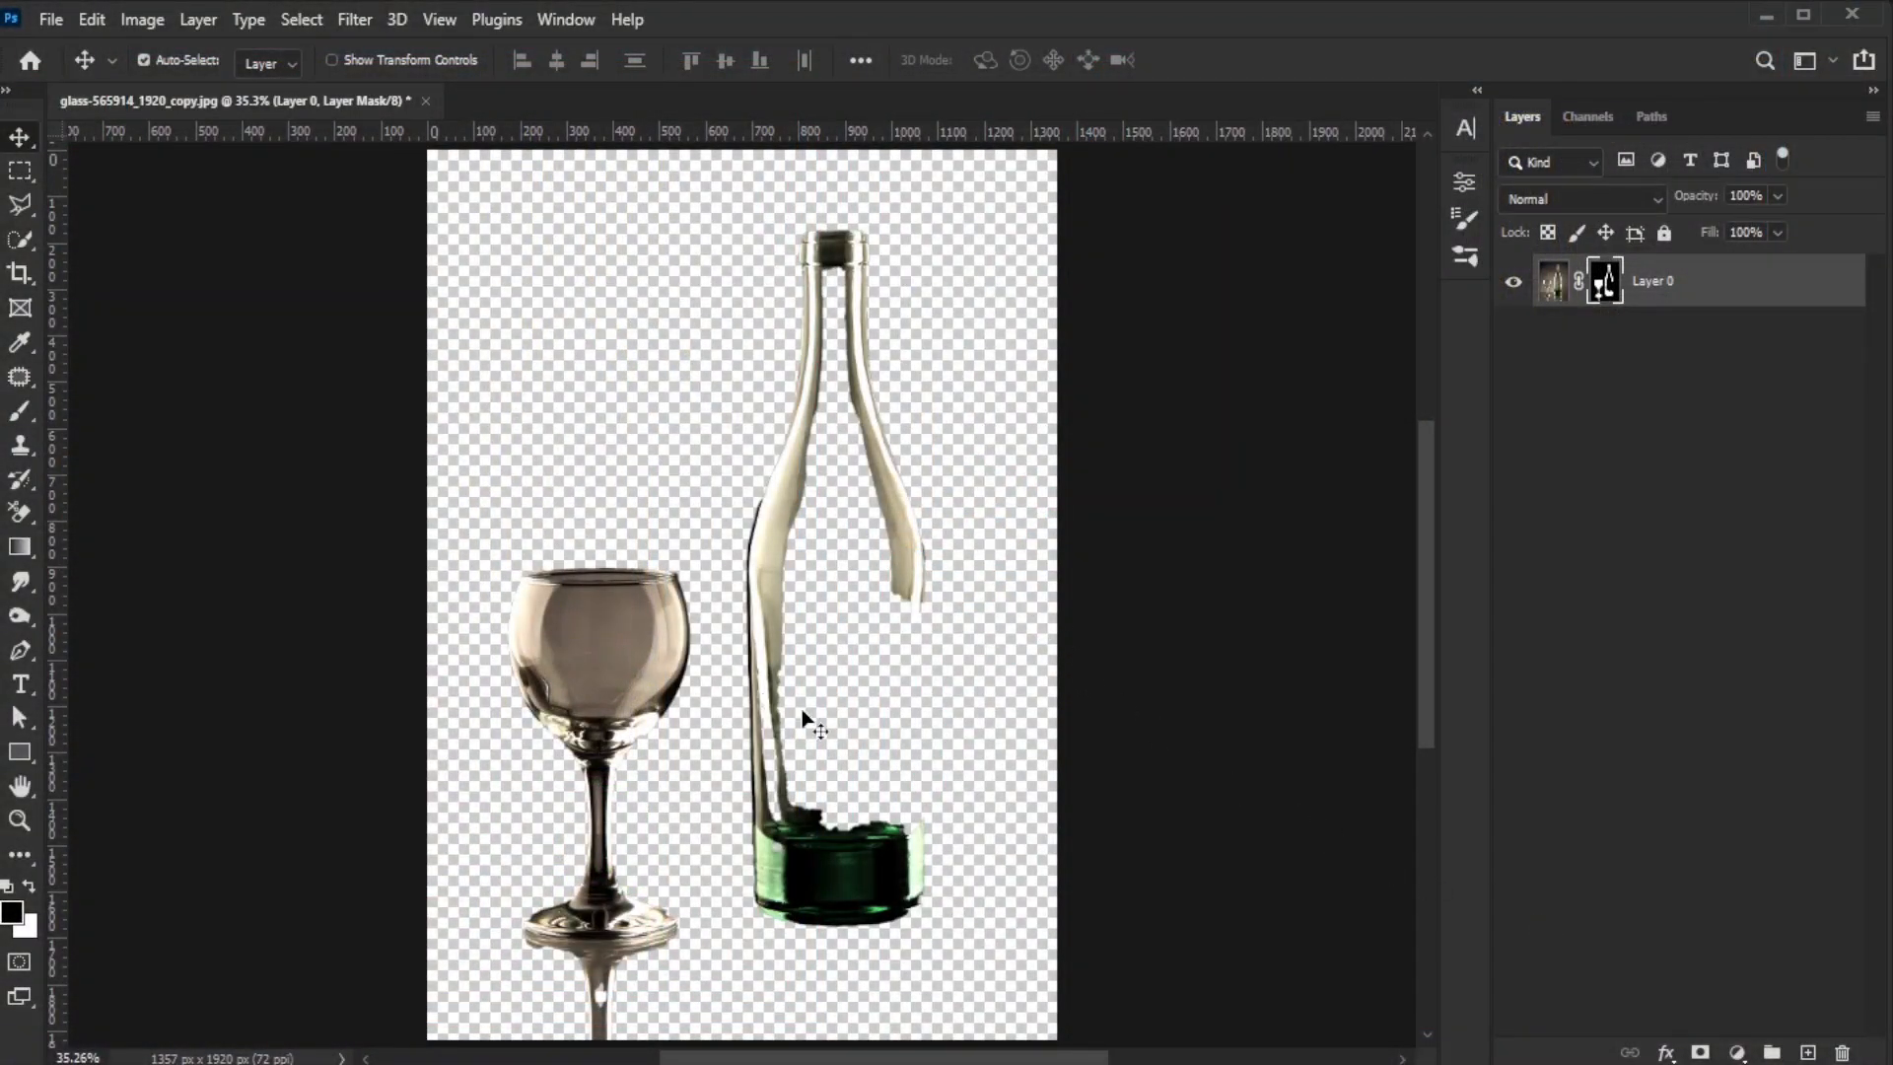
mouse_move(1222, 802)
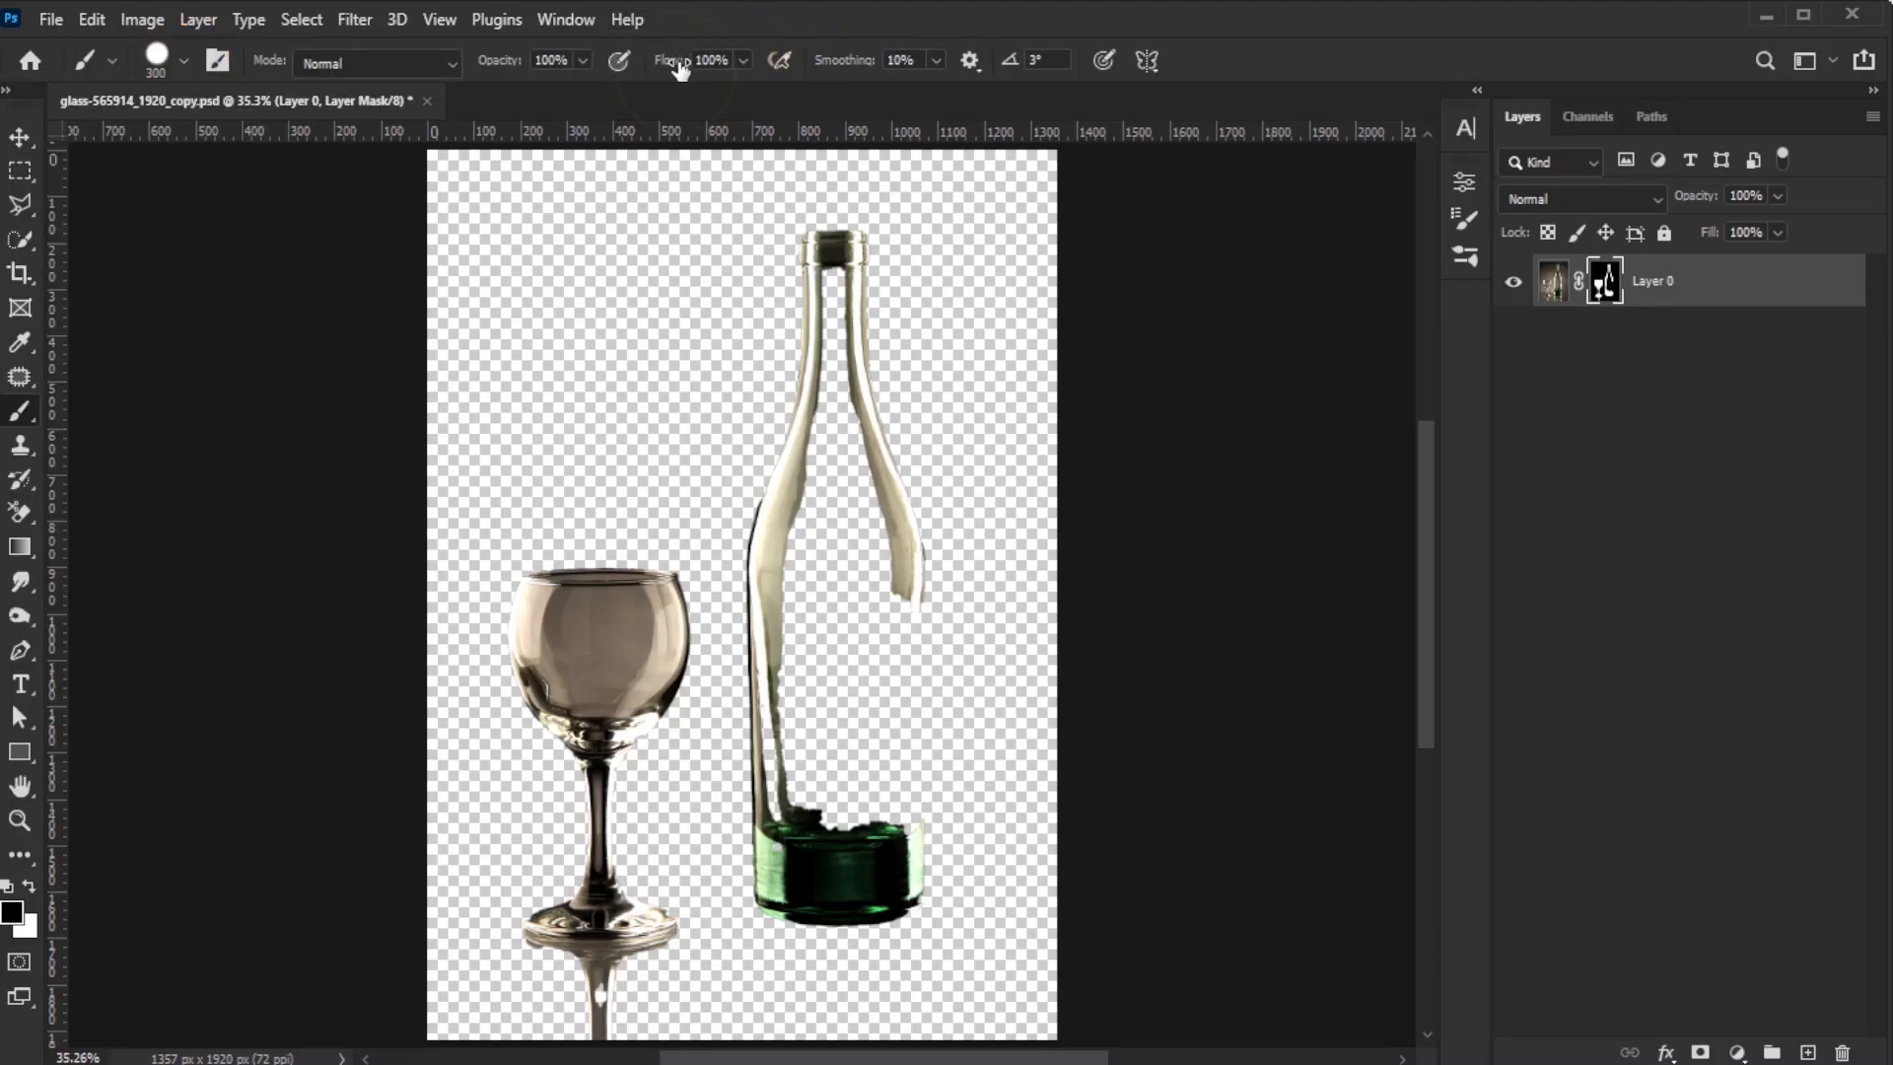
mouse_move(522, 215)
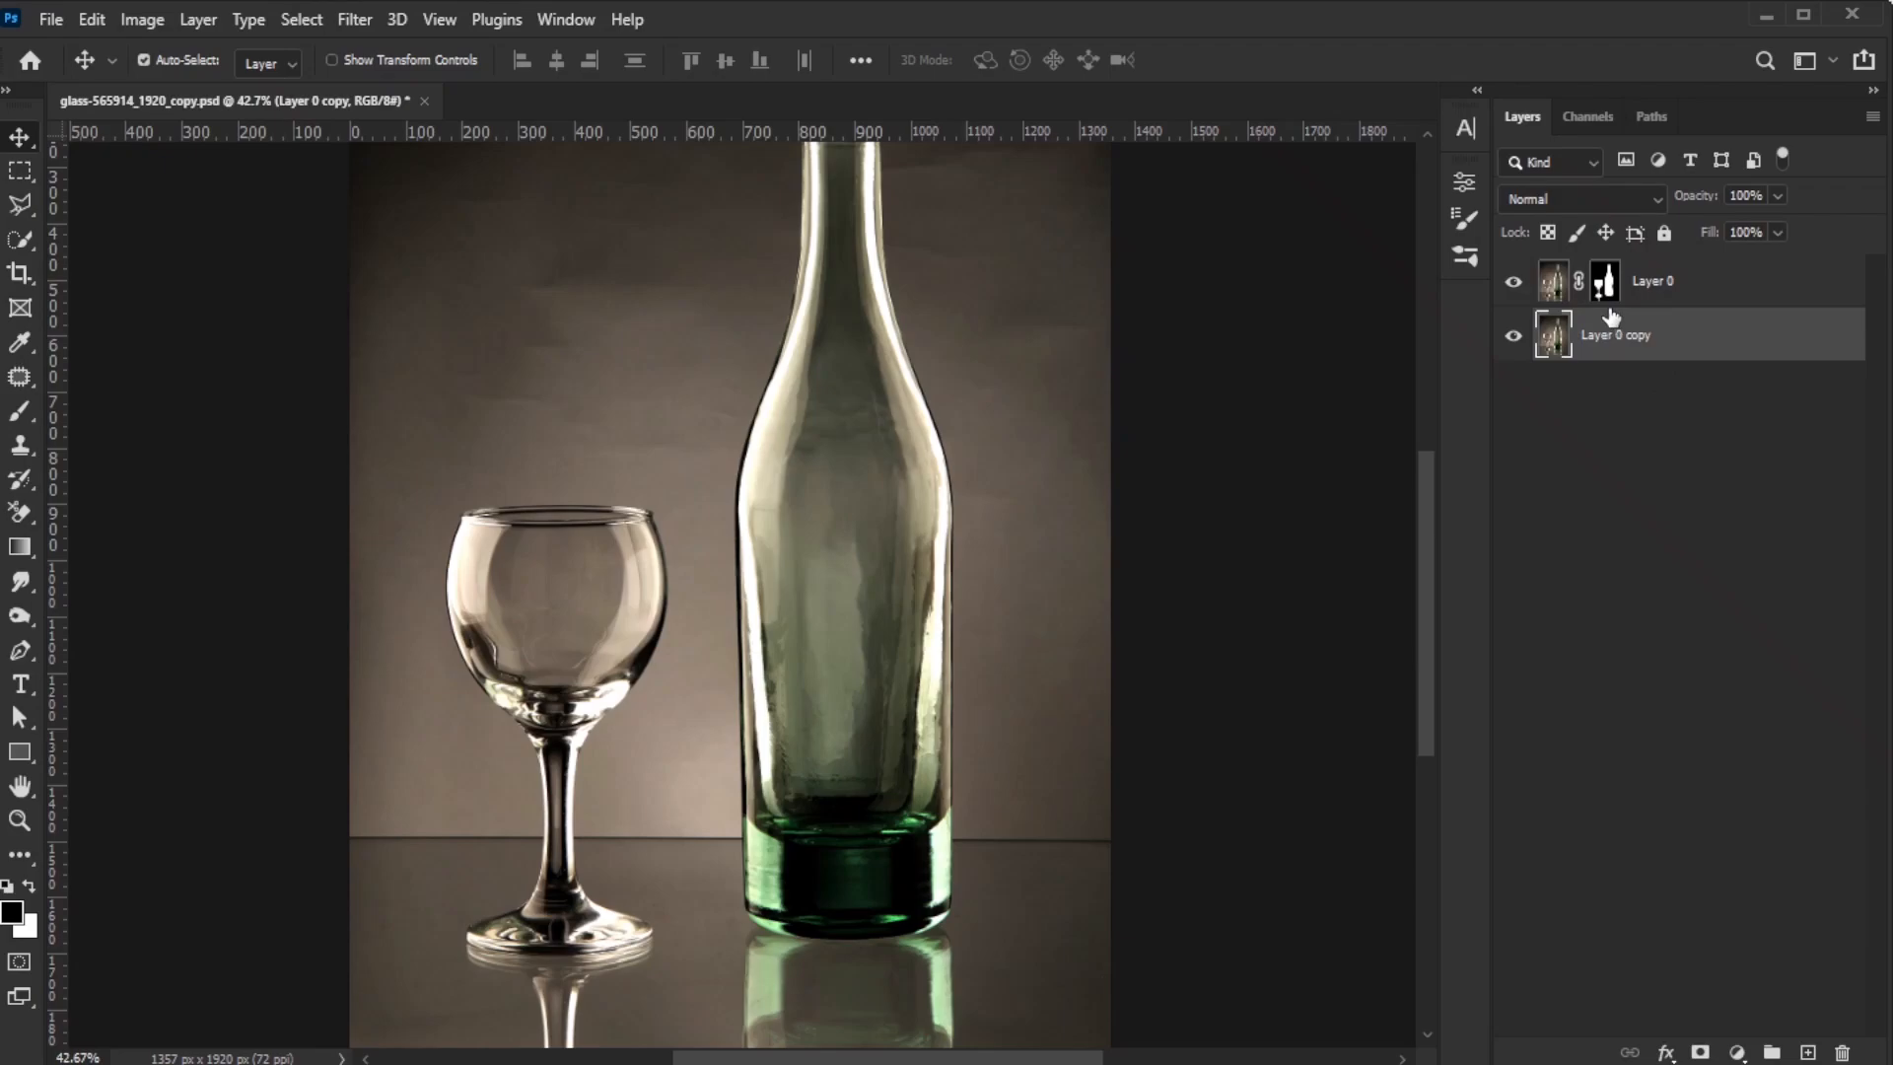
Paint white on Layer 0's mask around the glass base, fit the view, and hide Layer 0
left_click(1604, 280)
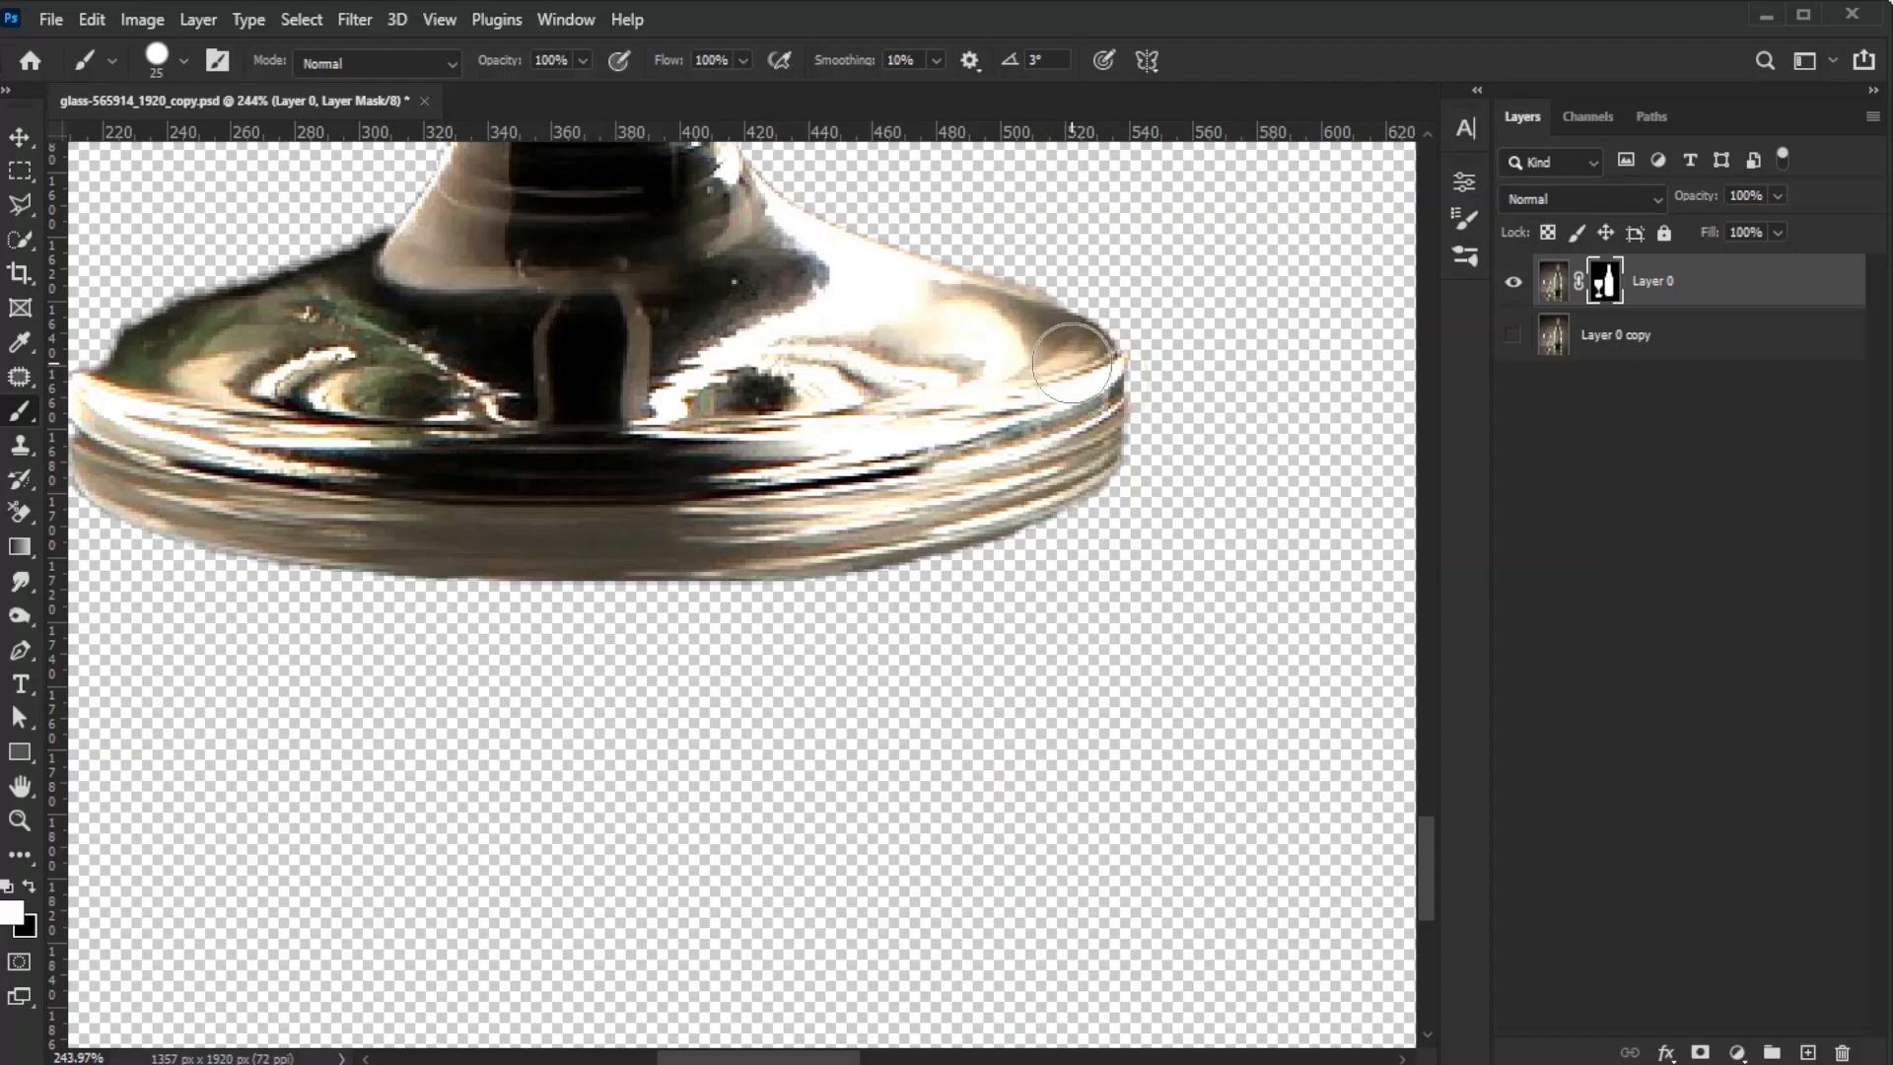
key("ctrl+0")
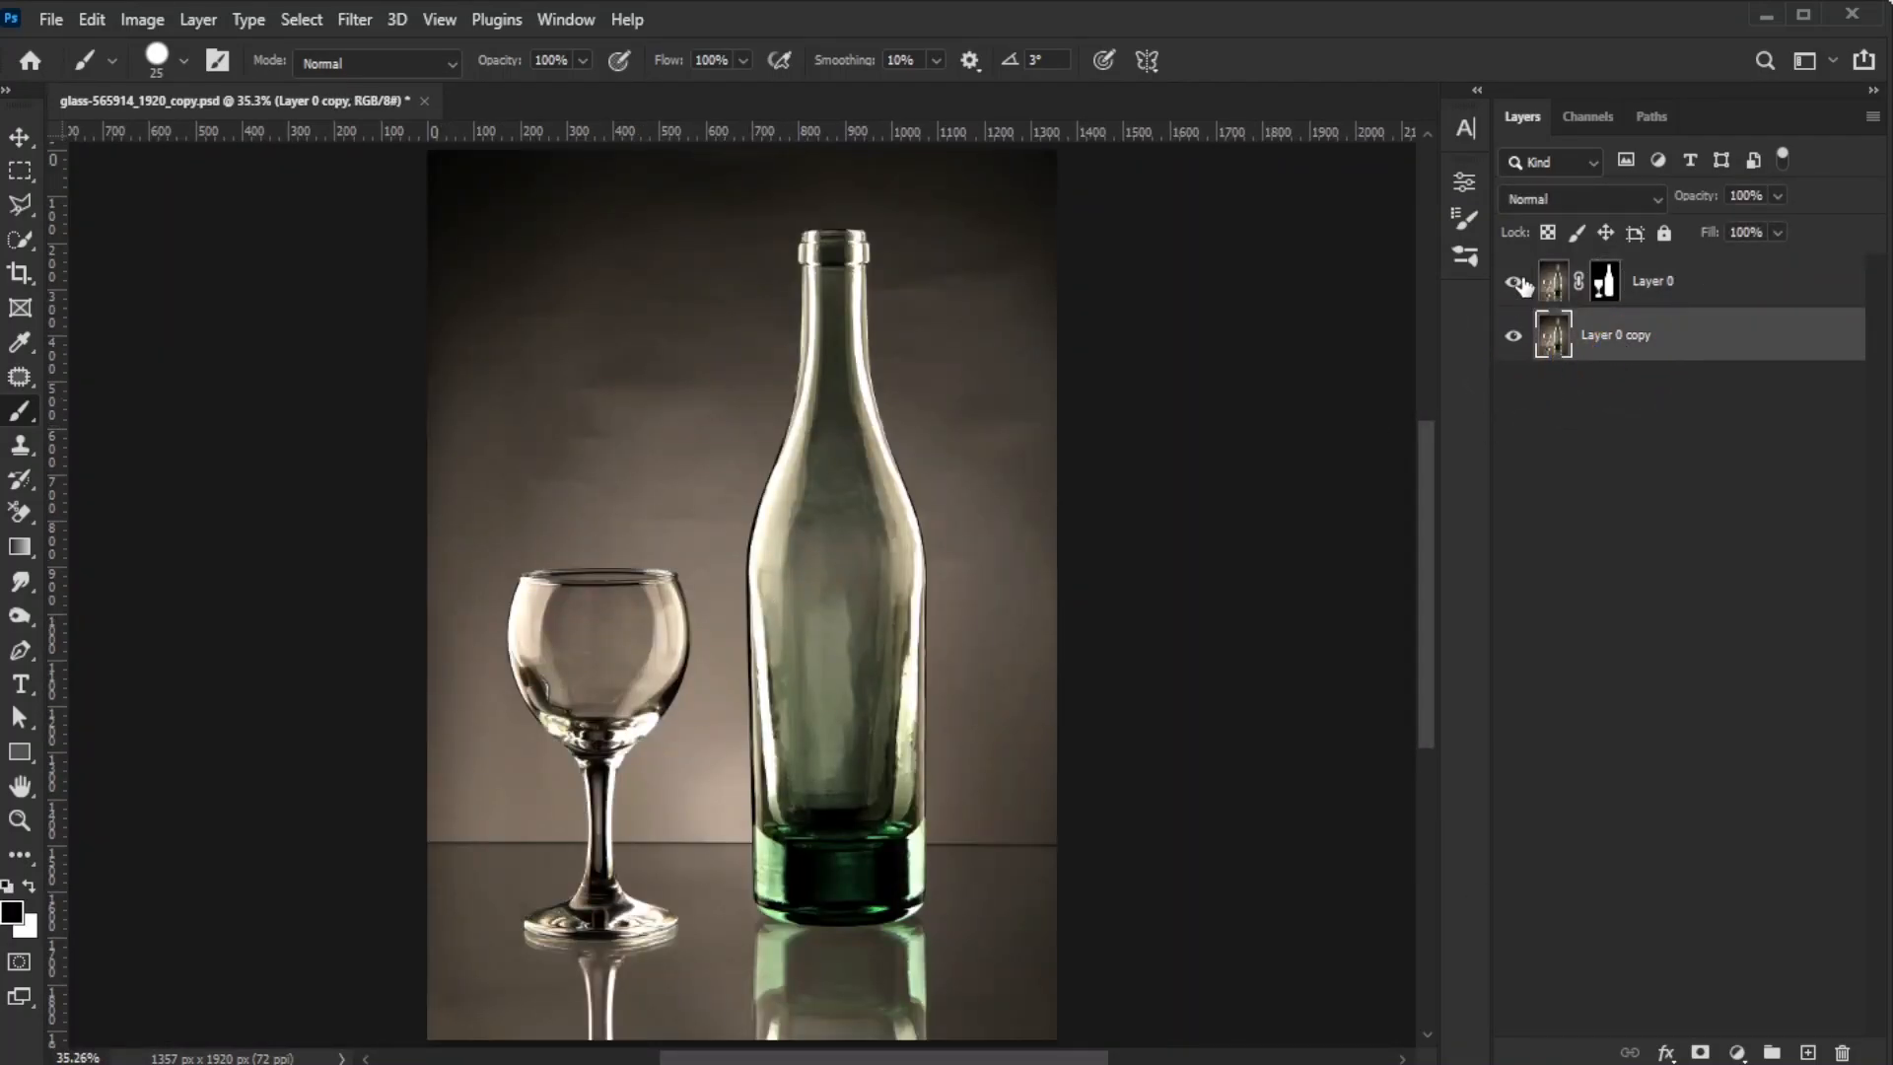
left_click(1512, 281)
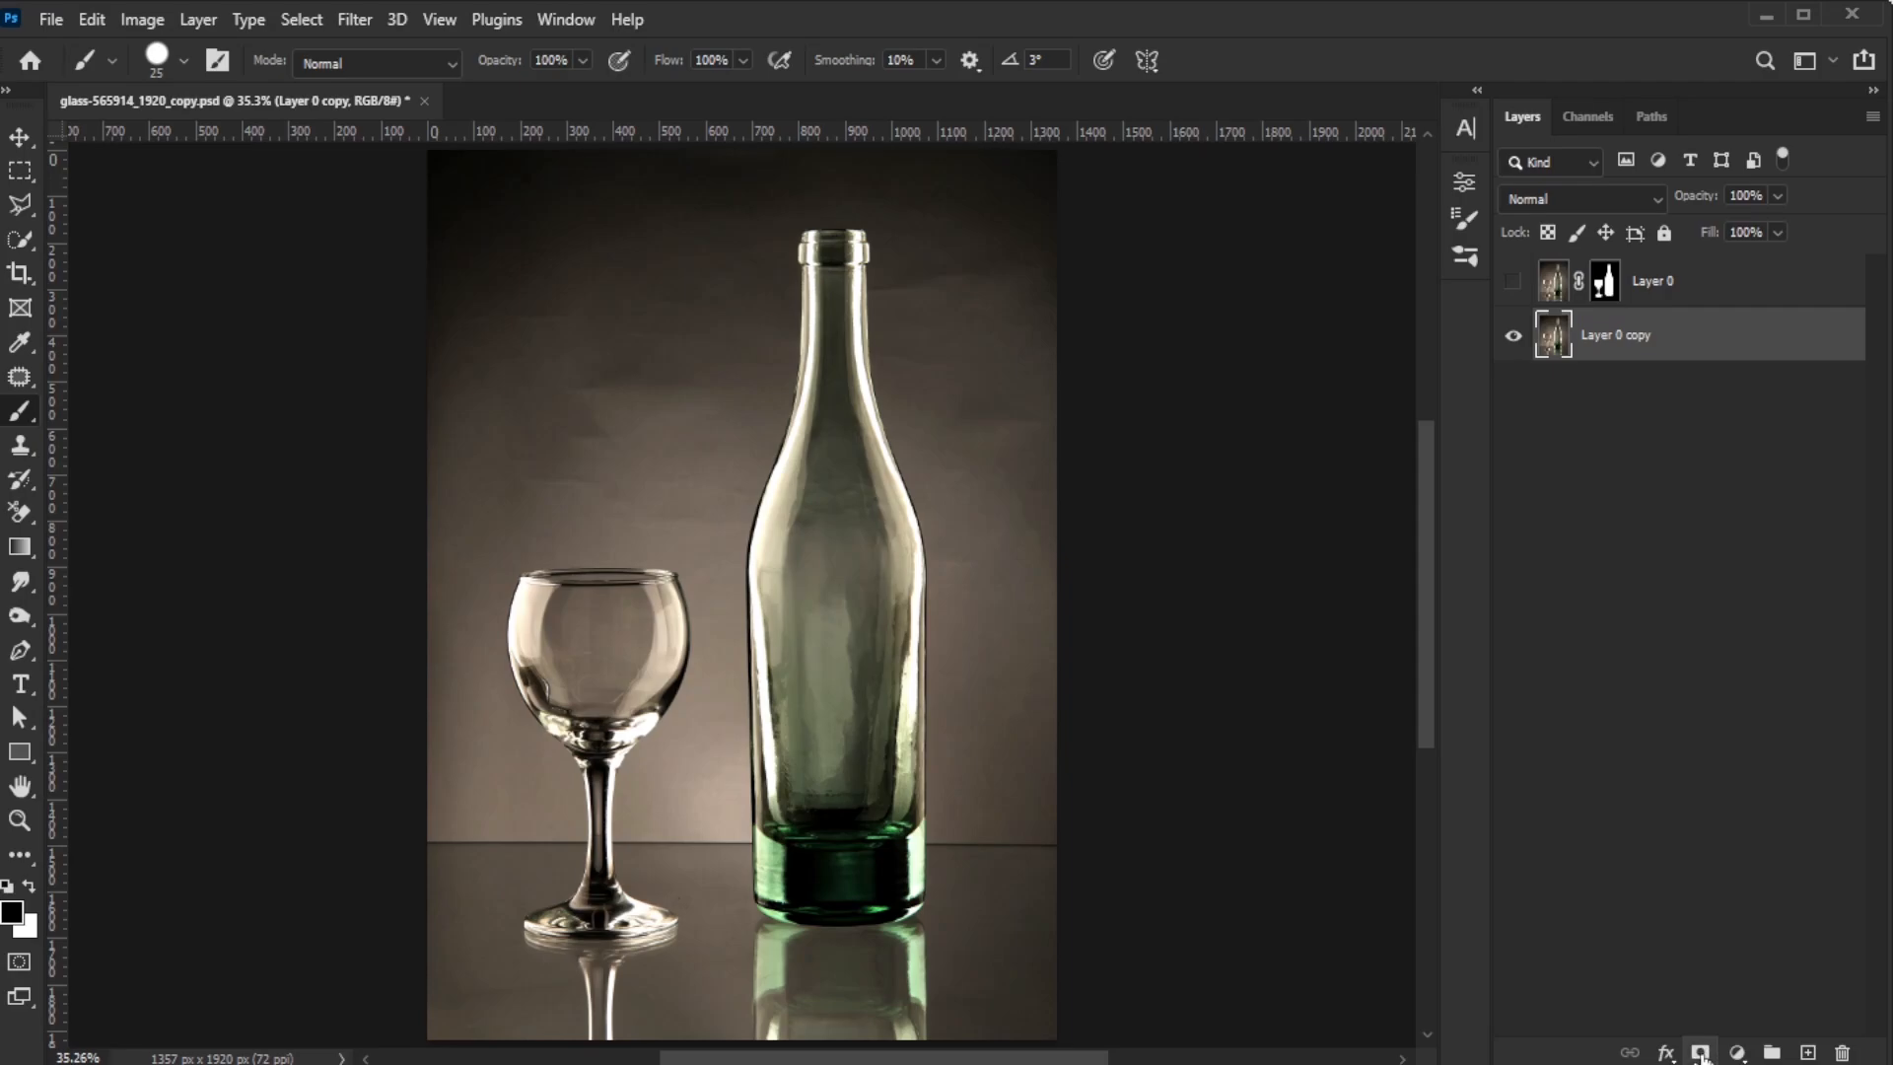
Mask Layer 0 copy black with white painted over the table area, then fit on screen
left_click(1701, 1053)
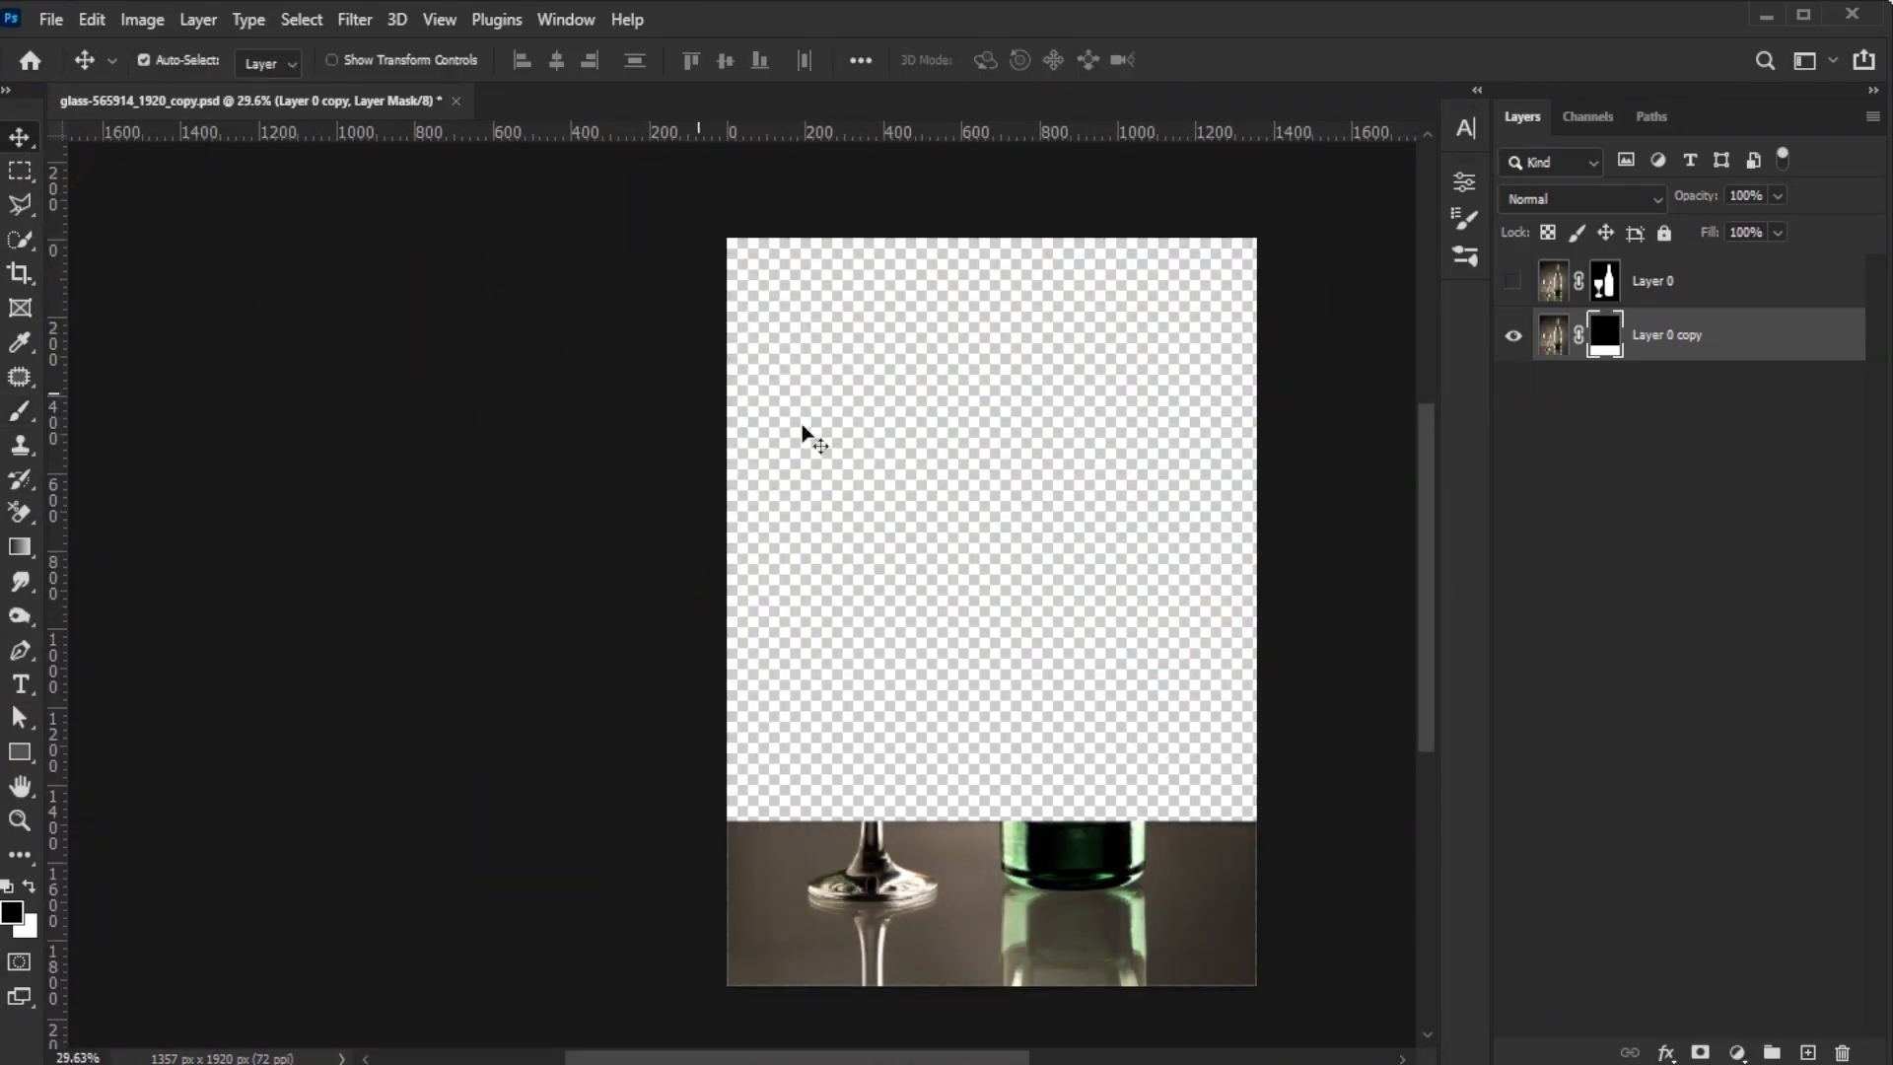
key("ctrl+0")
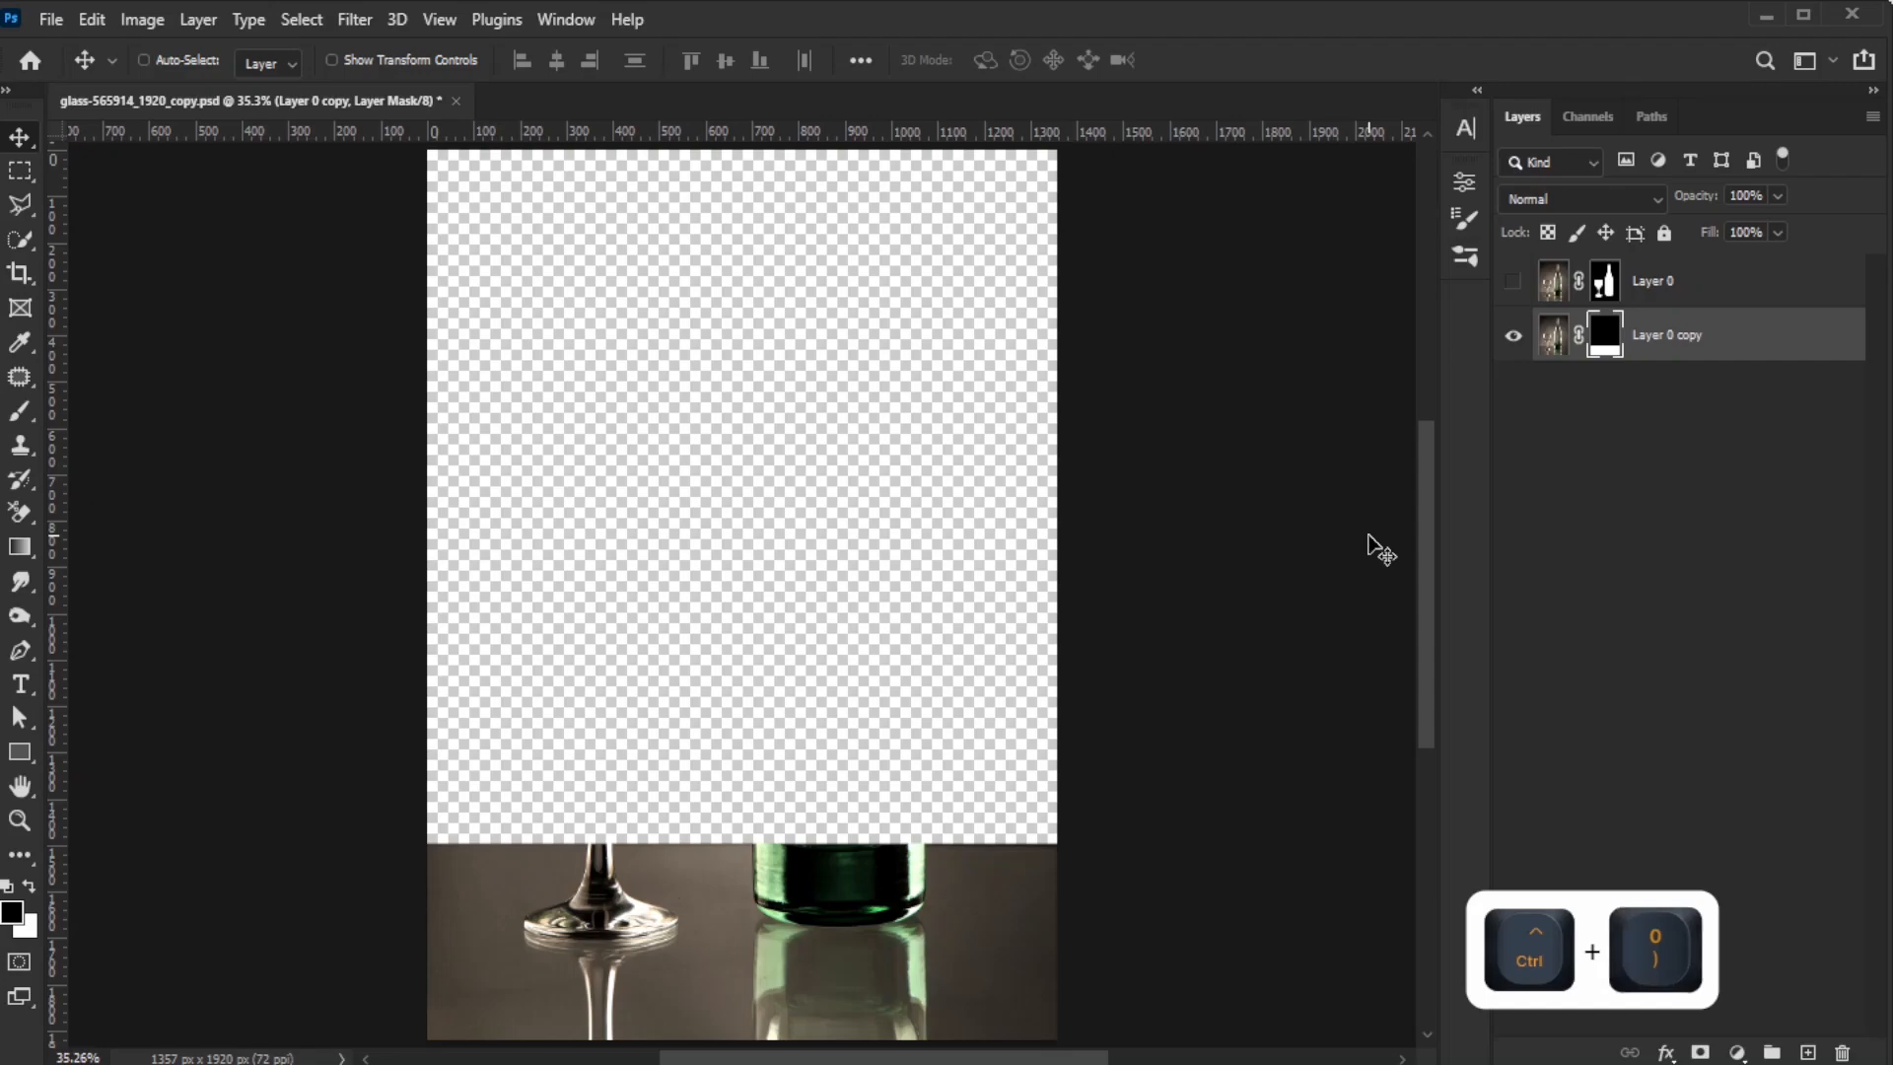
left_click(1512, 280)
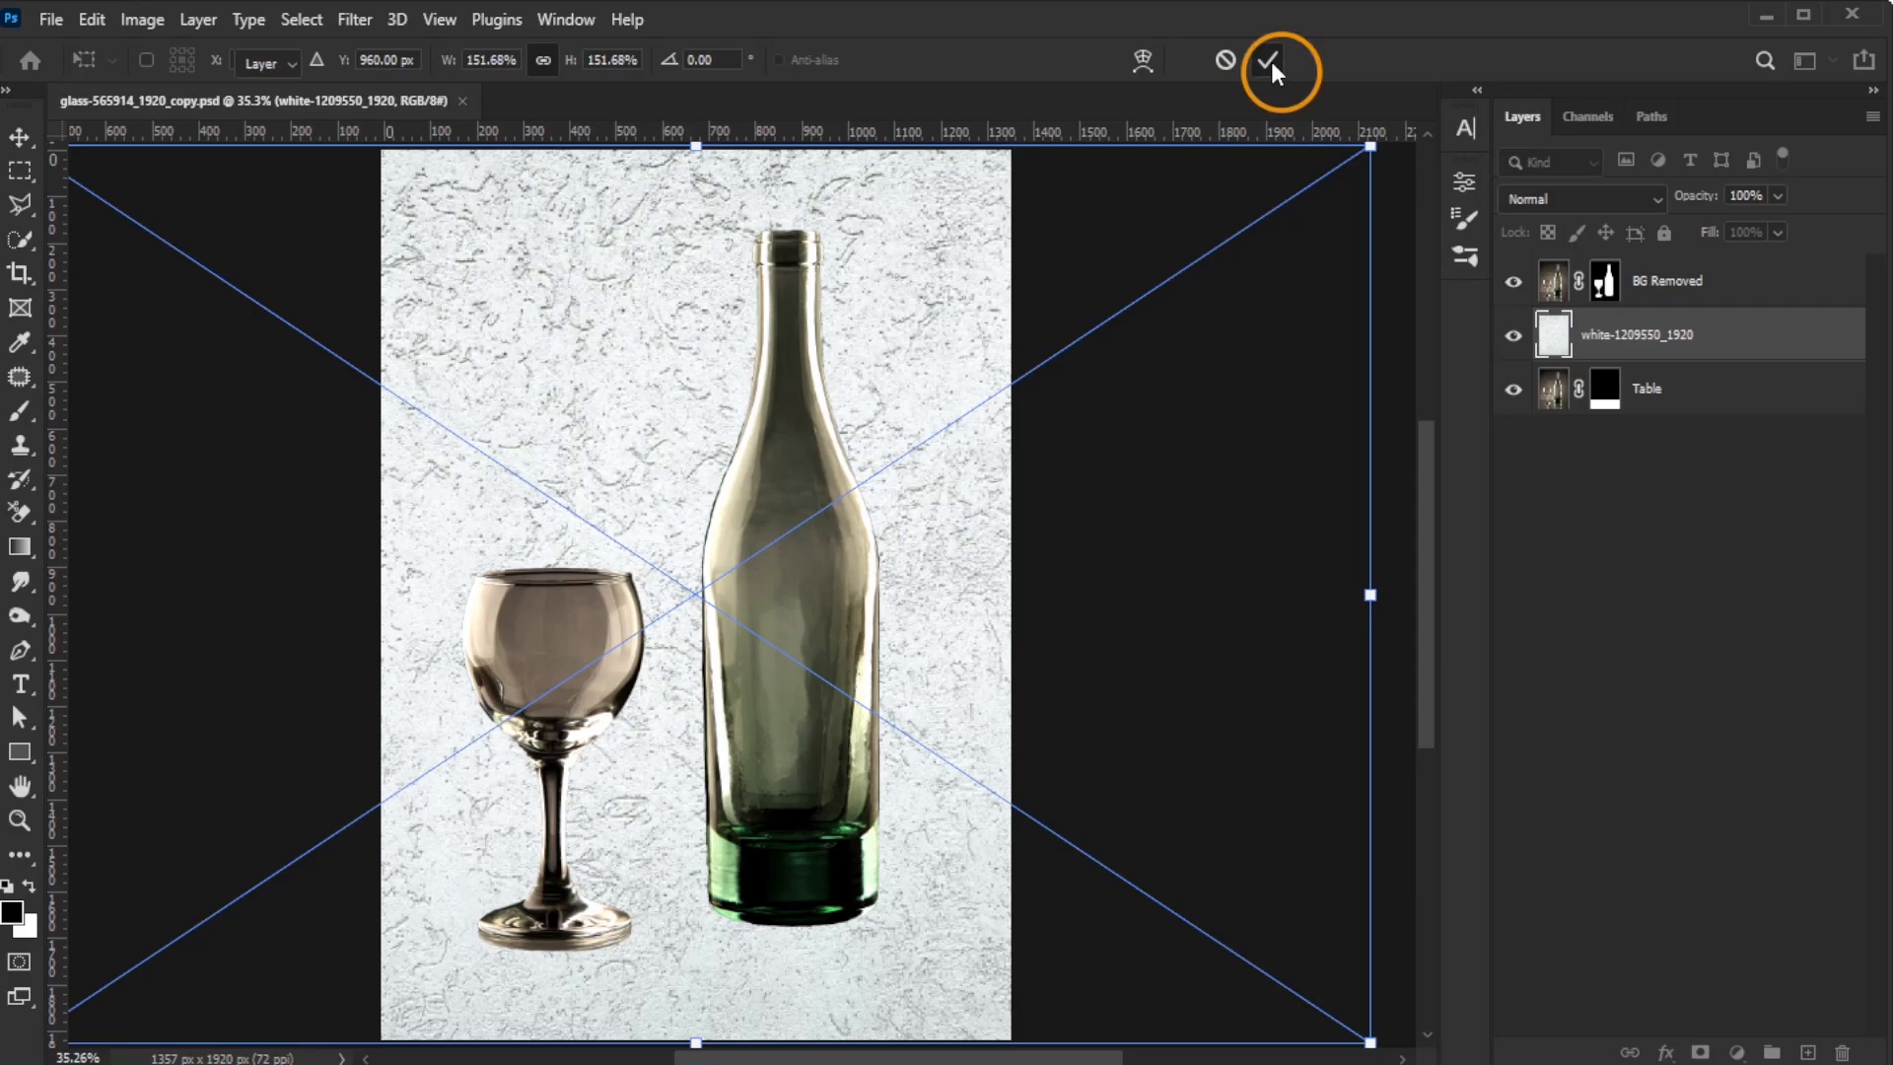
Place the white texture and give it an inverted mask from the Table layer's selection
left_click(1268, 63)
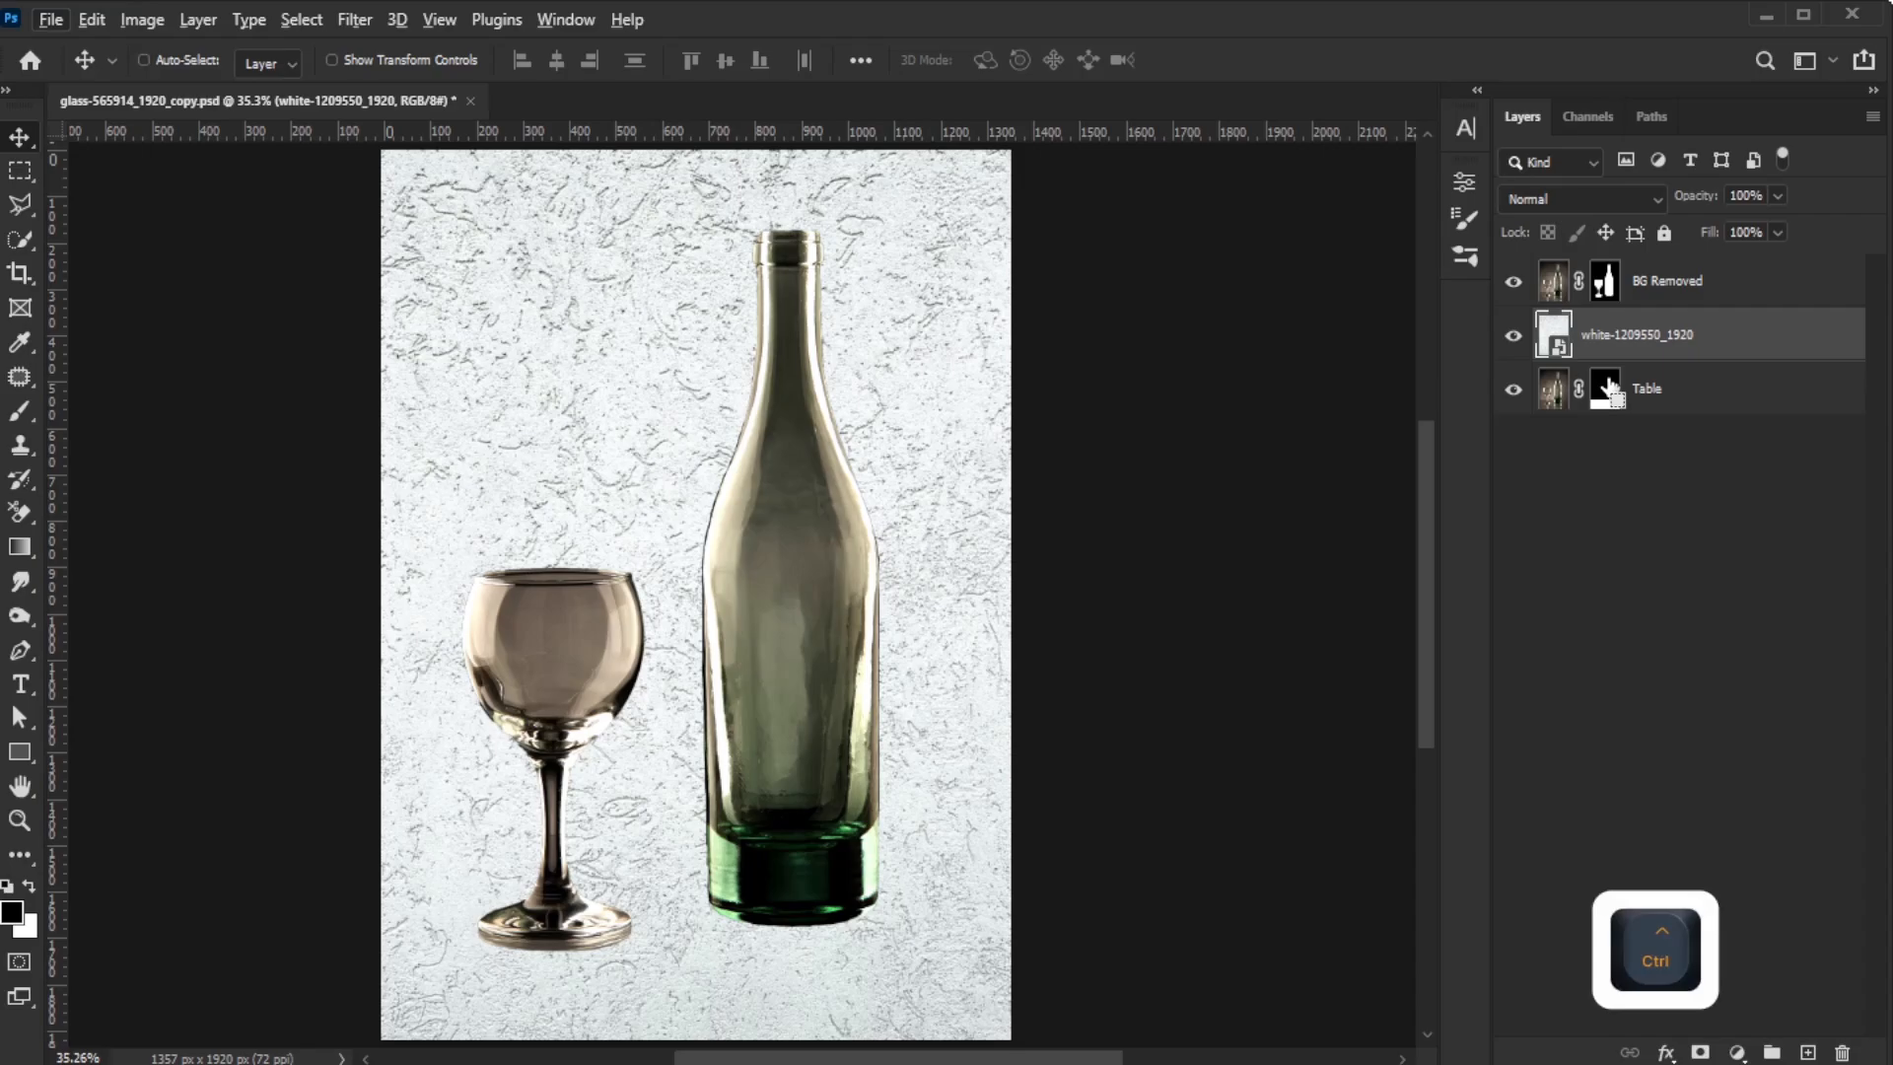
left_click(1553, 334)
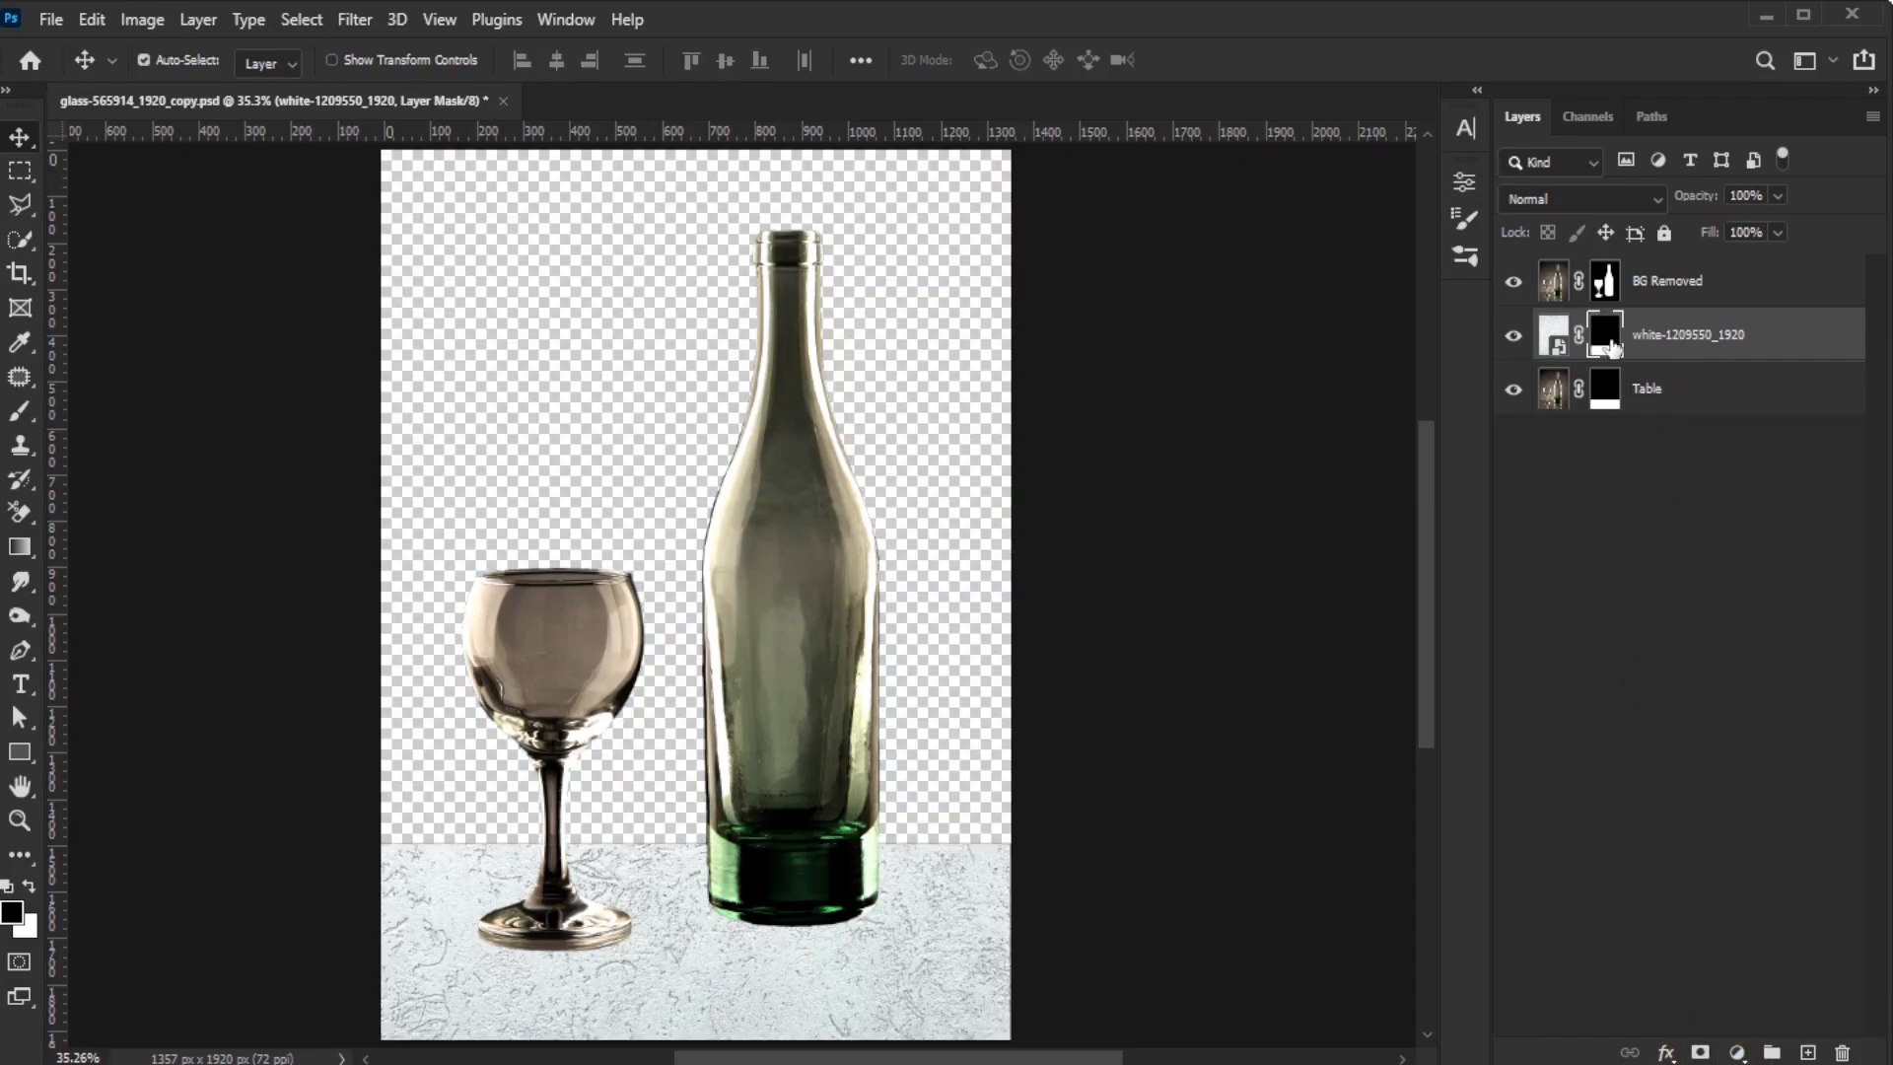
left_click(1603, 334)
type("New BG")
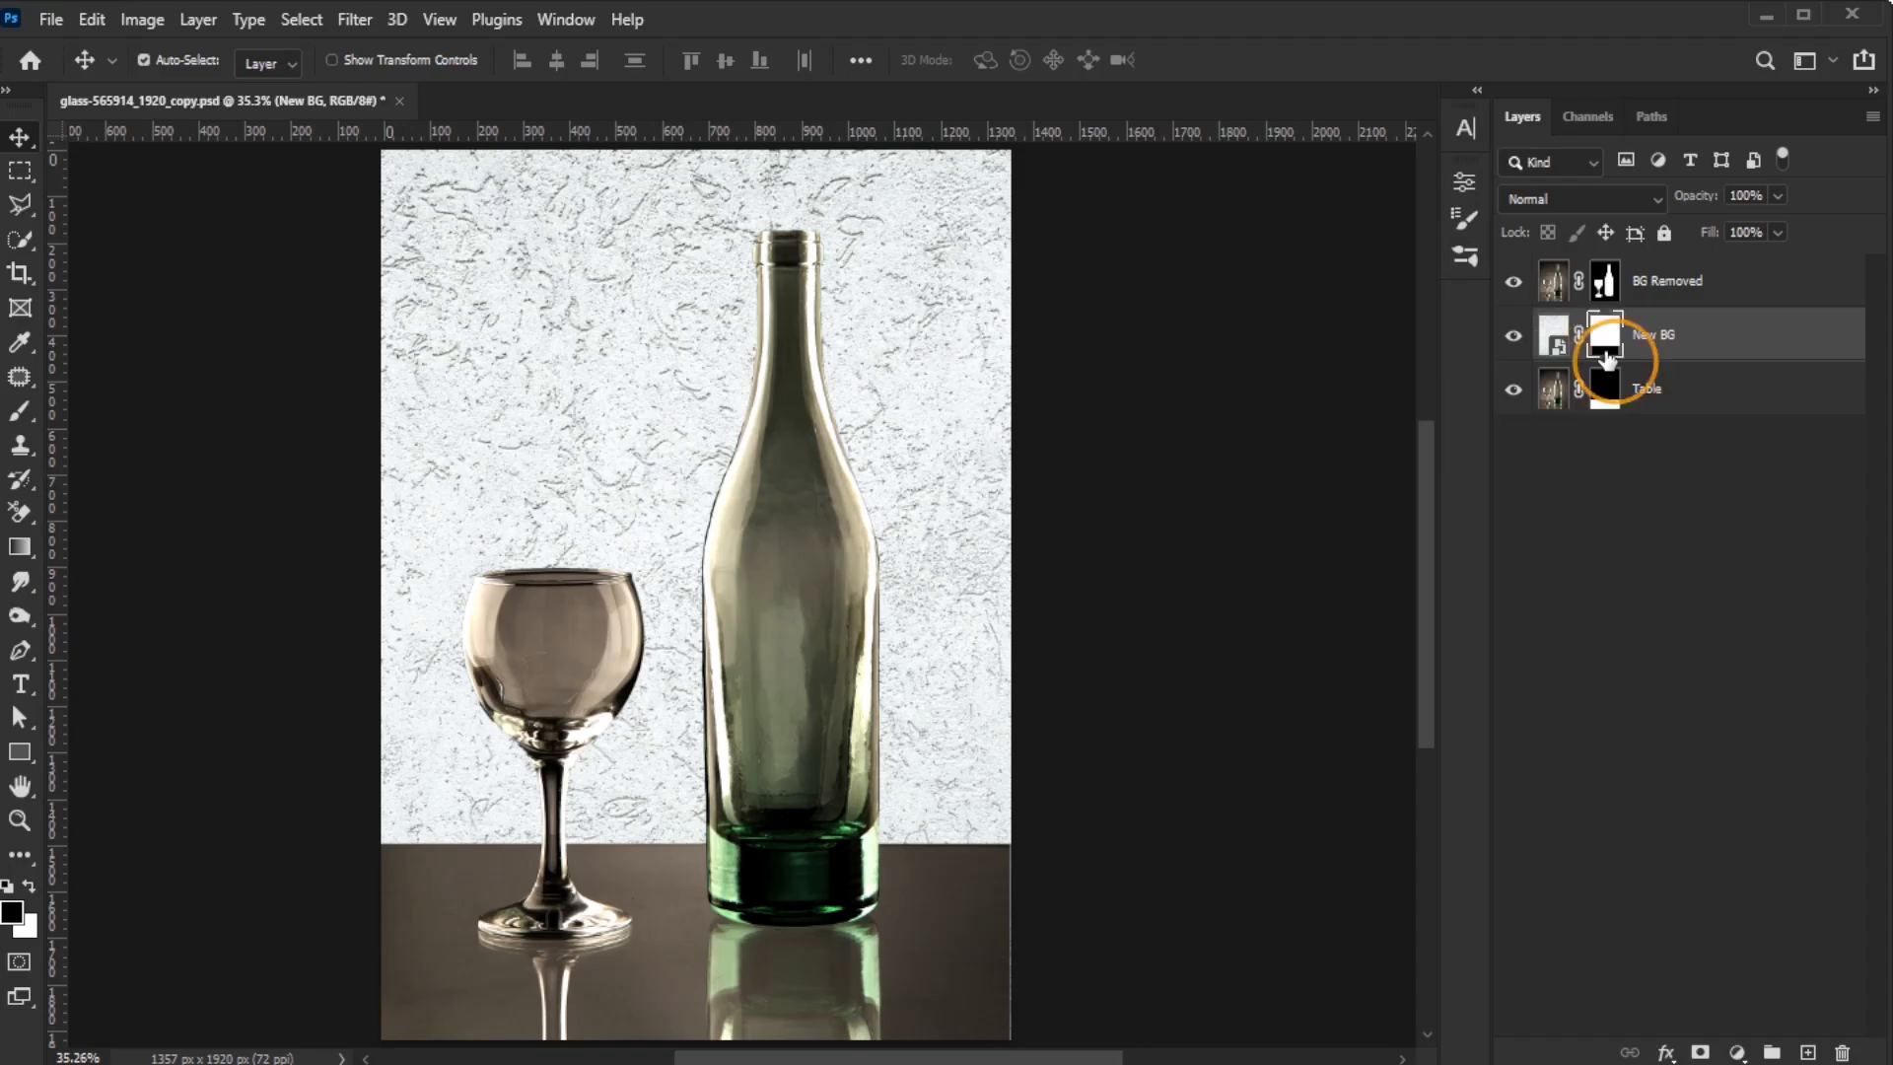
Inspect the New BG mask edge against the table, then duplicate BG Removed with Ctrl+J
left_click(1604, 334)
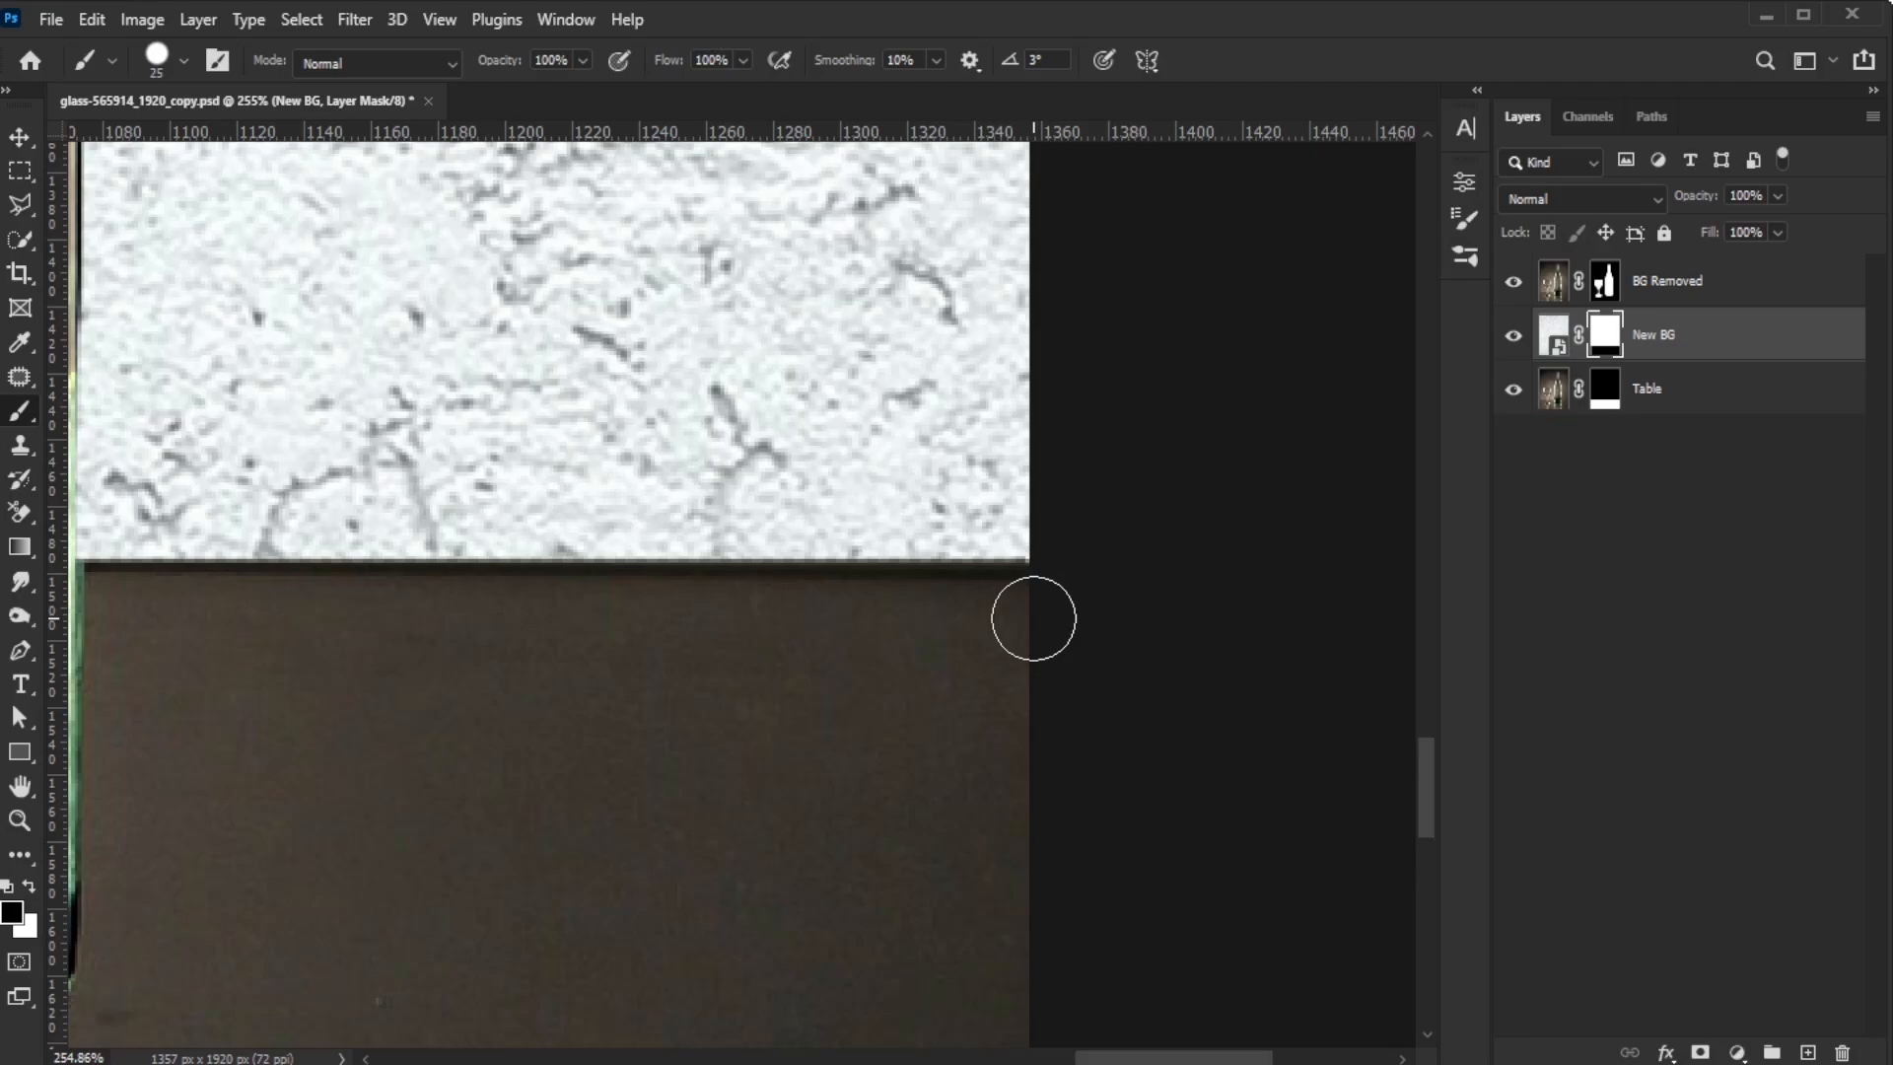
mouse_move(1090, 739)
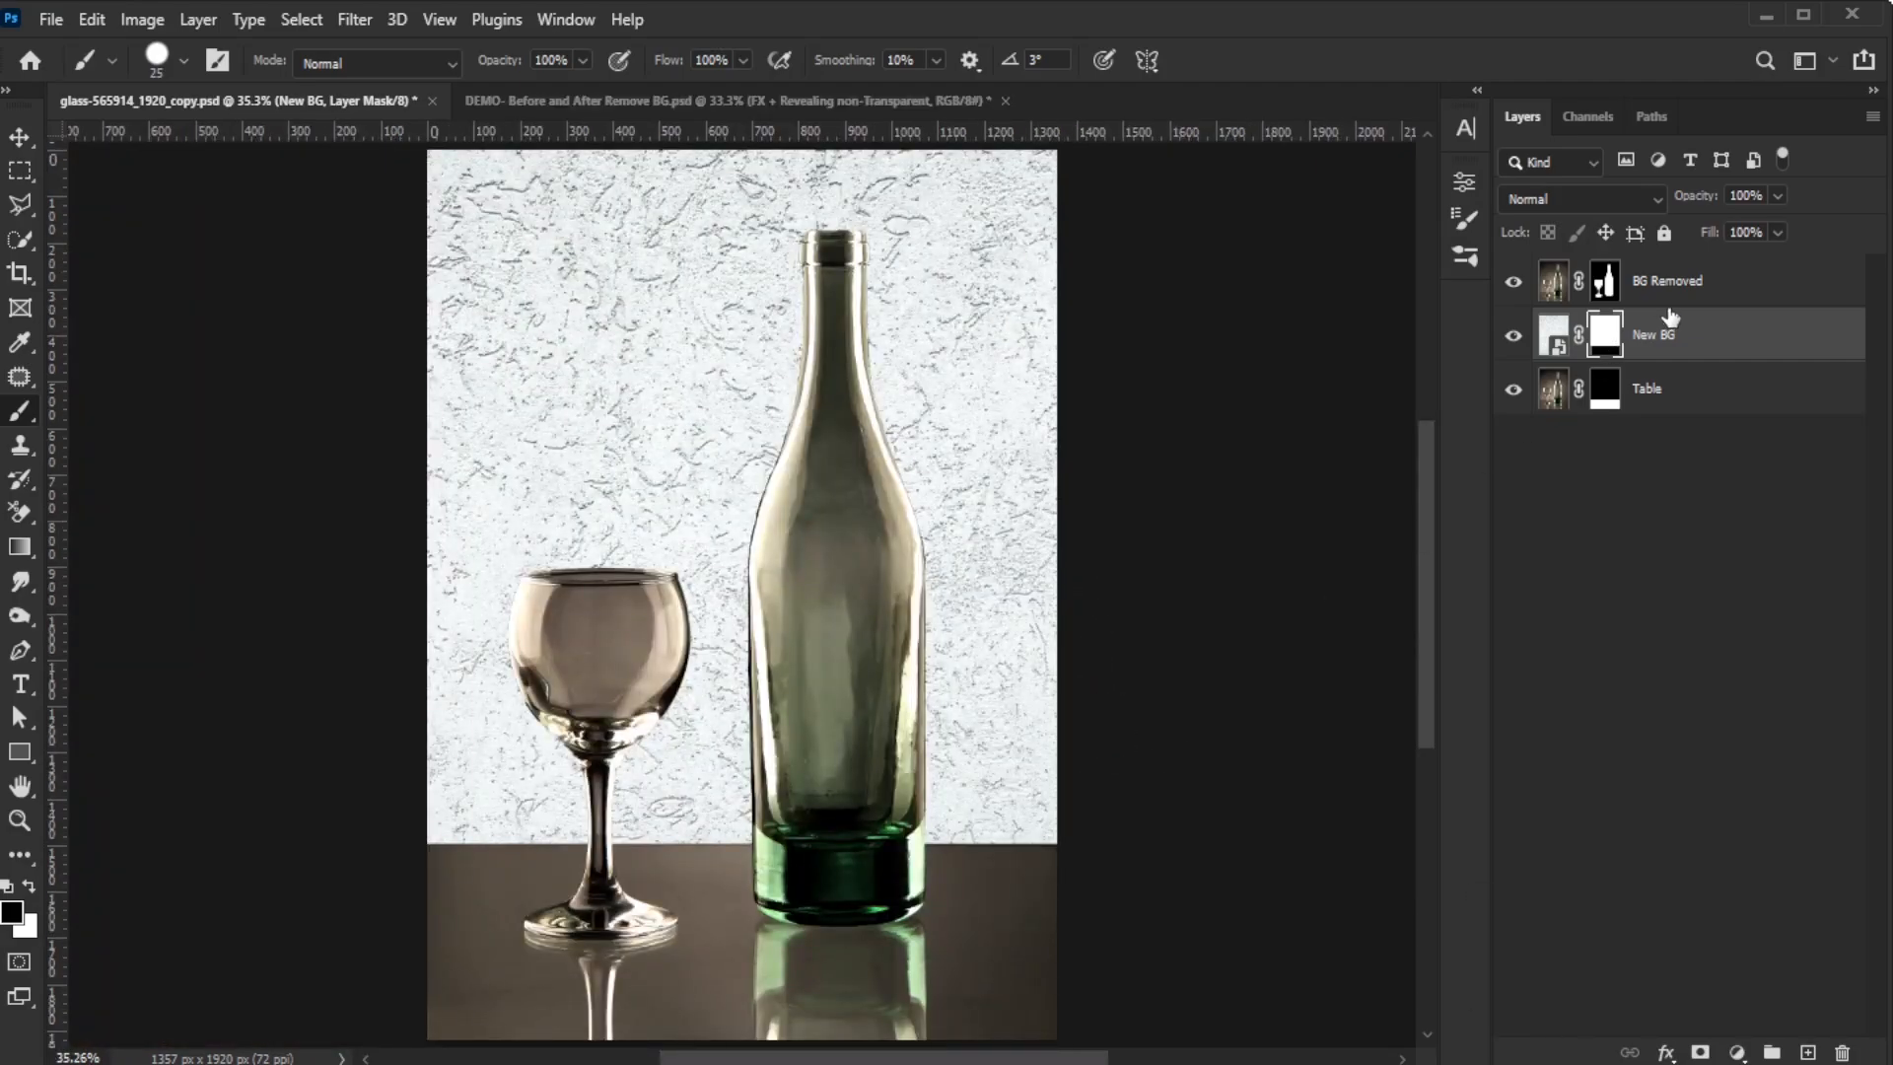
key("ctrl+j")
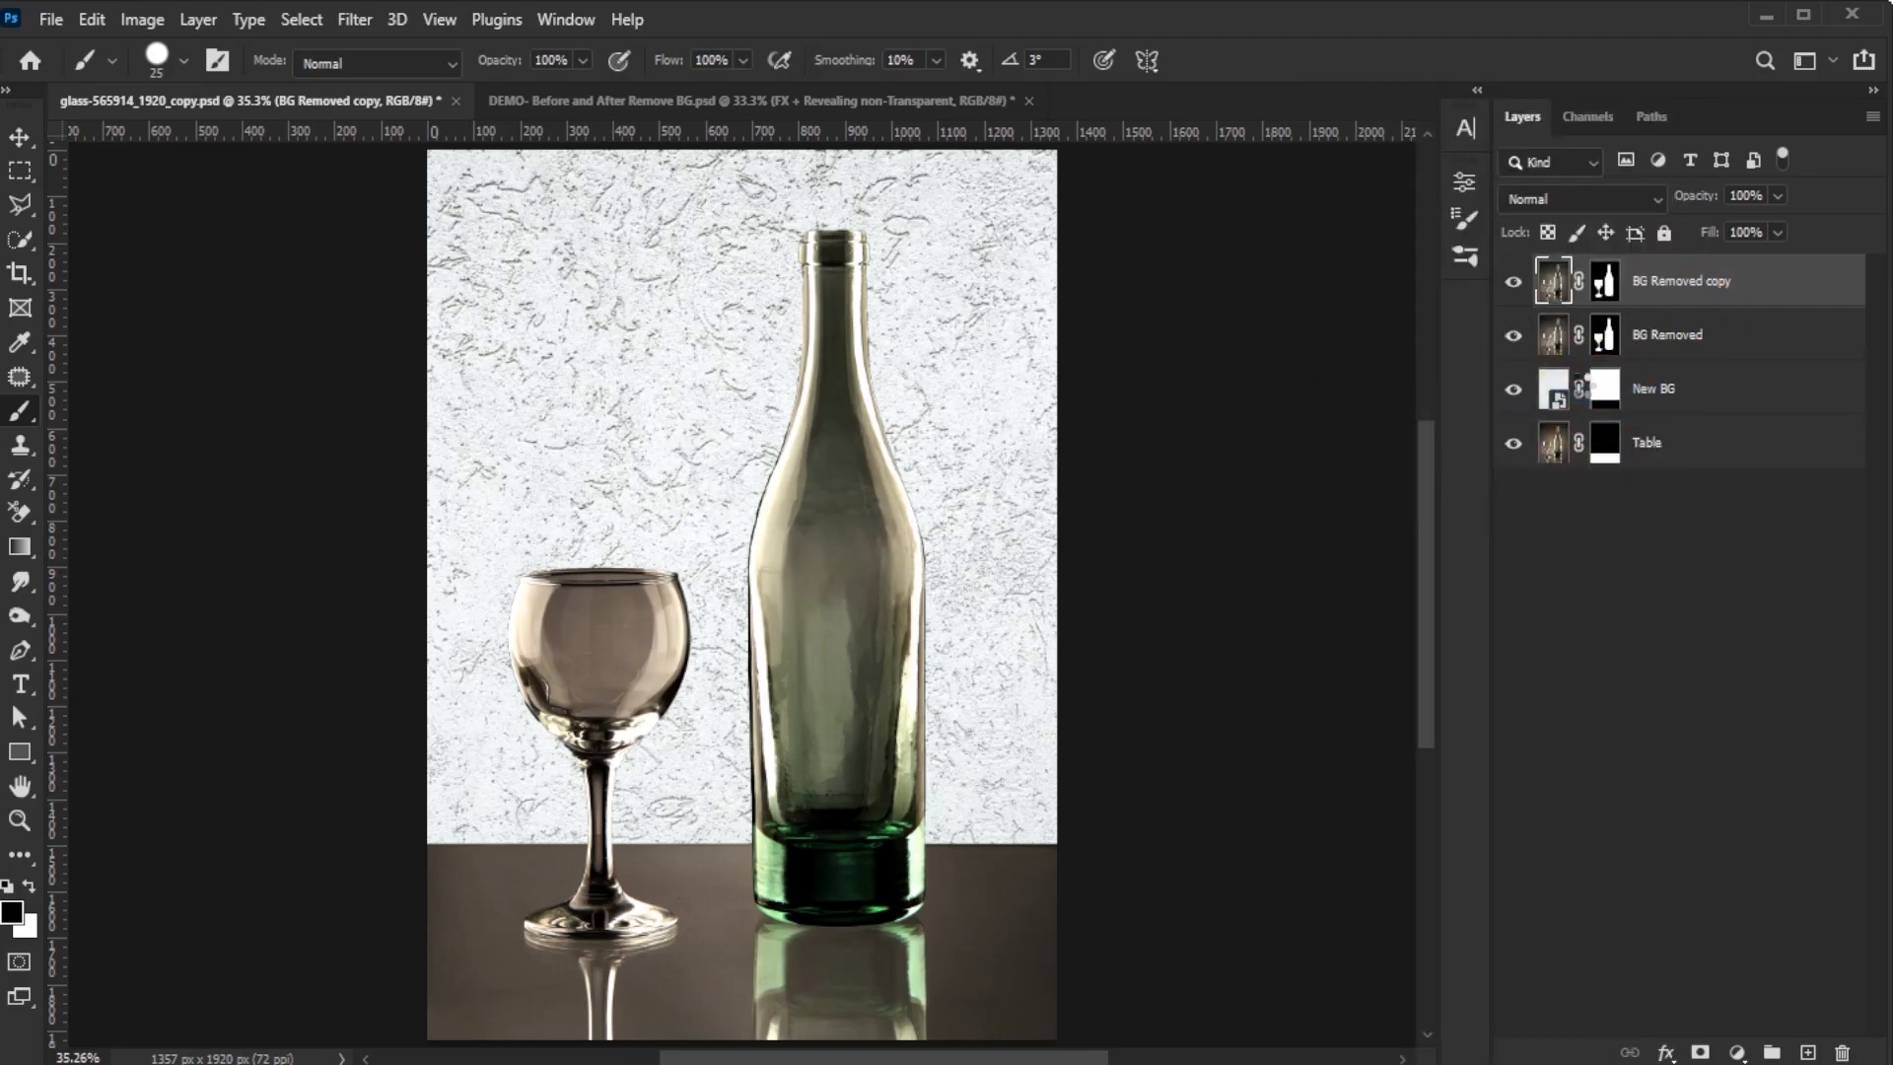
Hide the lower layers and apply Hue/Saturation with Saturation -100 to the BG Removed copy
left_click(1513, 334)
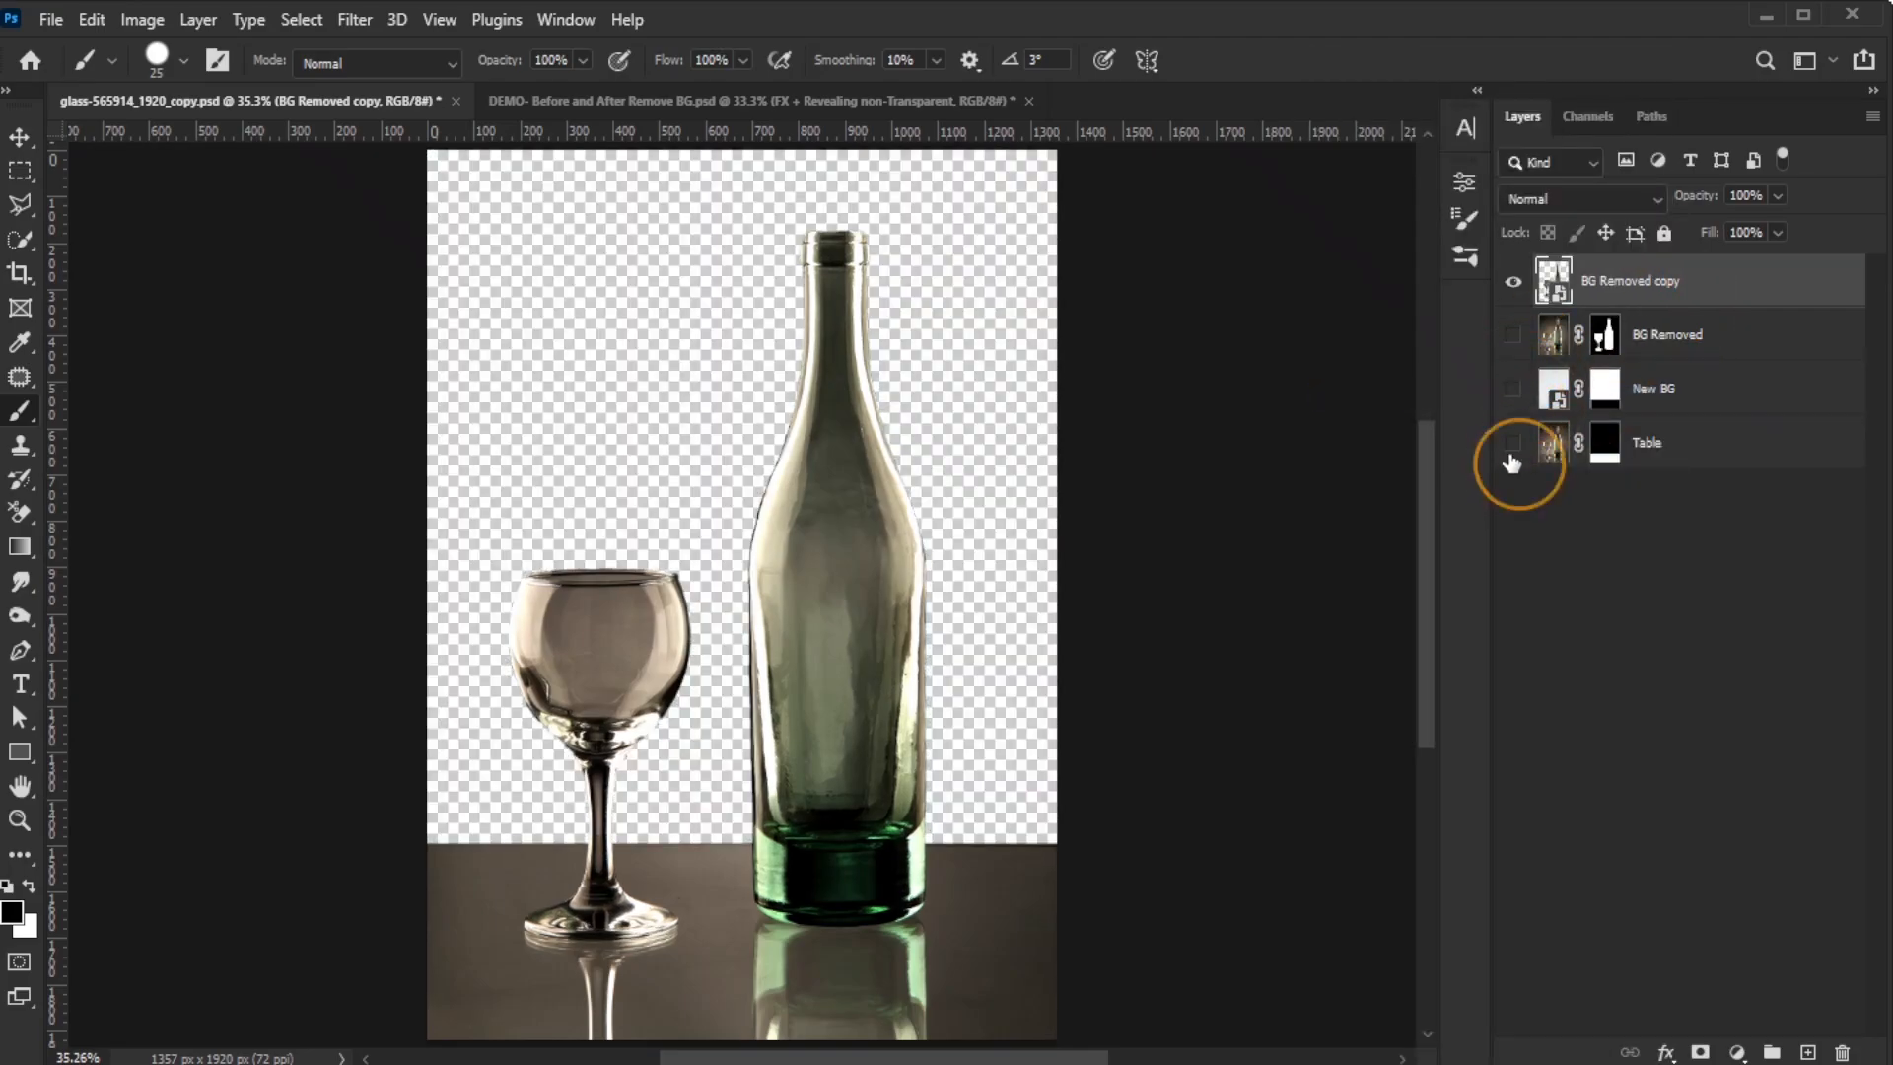
left_click(141, 18)
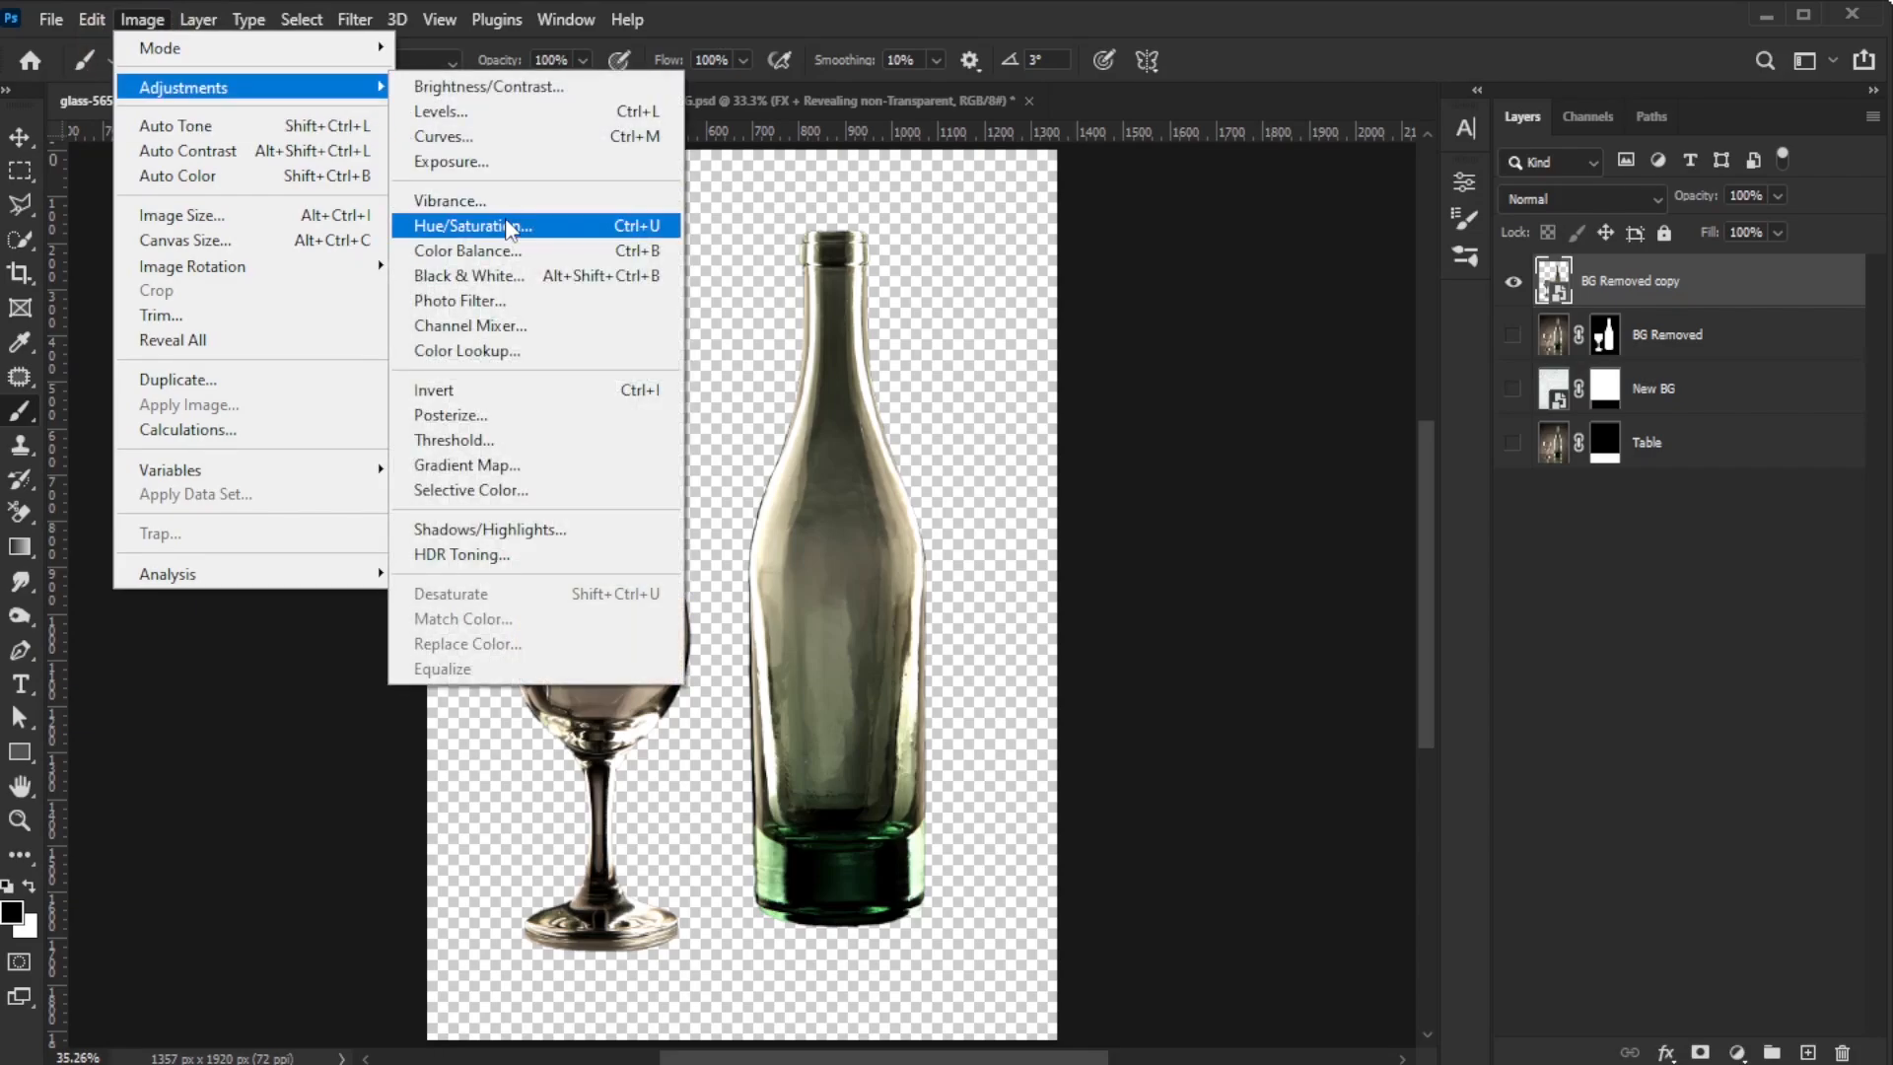
left_click(472, 226)
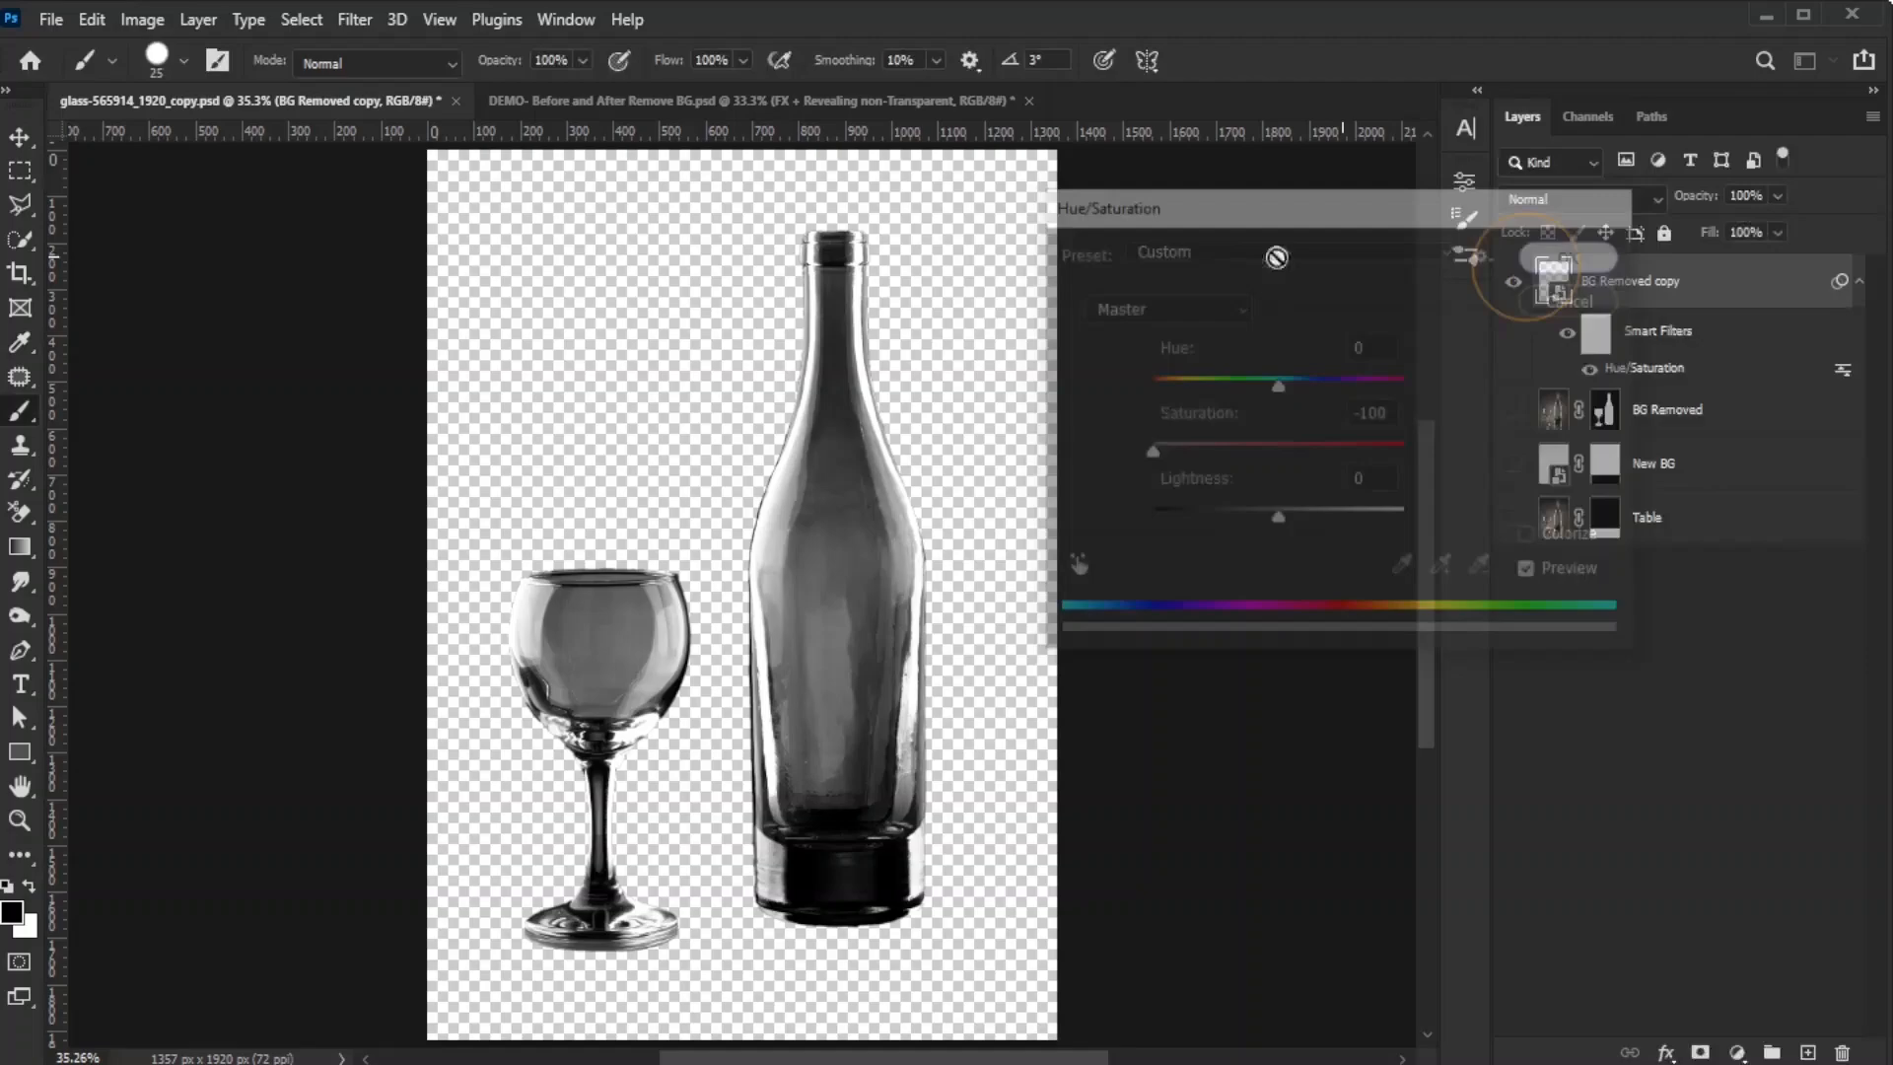
left_click(141, 20)
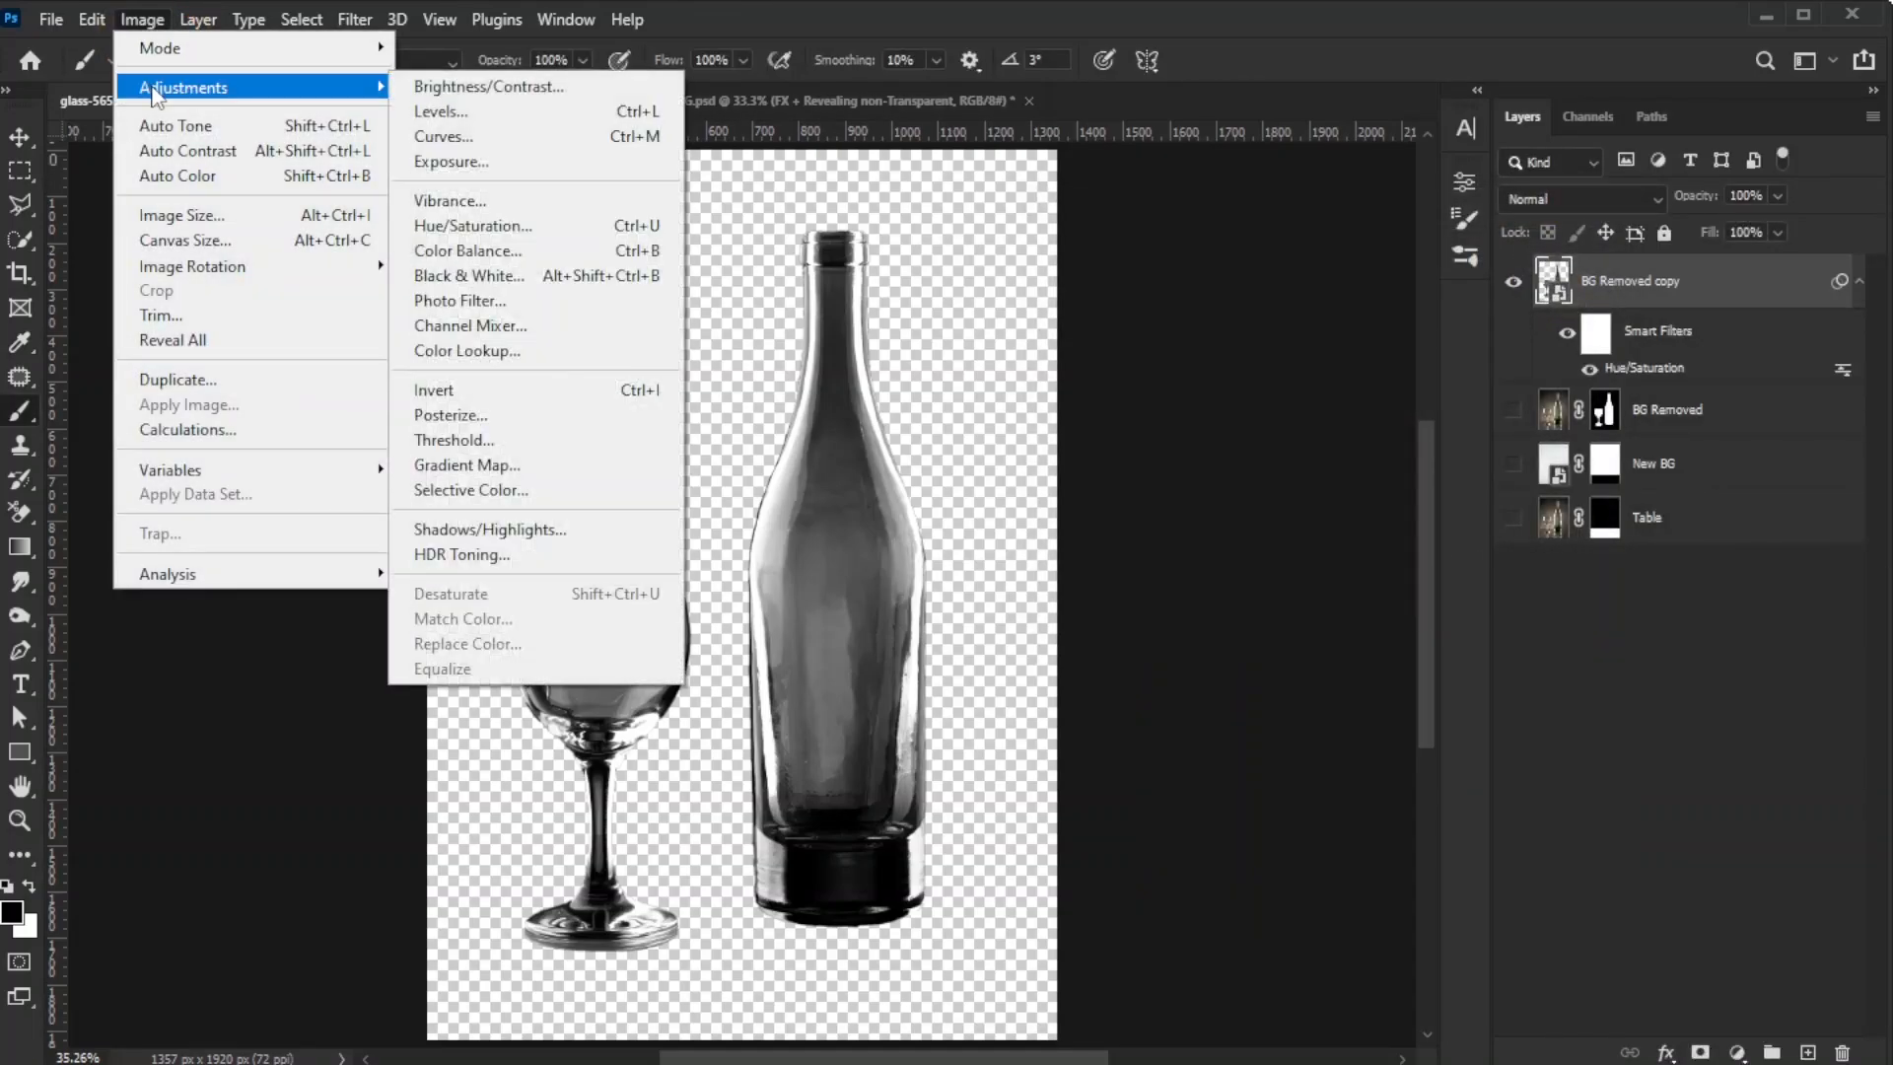
Apply Levels to the grayscale copy with the black input level set to 119
left_click(442, 112)
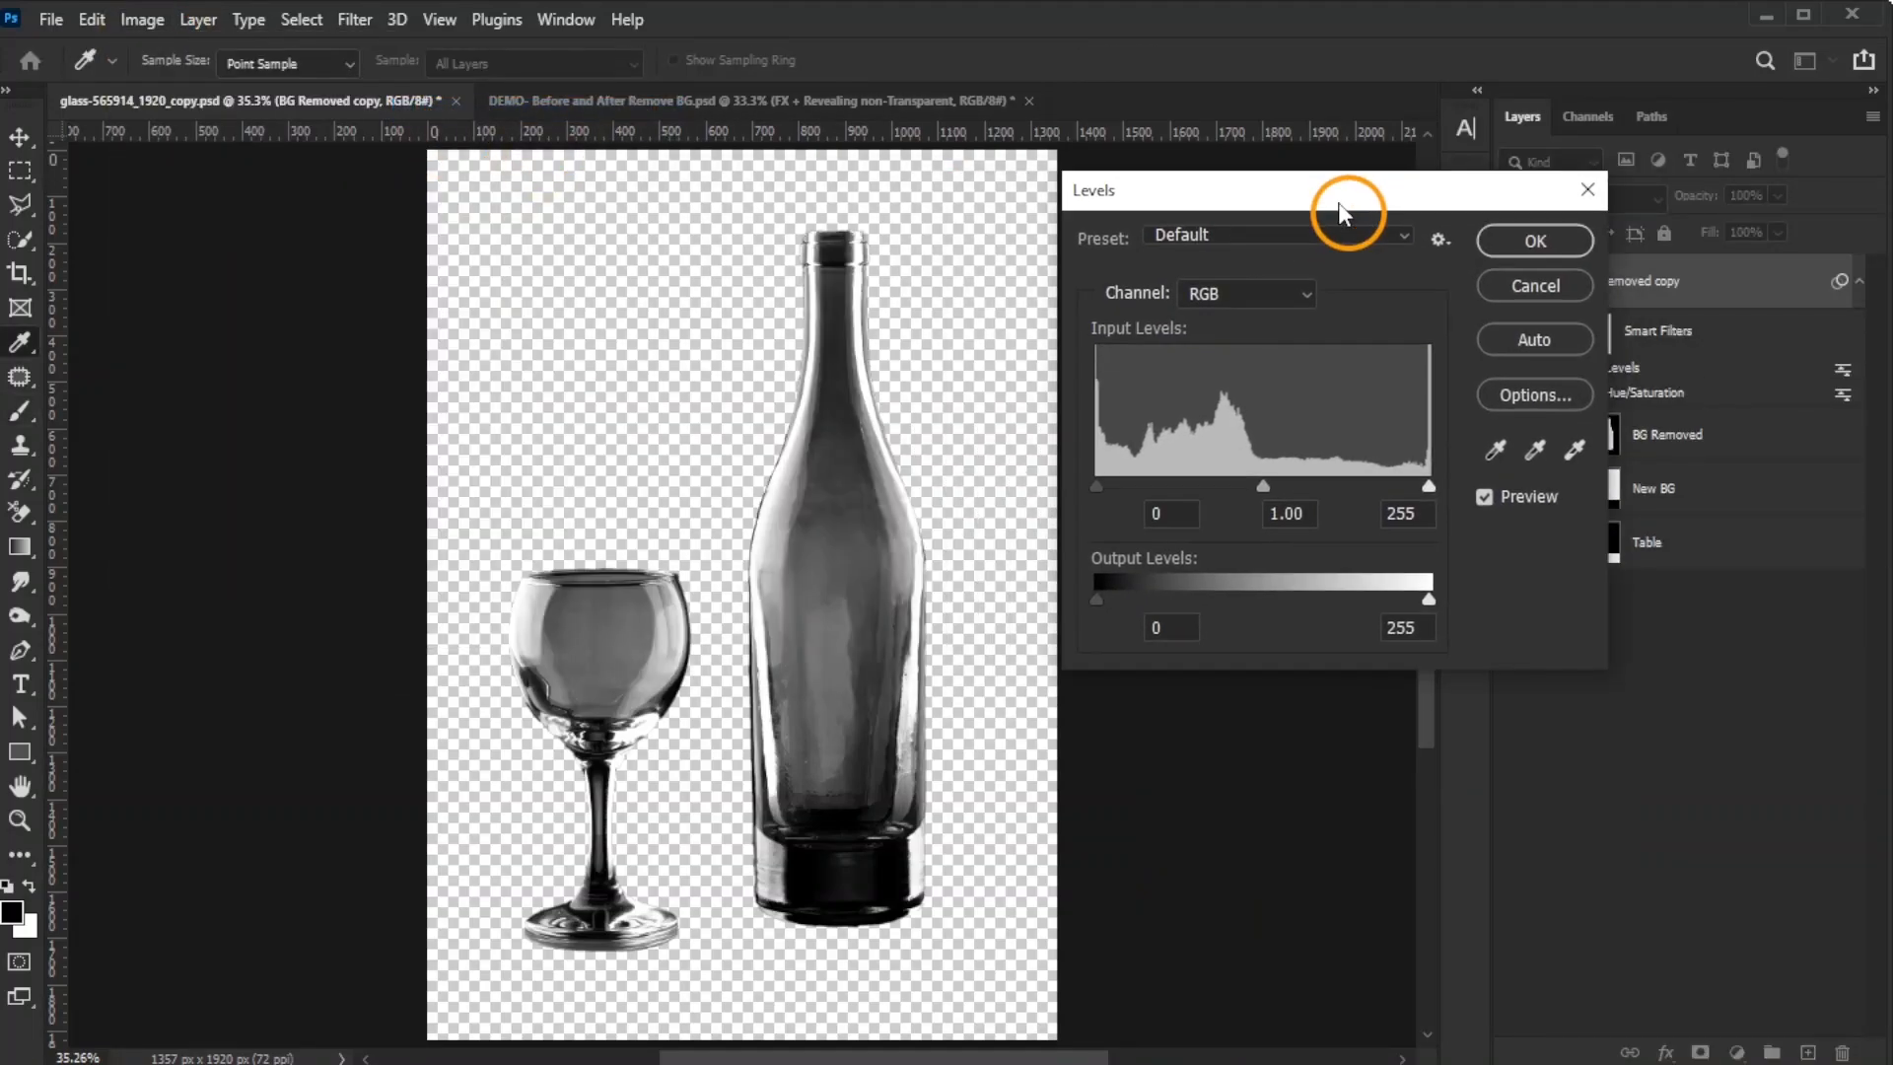
left_click_drag(1096, 484, 1133, 484)
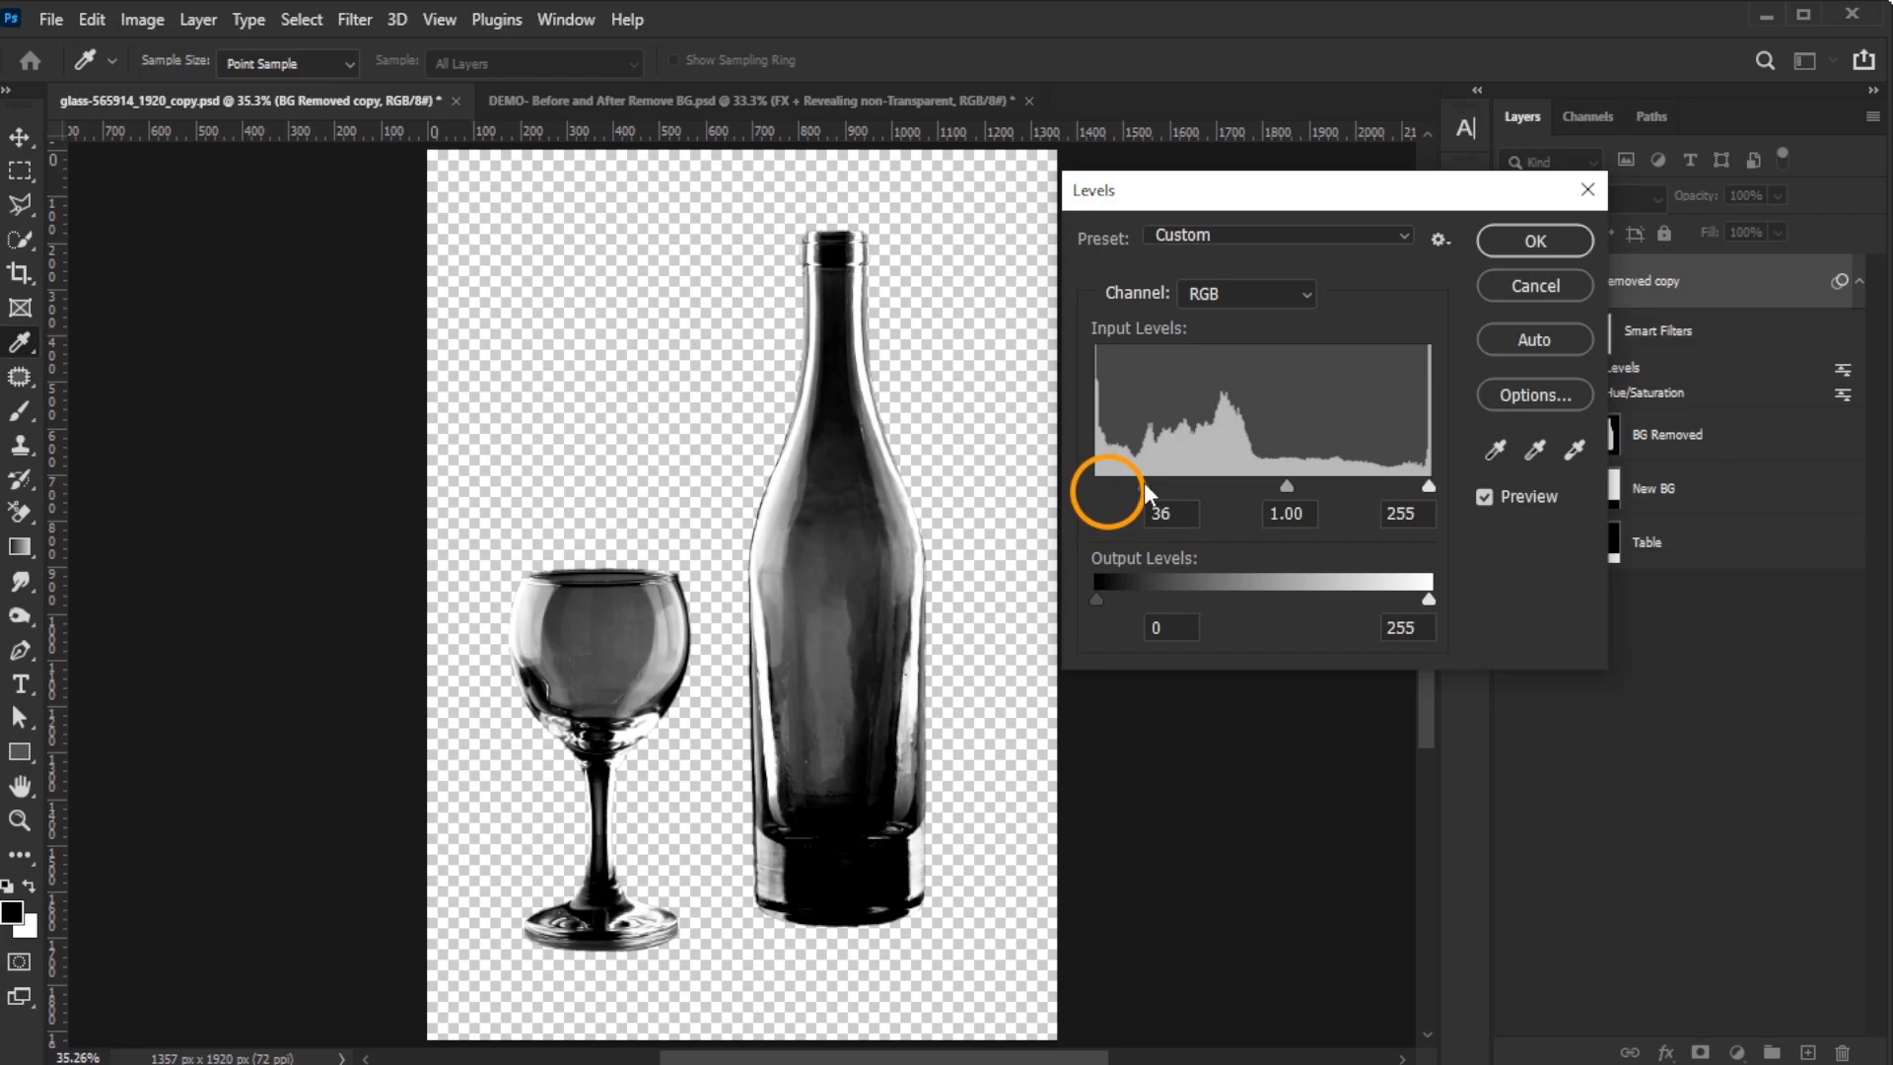
left_click_drag(1146, 485, 1168, 485)
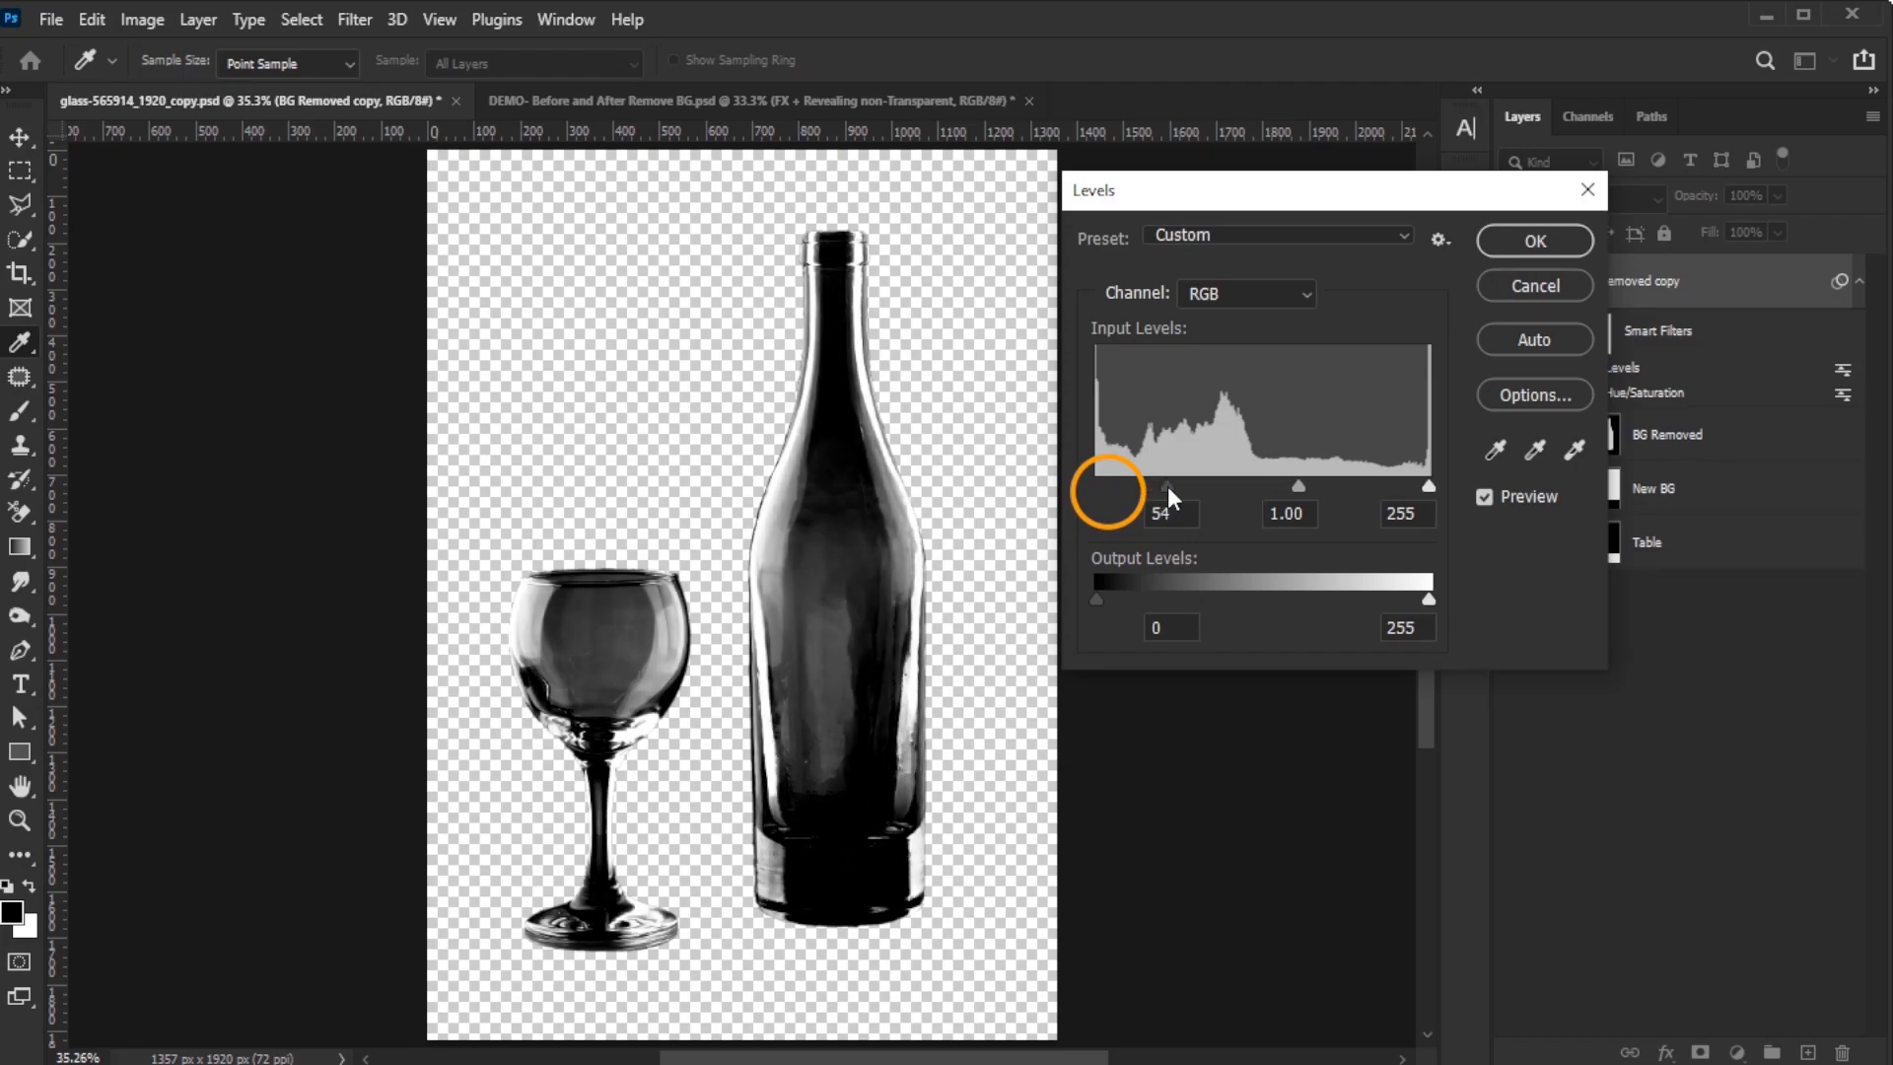
left_click_drag(1162, 486, 1177, 486)
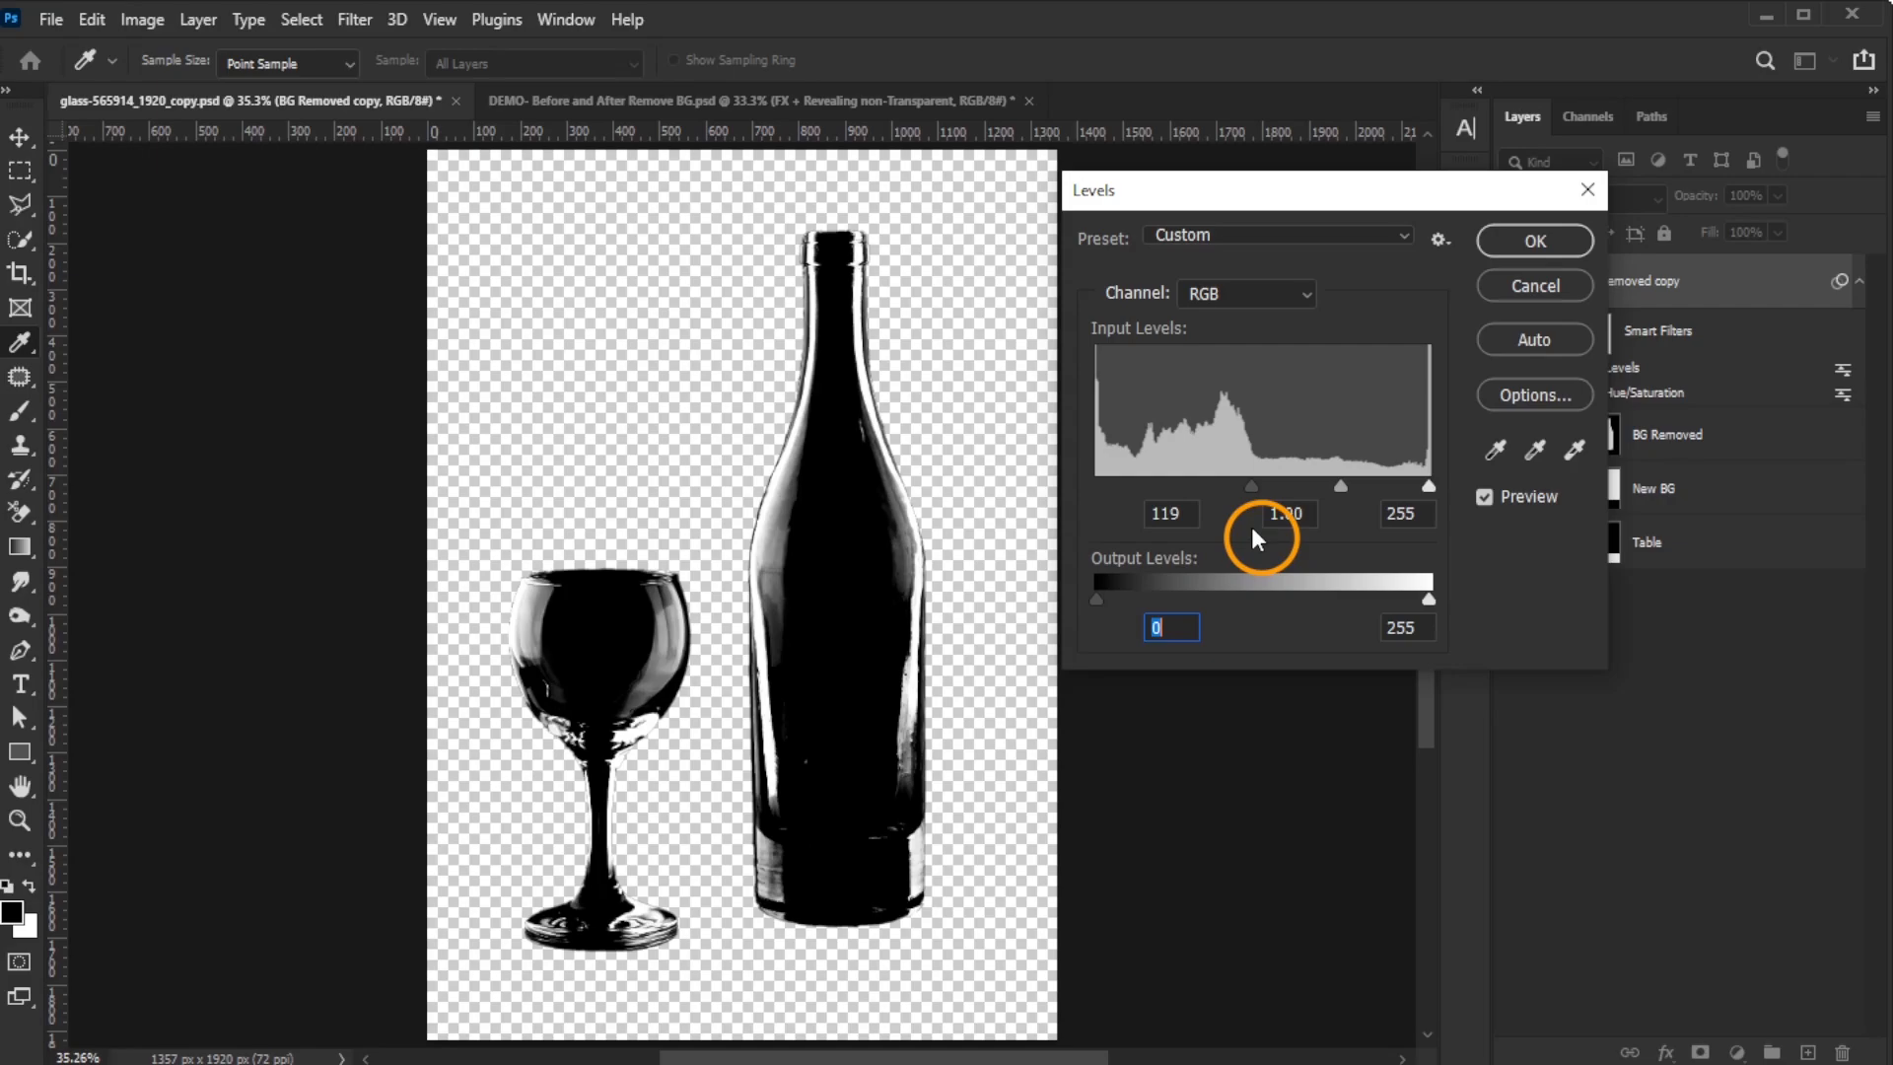
left_click(1167, 512)
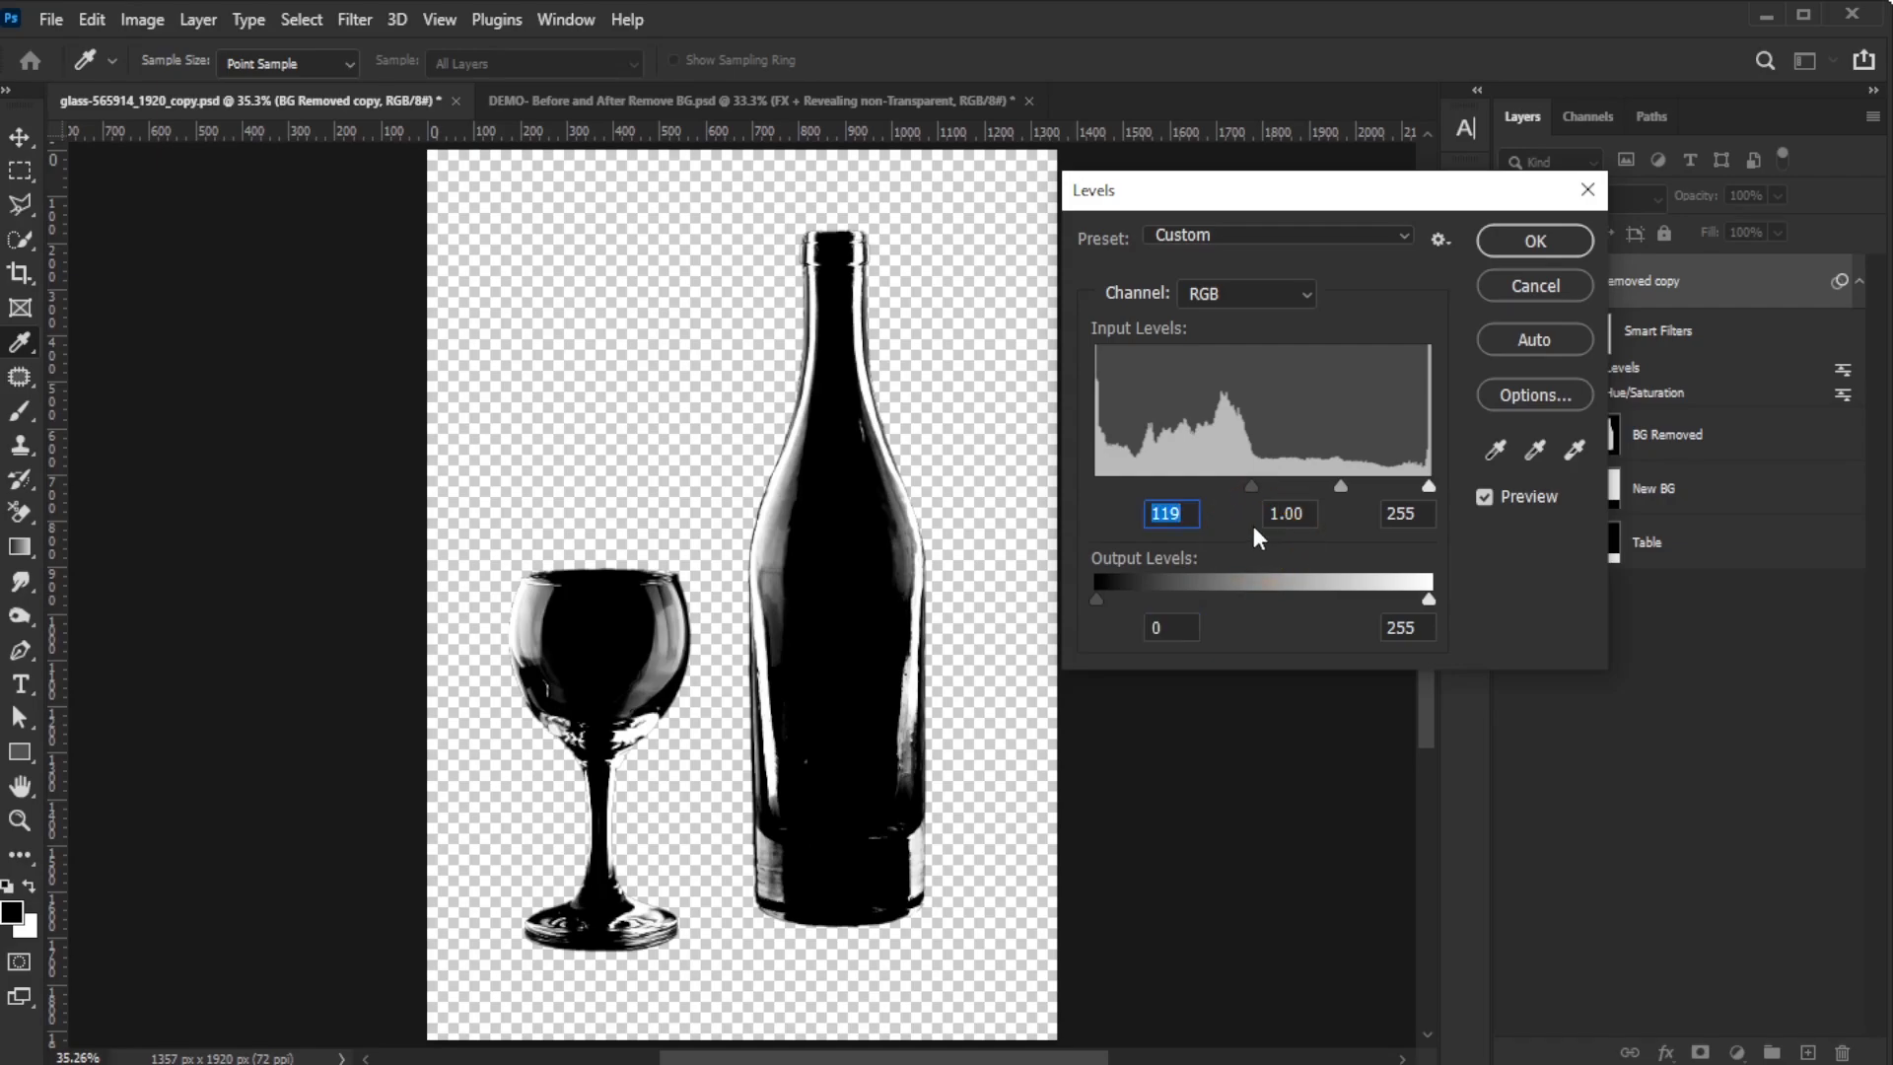
left_click(1533, 240)
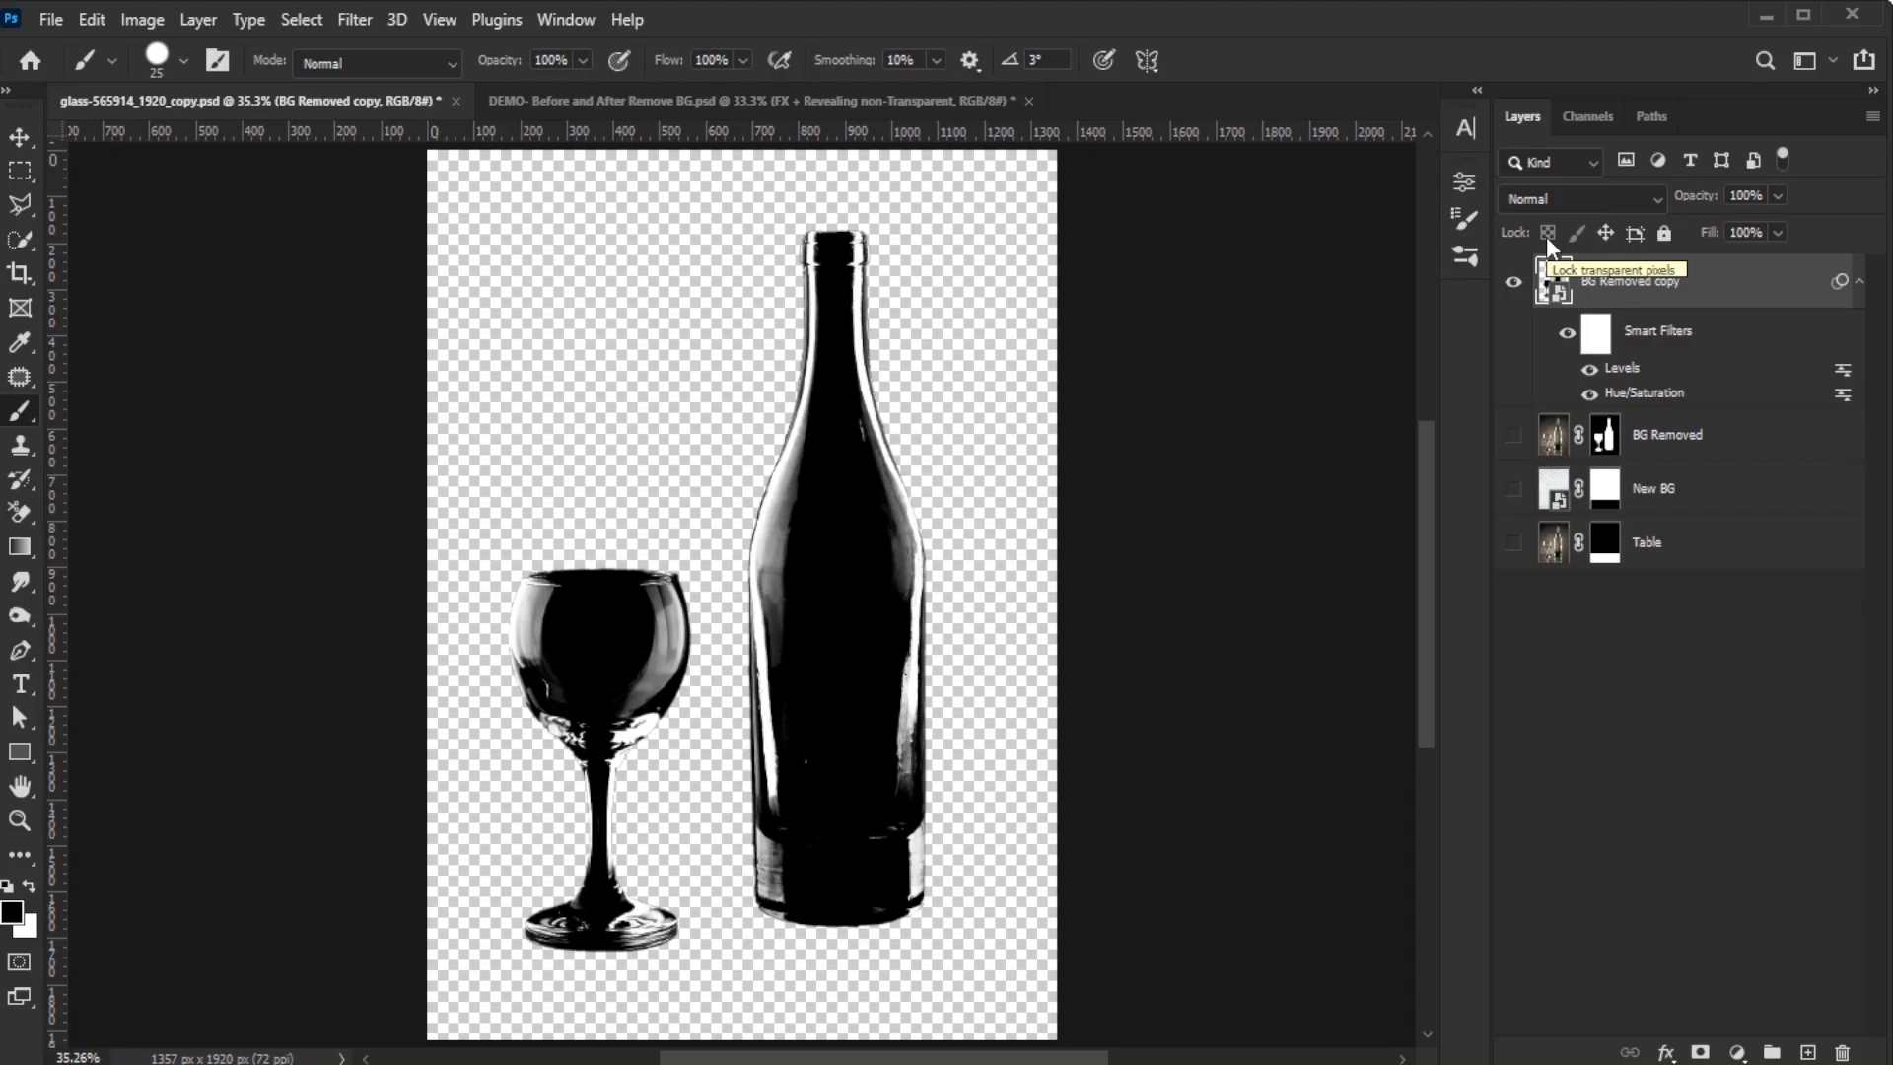
Load the RGB channel's brightness as a selection and add it as the copy's layer mask
left_click(1588, 117)
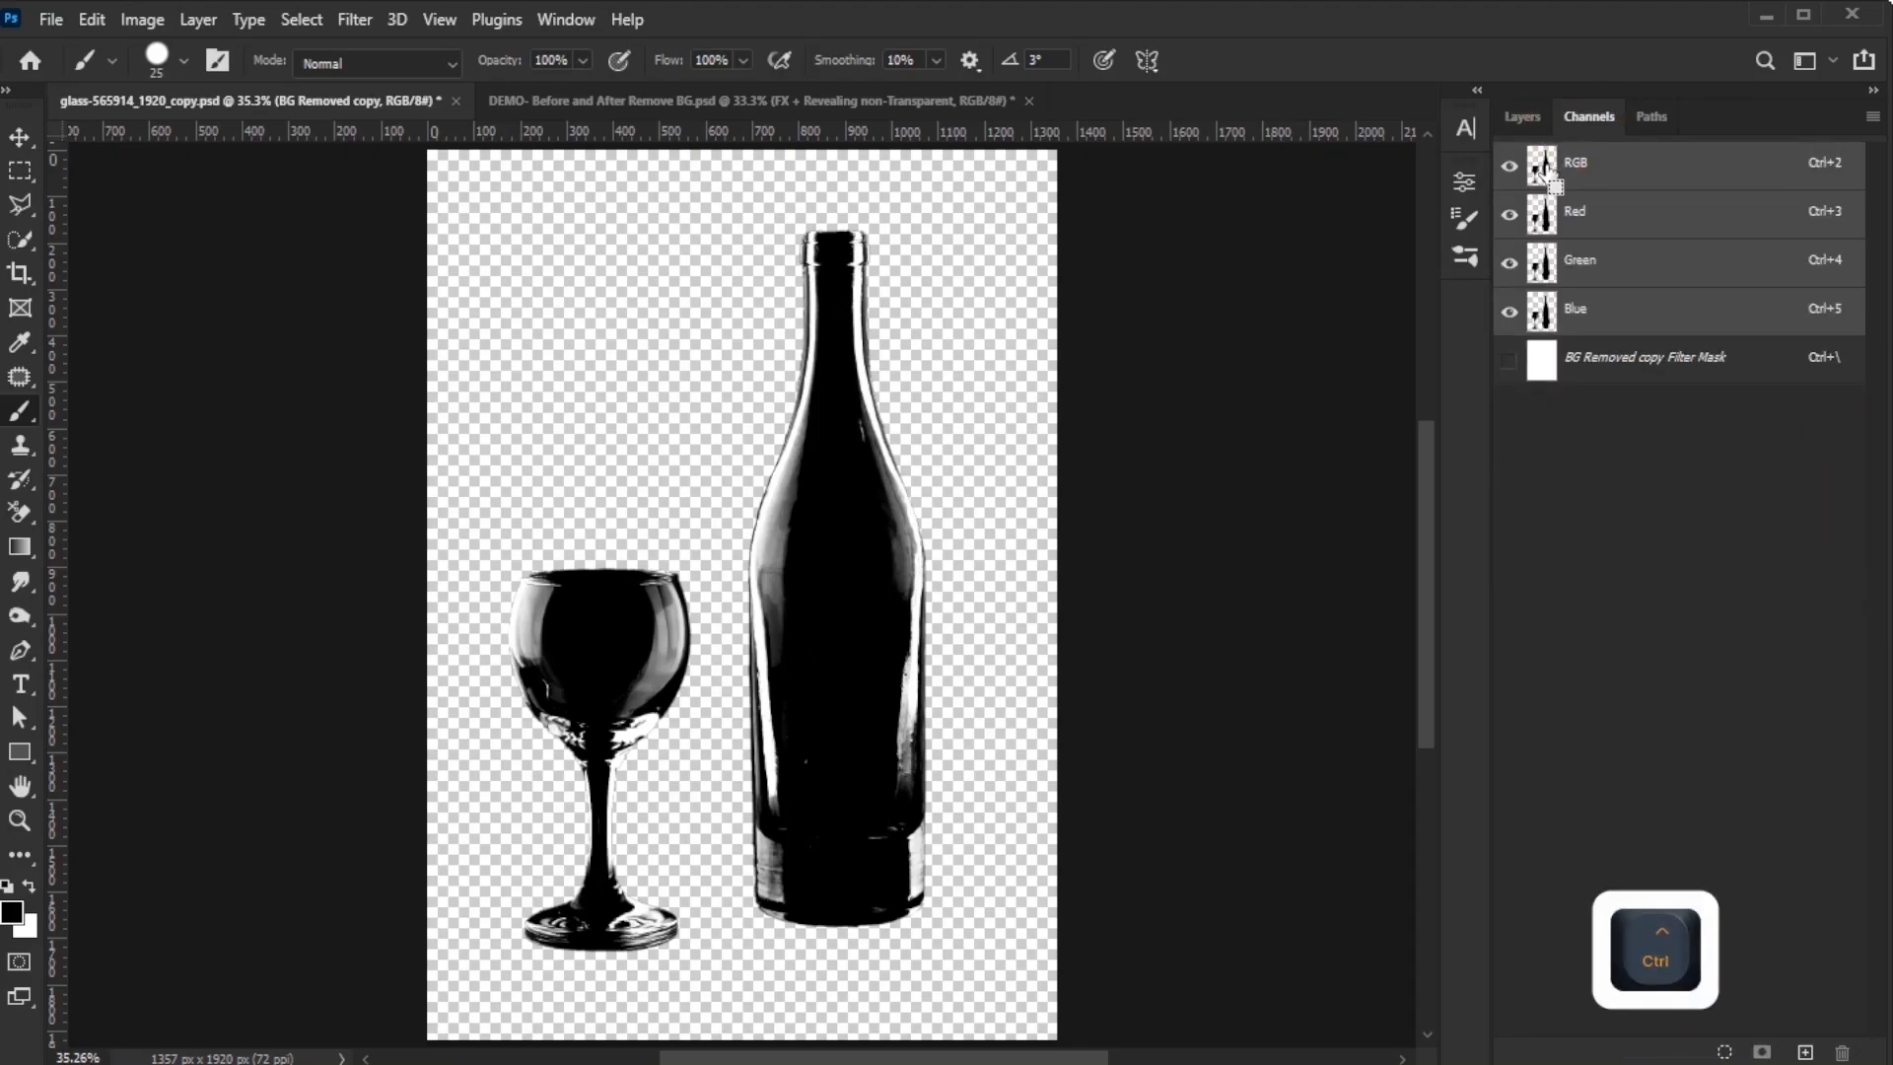
left_click(1543, 167)
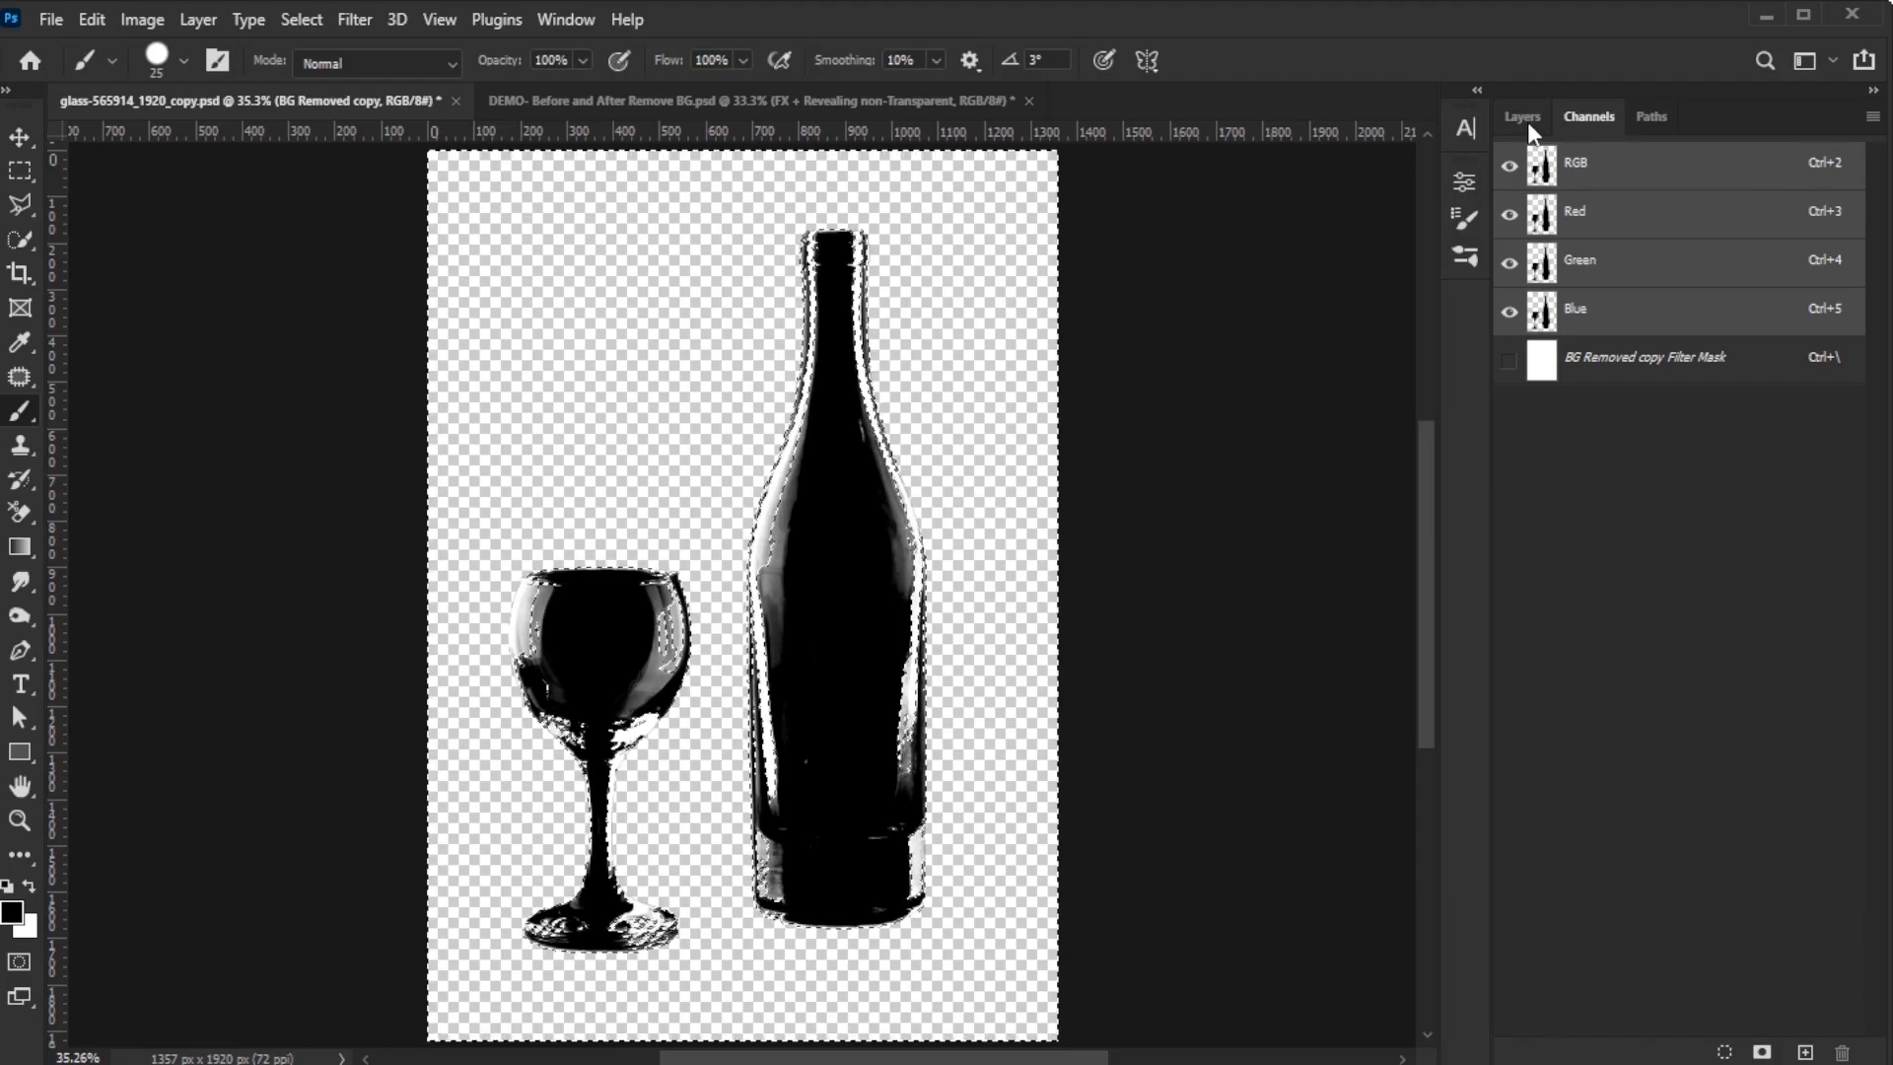
left_click(1520, 116)
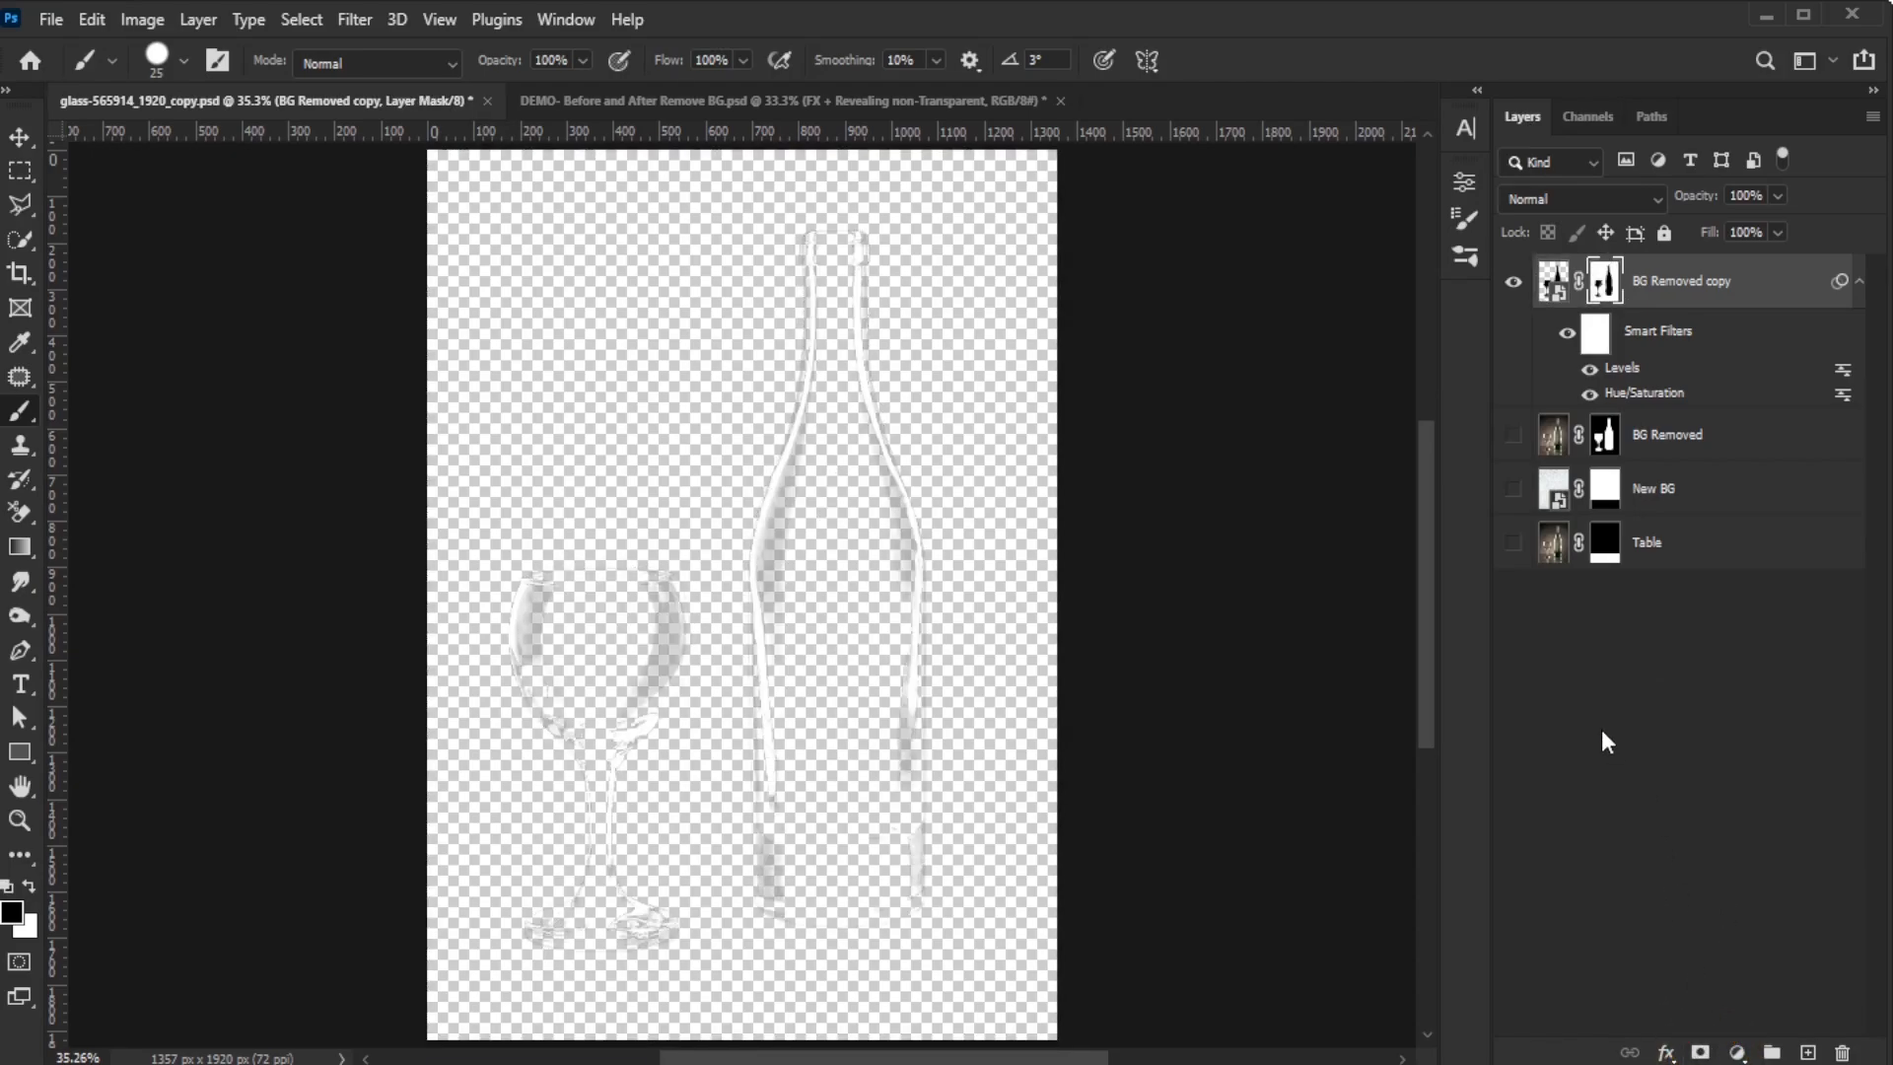
left_click(1512, 488)
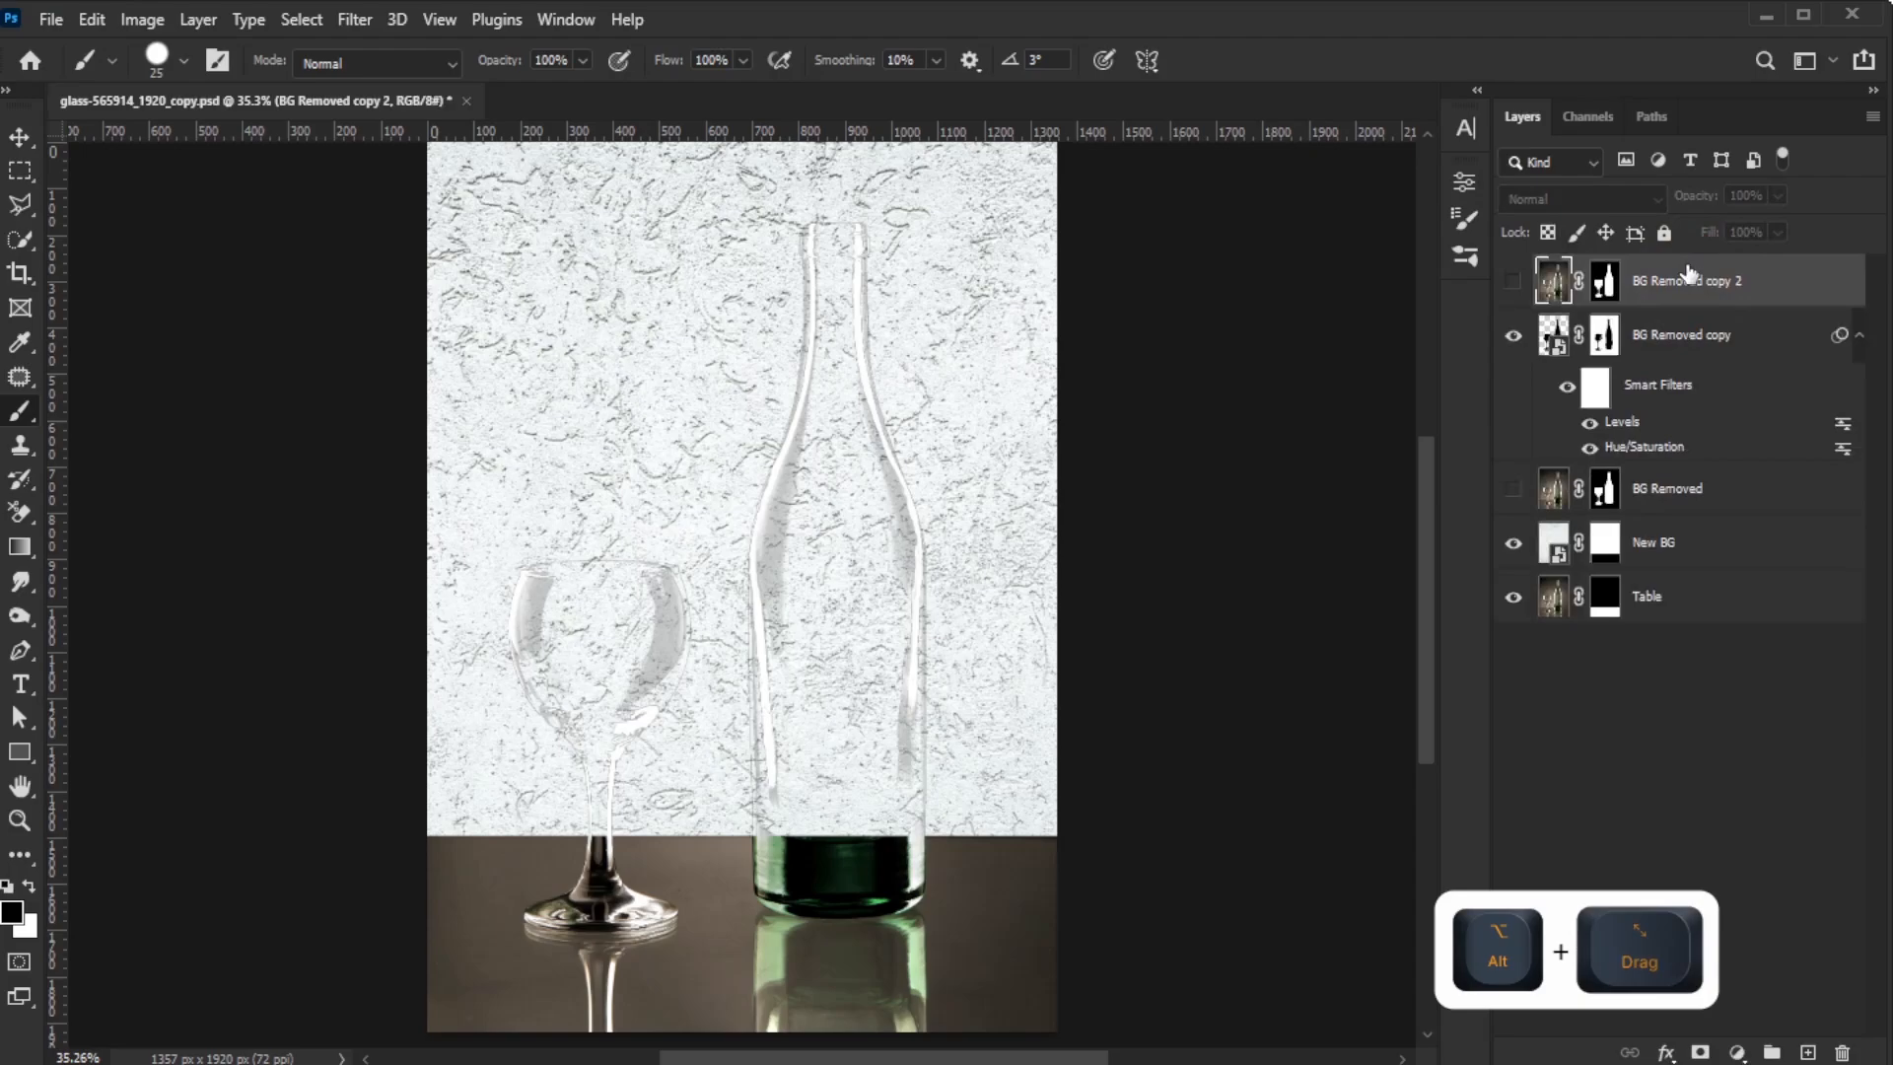
Show the duplicated cutout, add a white Solid Color fill, and merge the two layers
left_click(1515, 280)
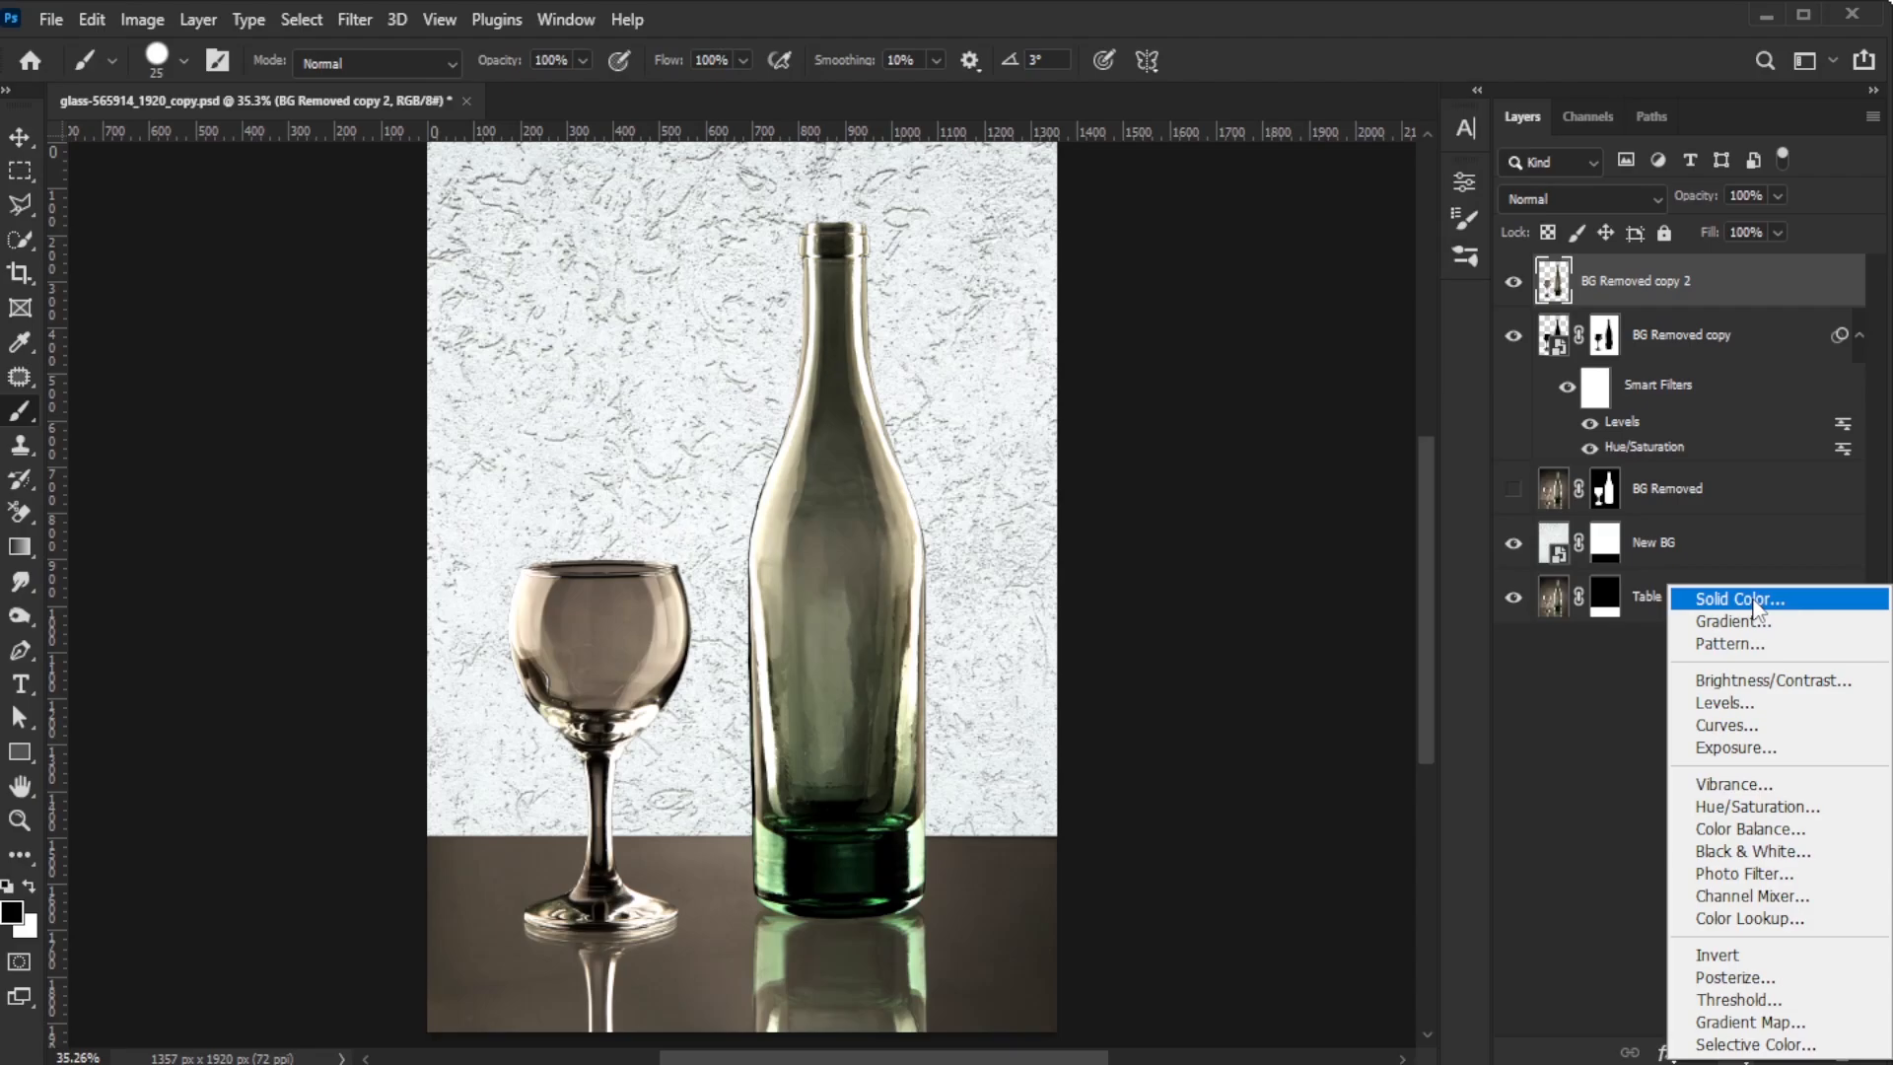
left_click(1736, 598)
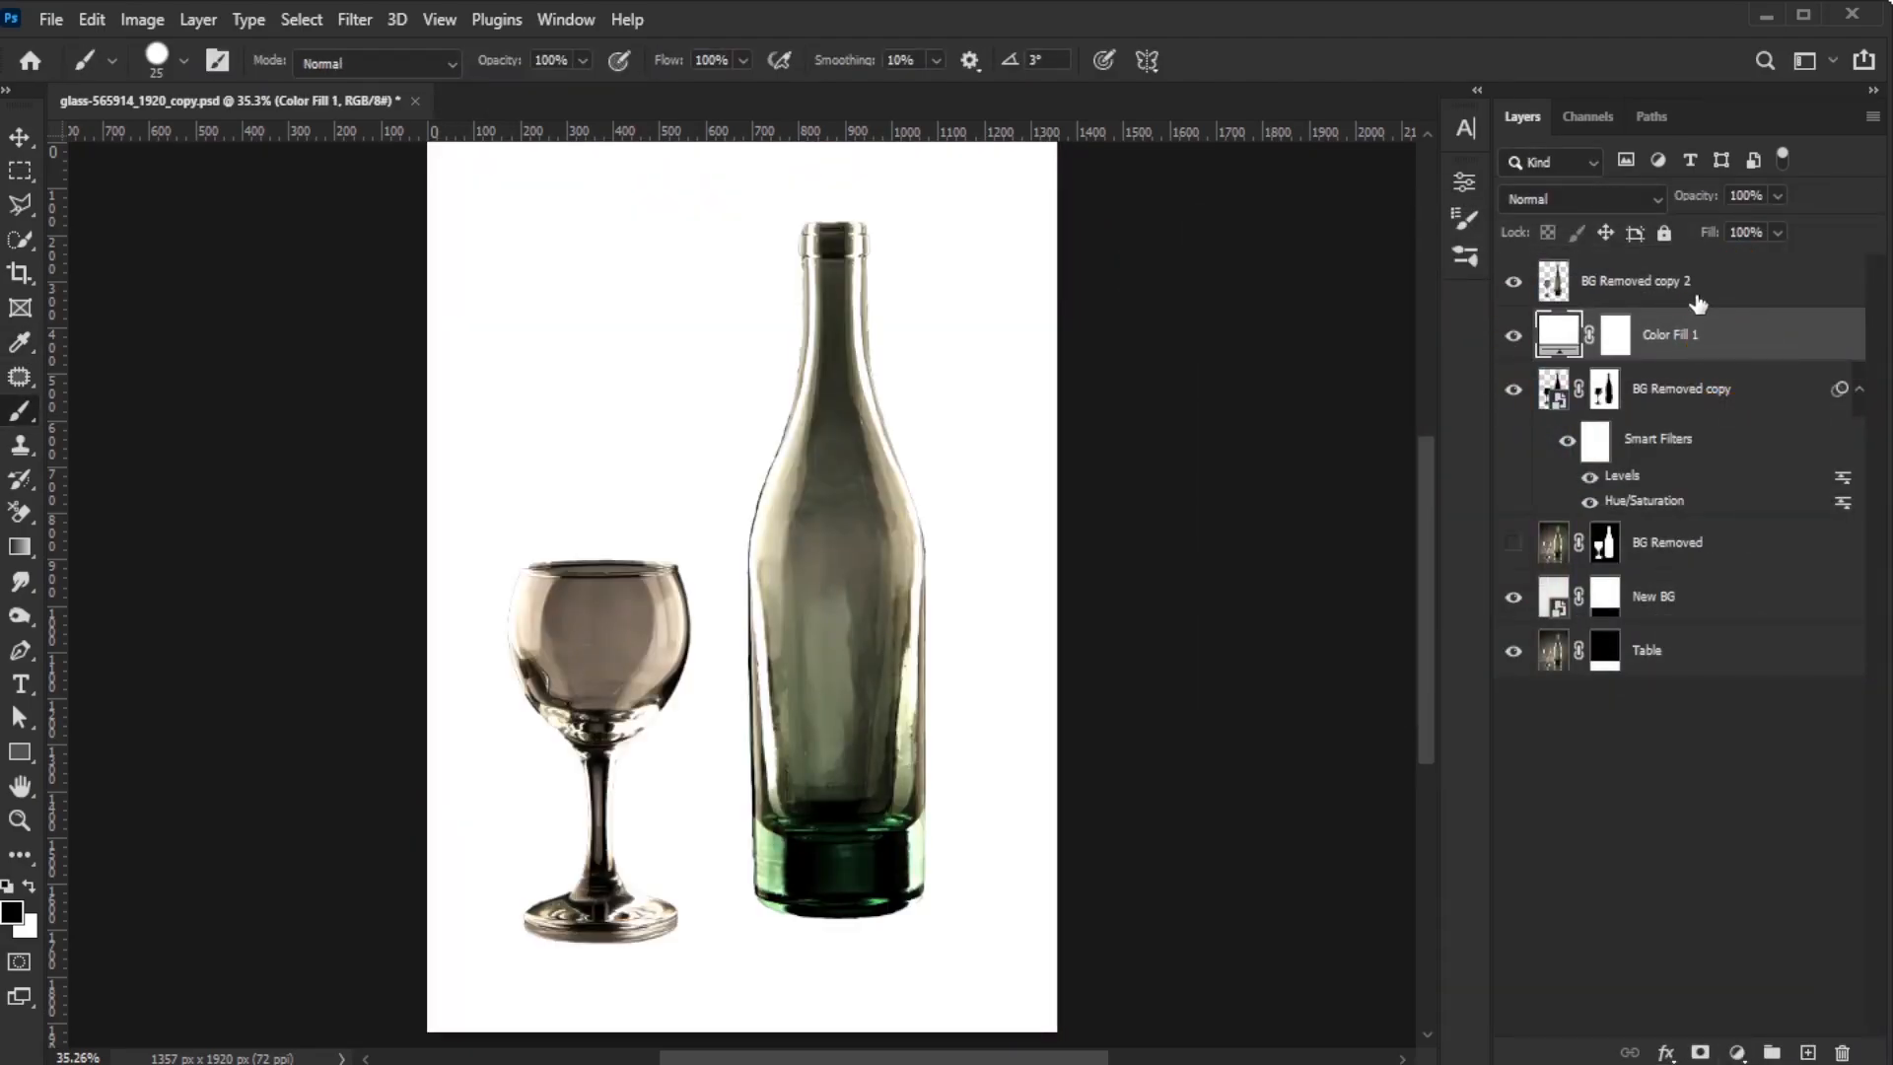
right_click(1668, 334)
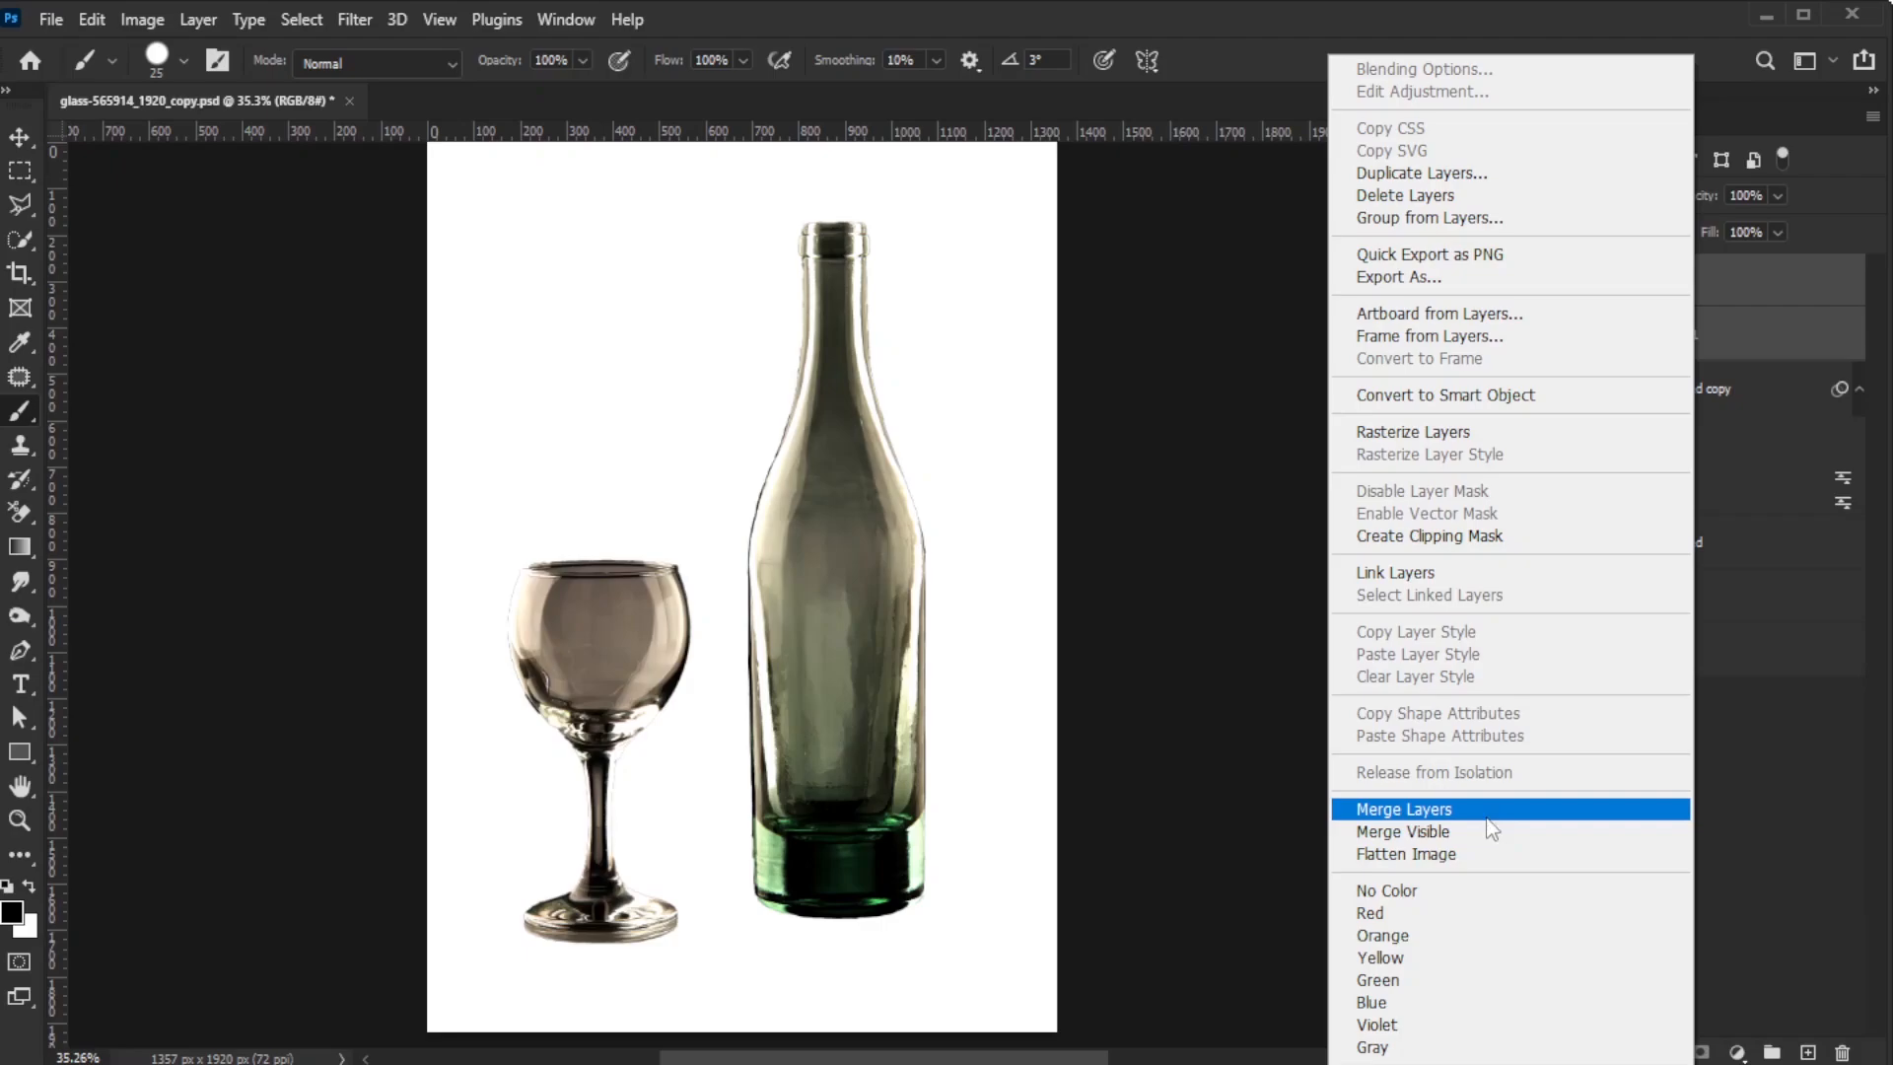
left_click(1403, 808)
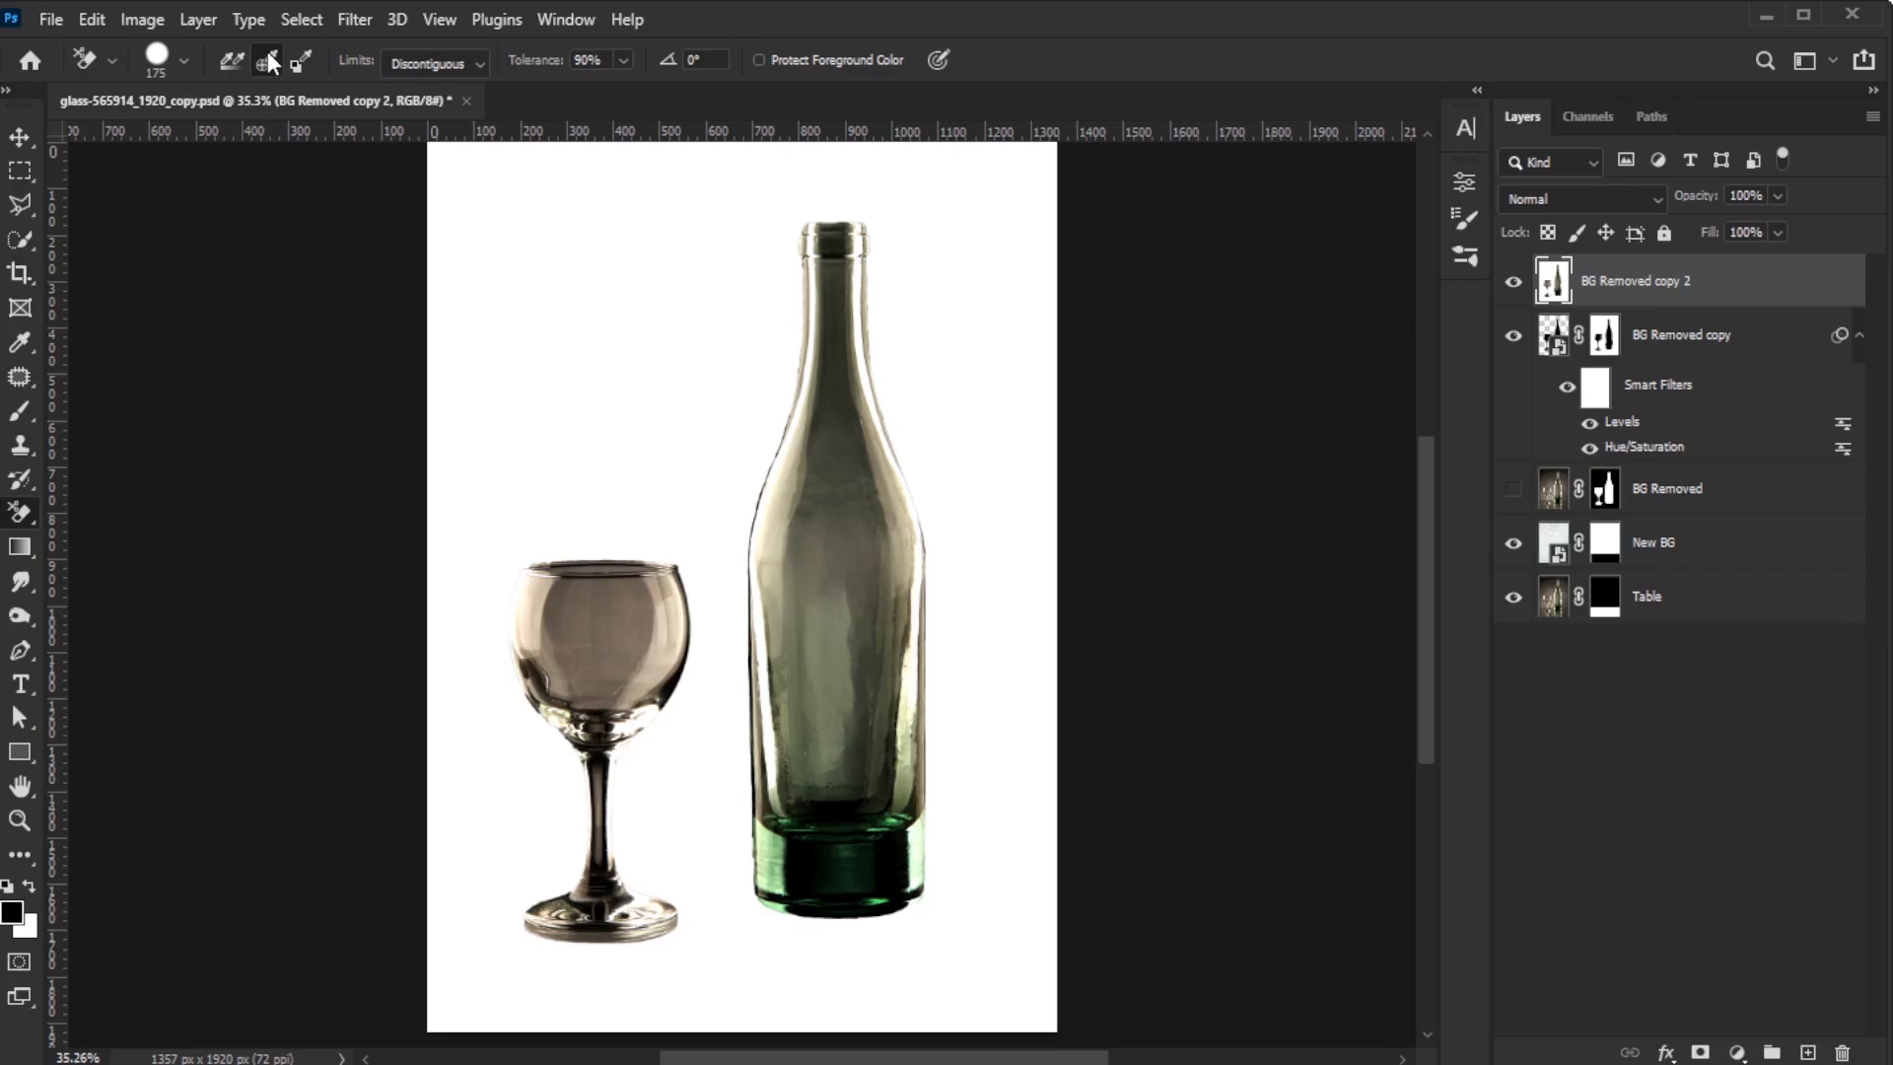
Set the Background Eraser to Sampling Once, Discontiguous, Tolerance 90%, and erase the white areas
left_click(432, 63)
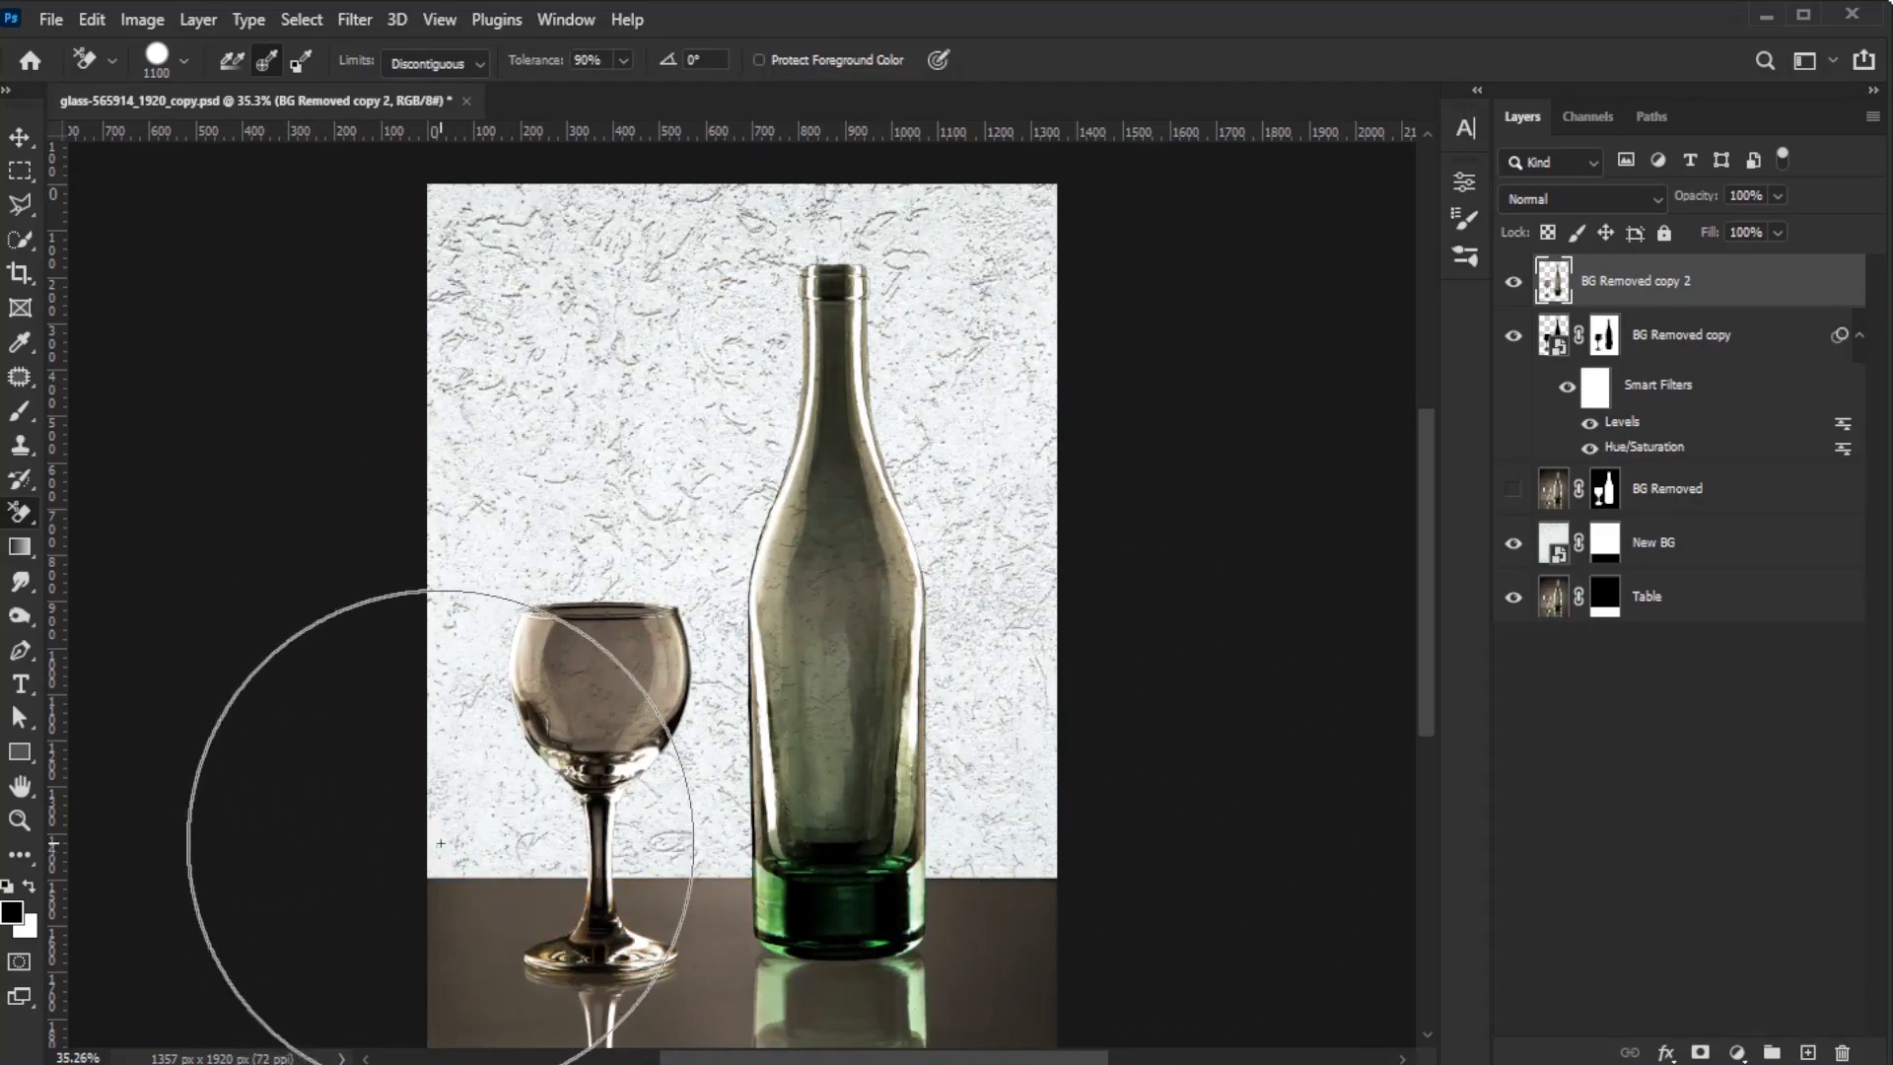
mouse_move(706, 616)
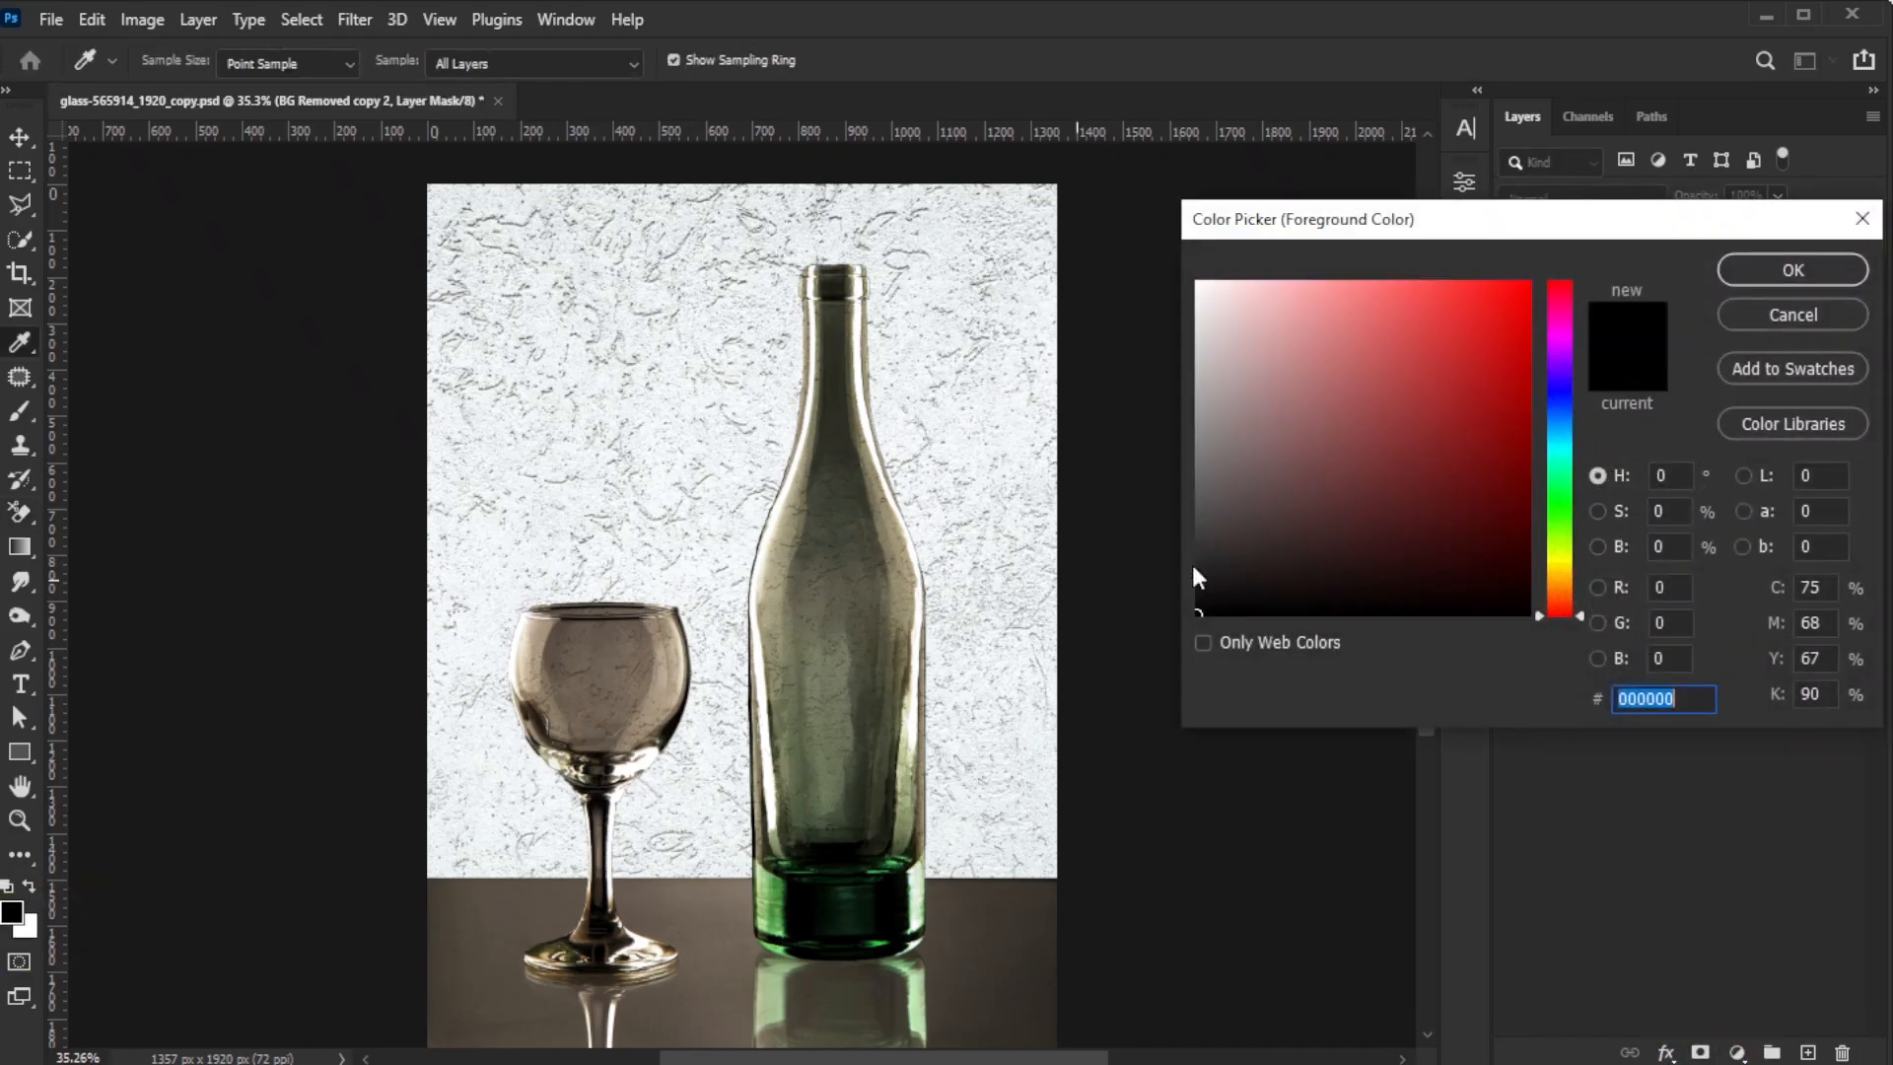
Pick a mid grey foreground colour in the Color Picker to fill the layer mask
left_click(1597, 545)
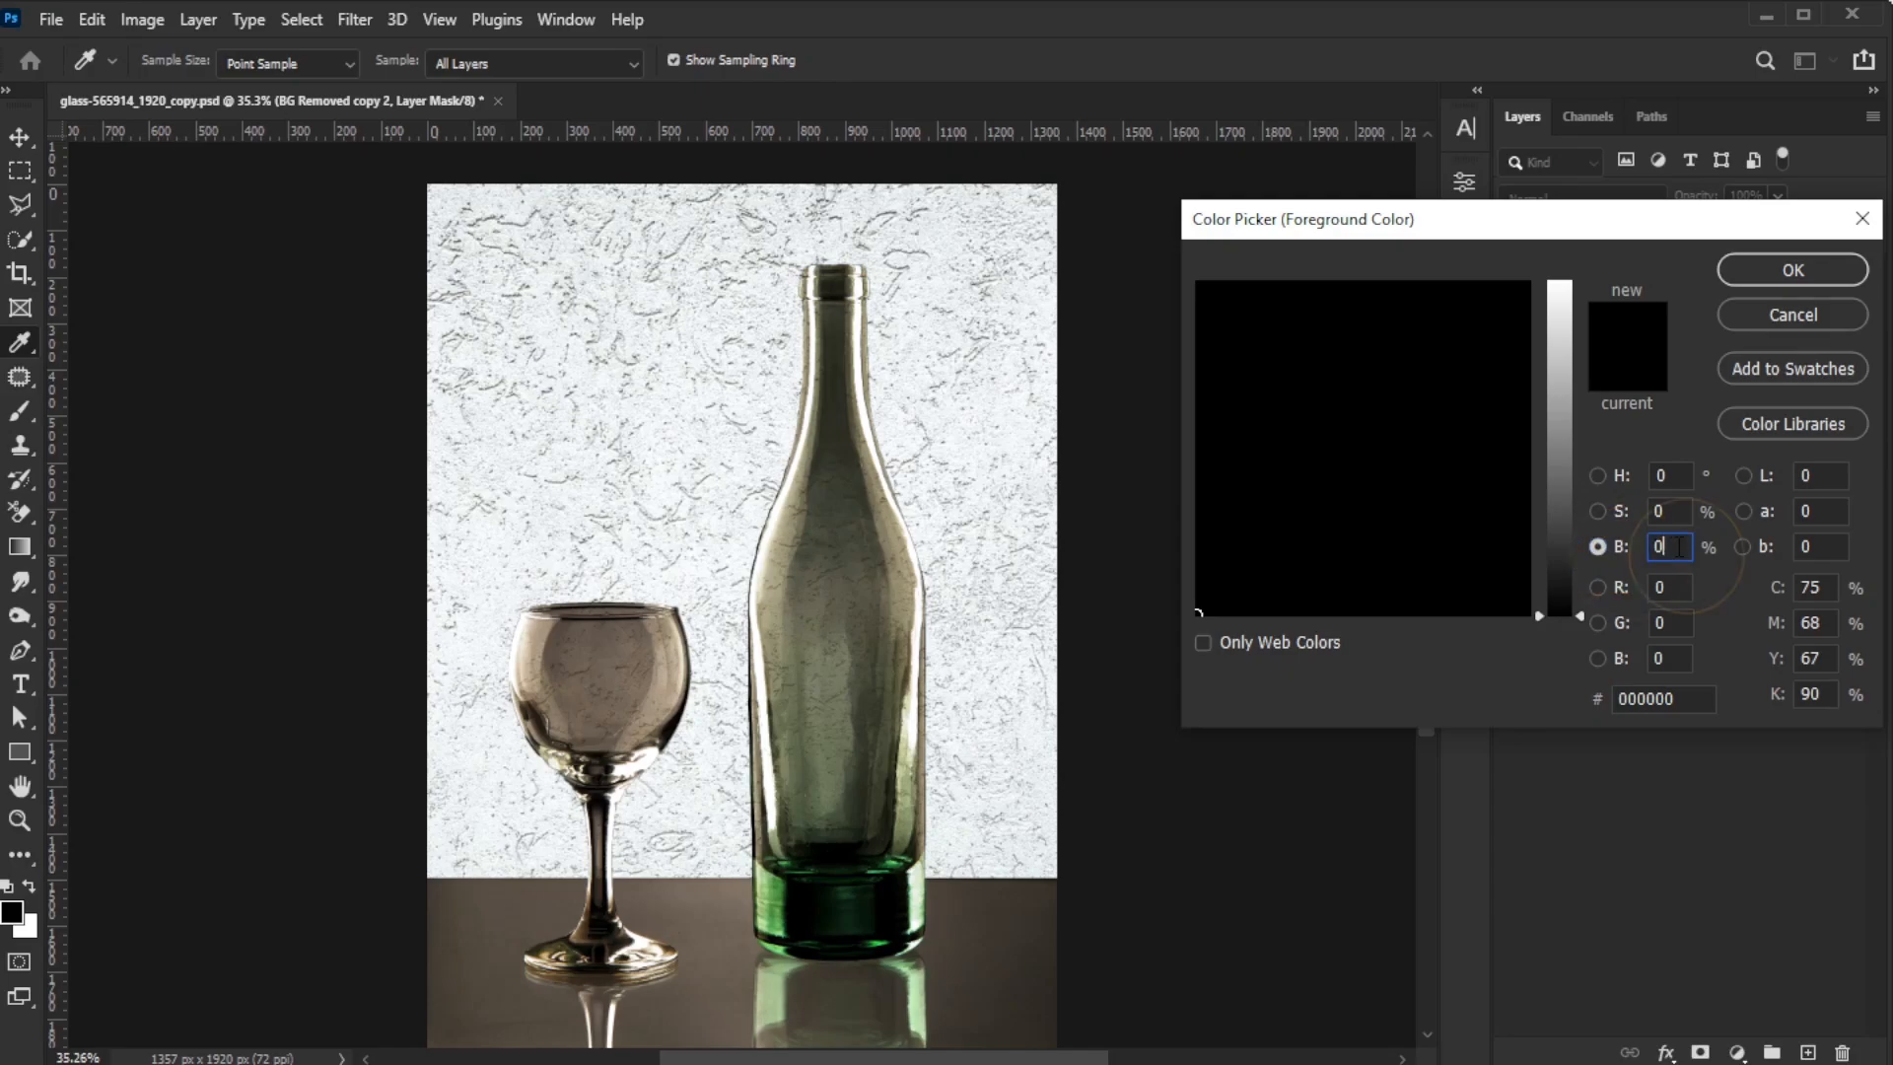
left_click(1791, 269)
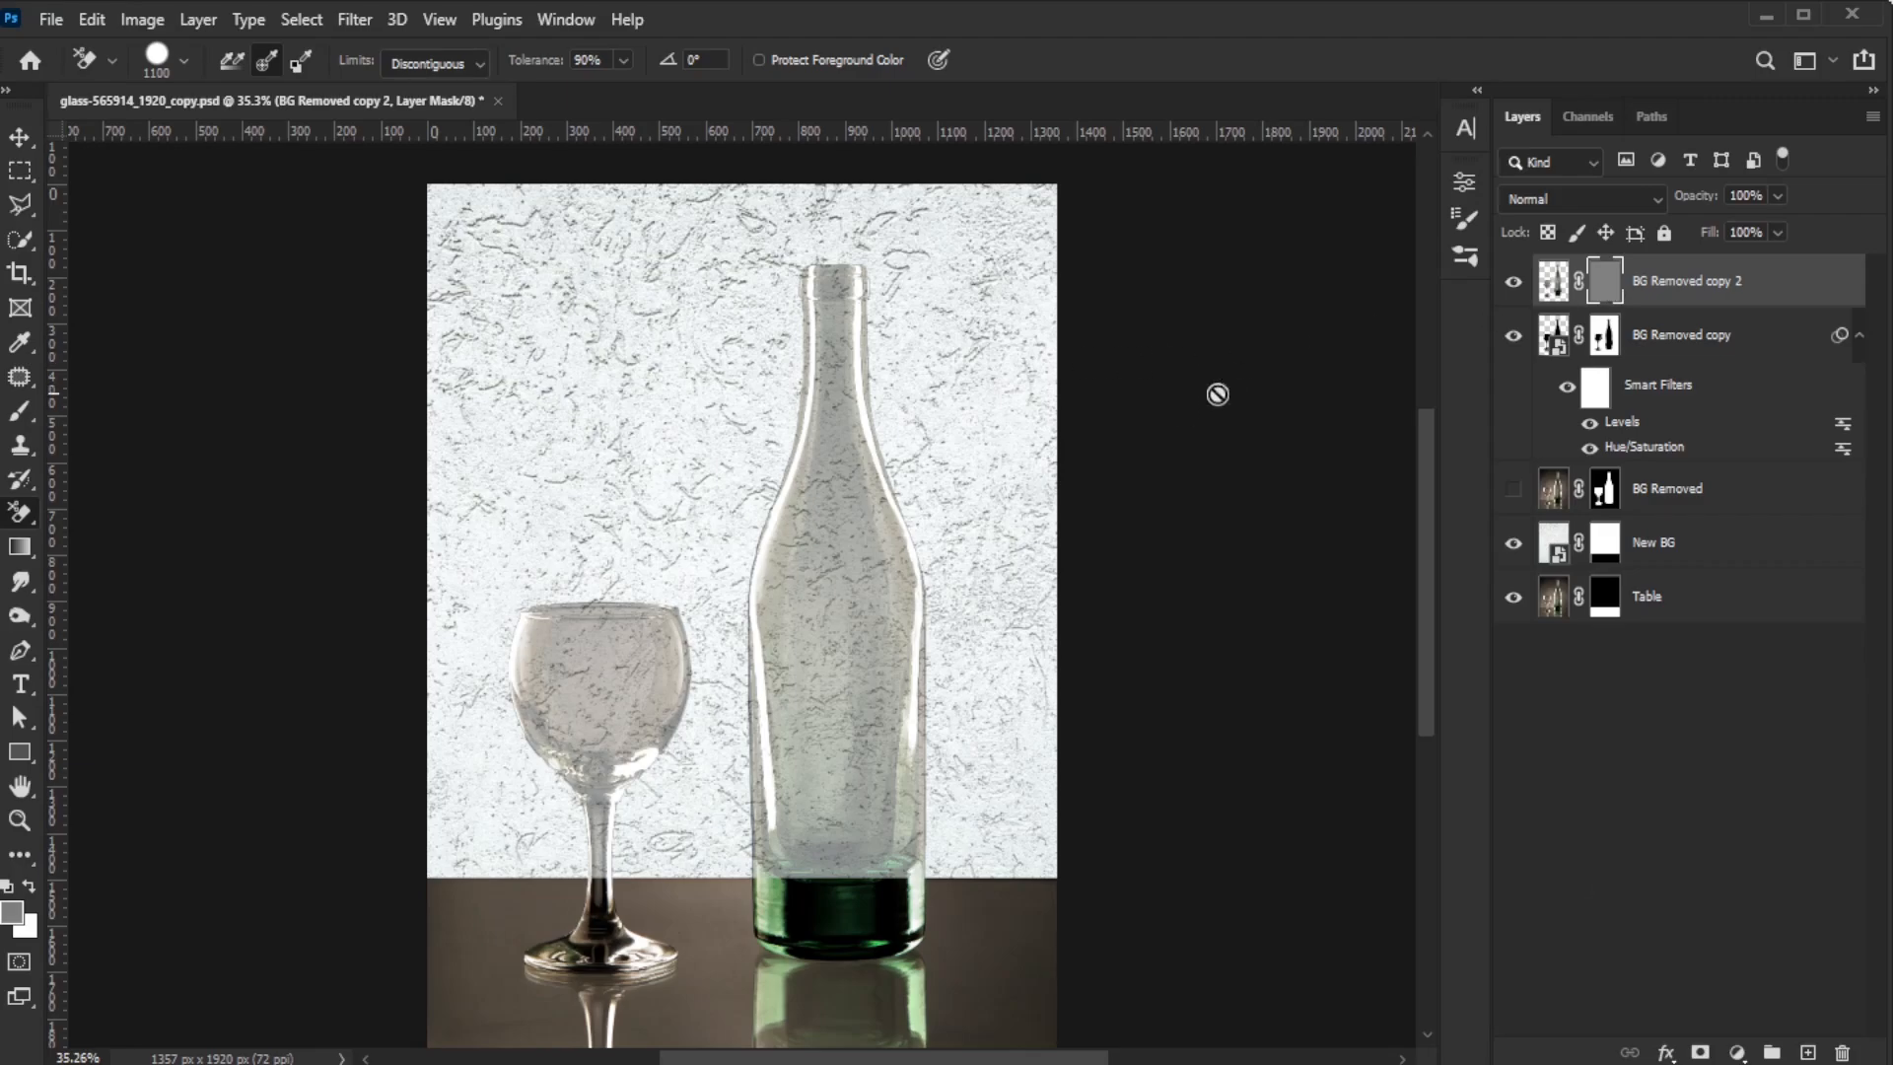
mouse_move(31, 899)
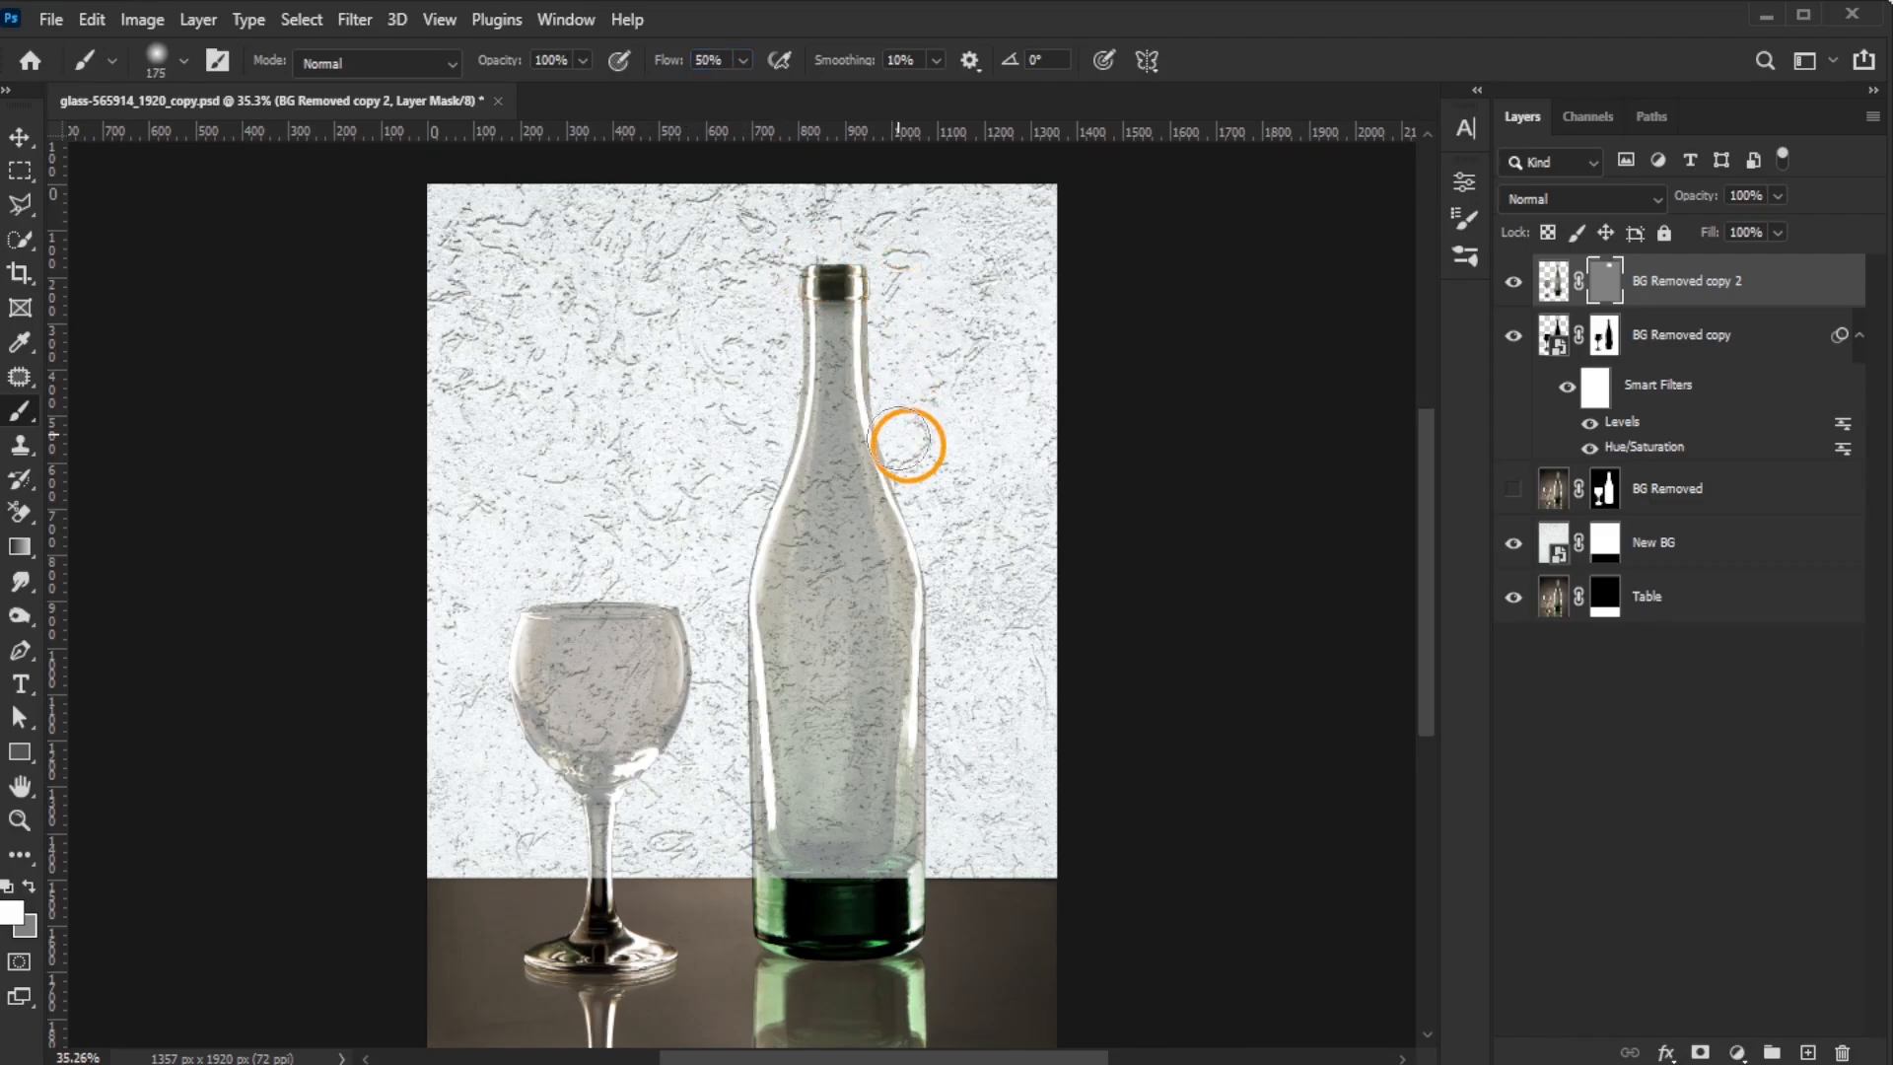
Paint white on the mask along the bottle's neck edge and the wine glass stem
left_click_drag(908, 445, 945, 848)
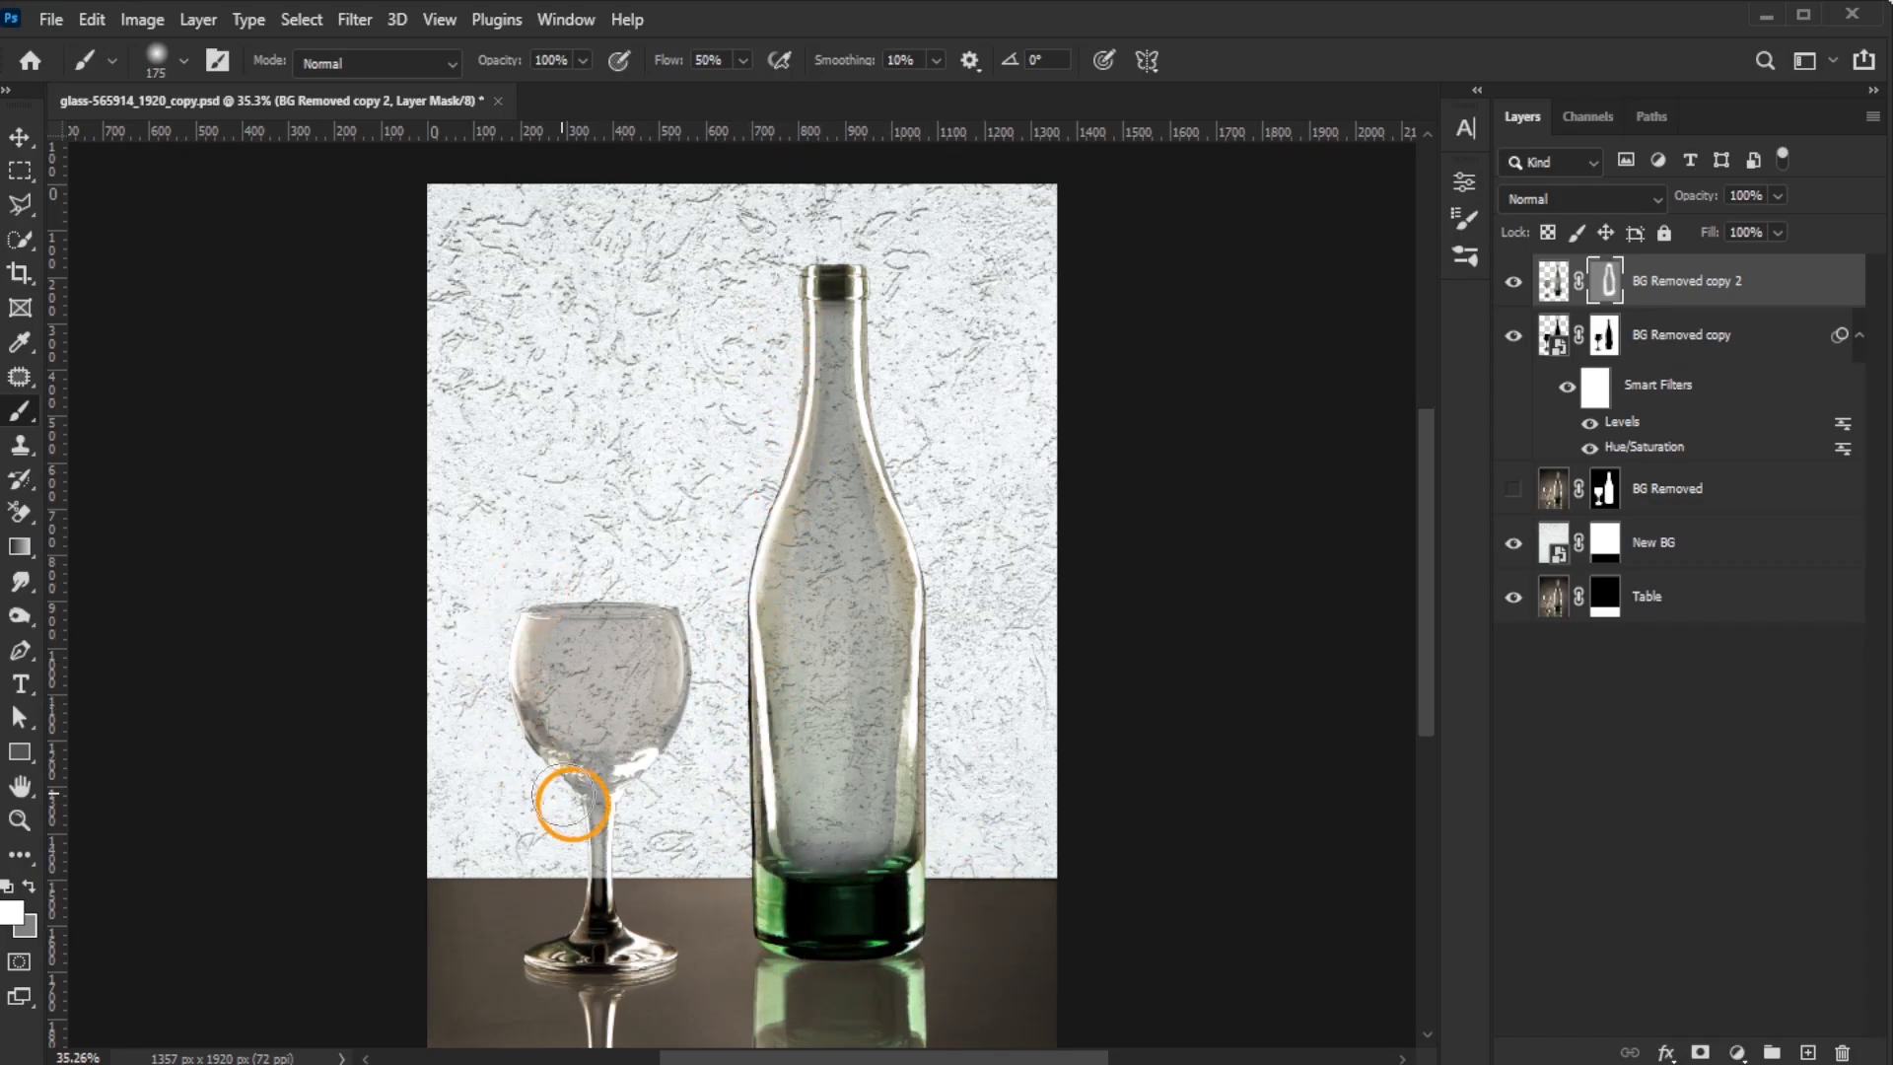
left_click_drag(574, 803, 658, 767)
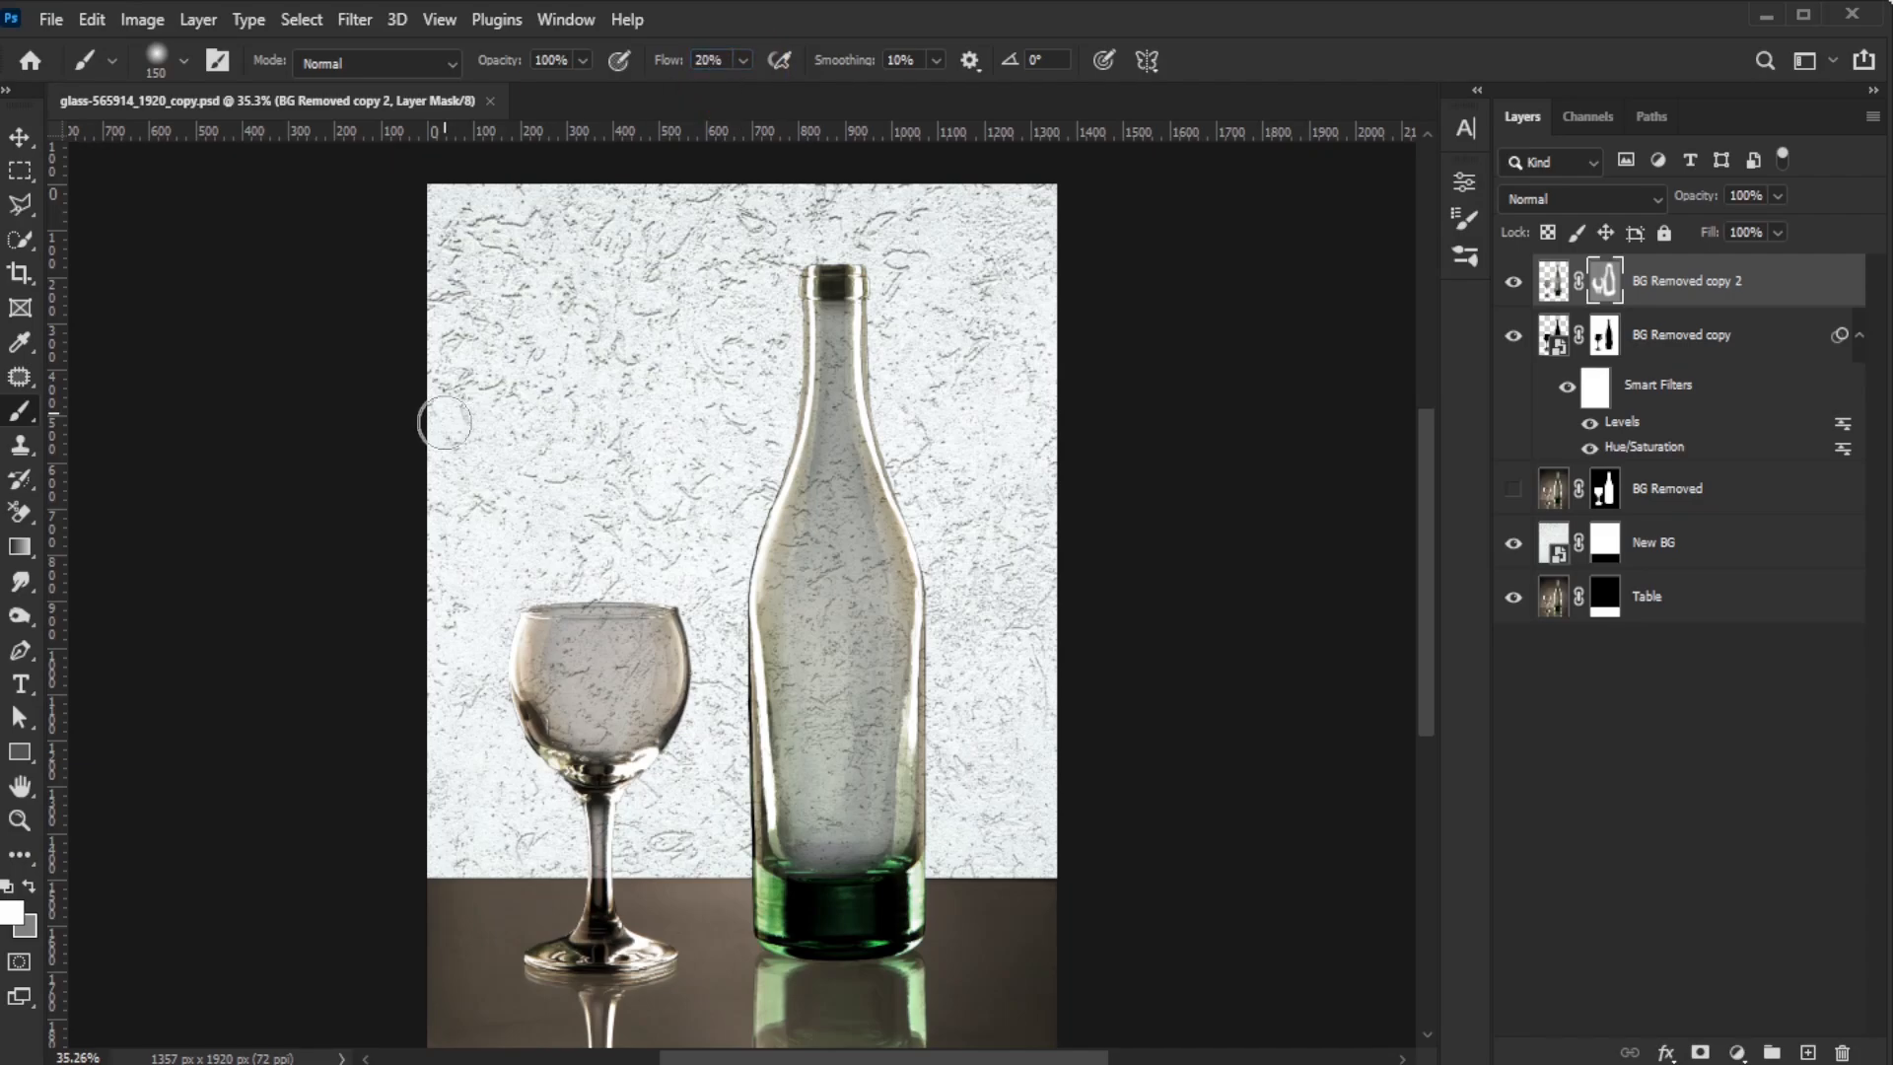
mouse_move(692, 510)
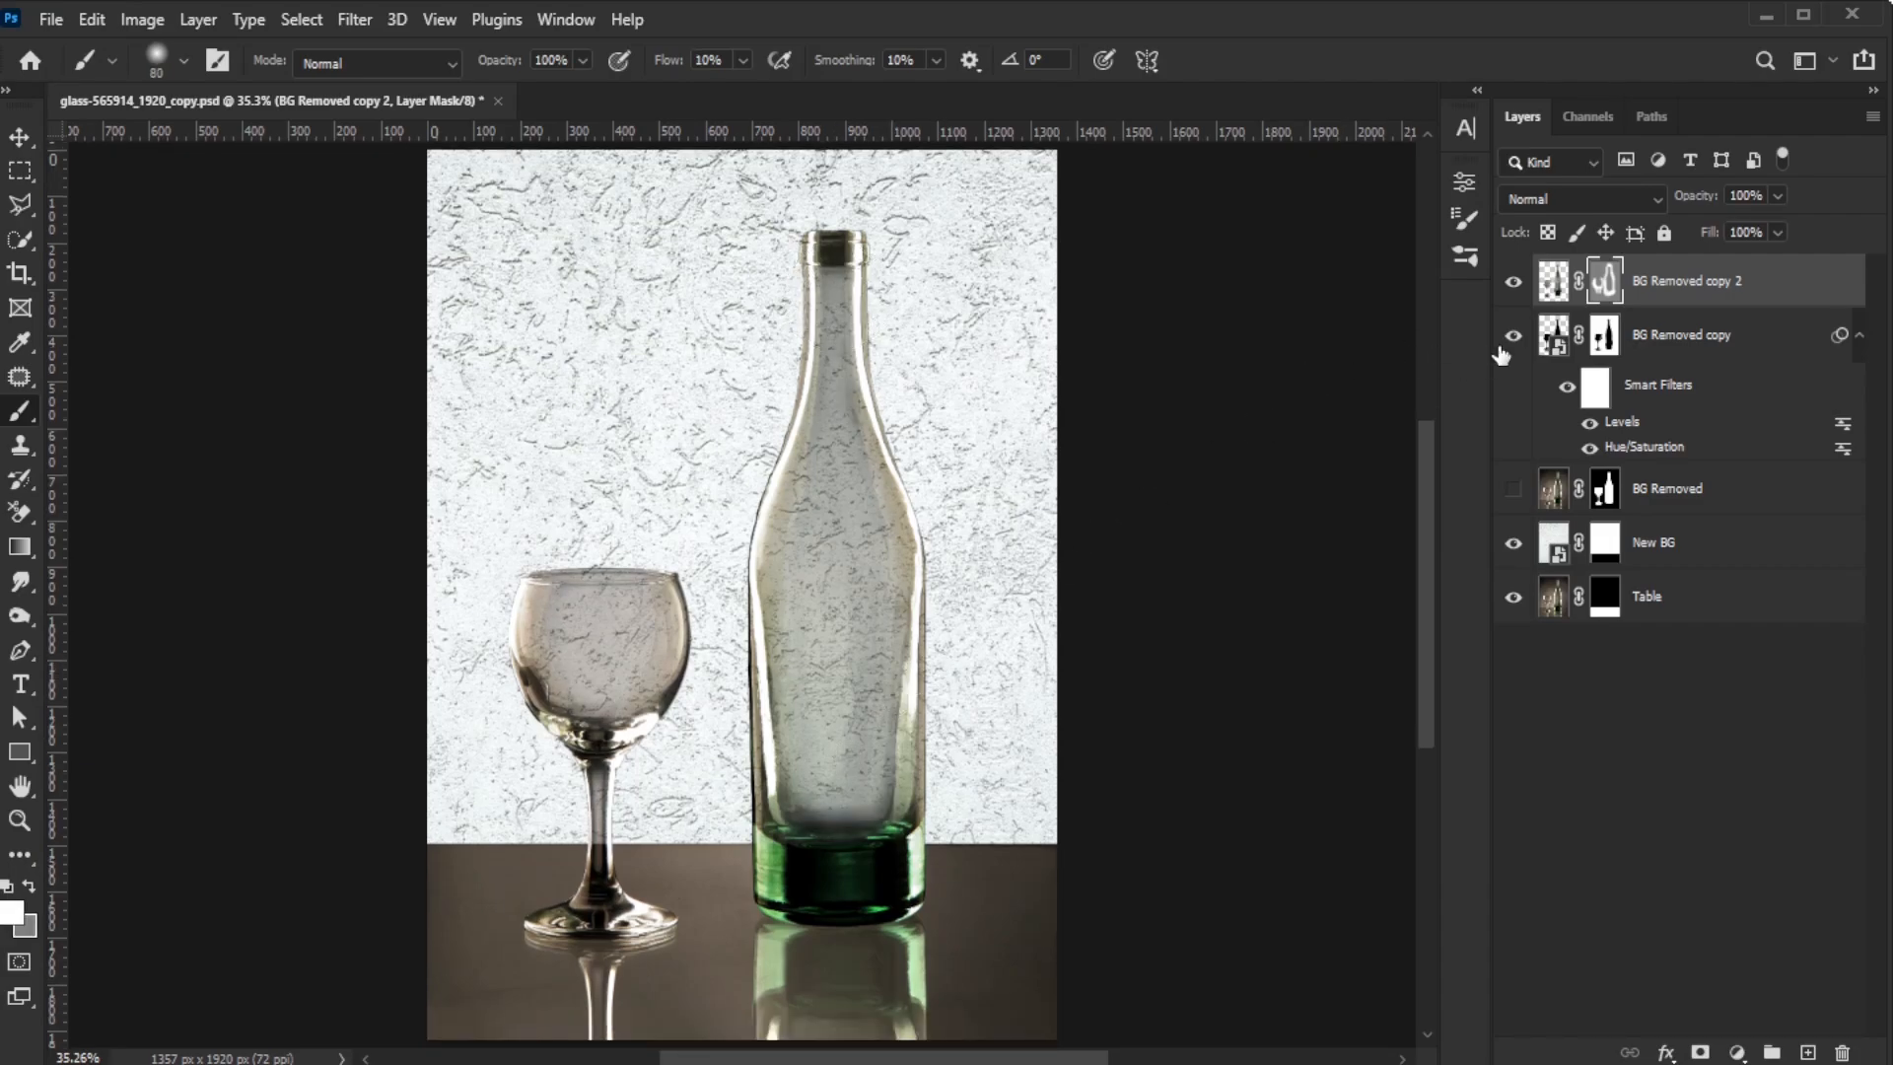
Rename the top layers Shading and See Through, and hide the New BG layer
double_click(1680, 334)
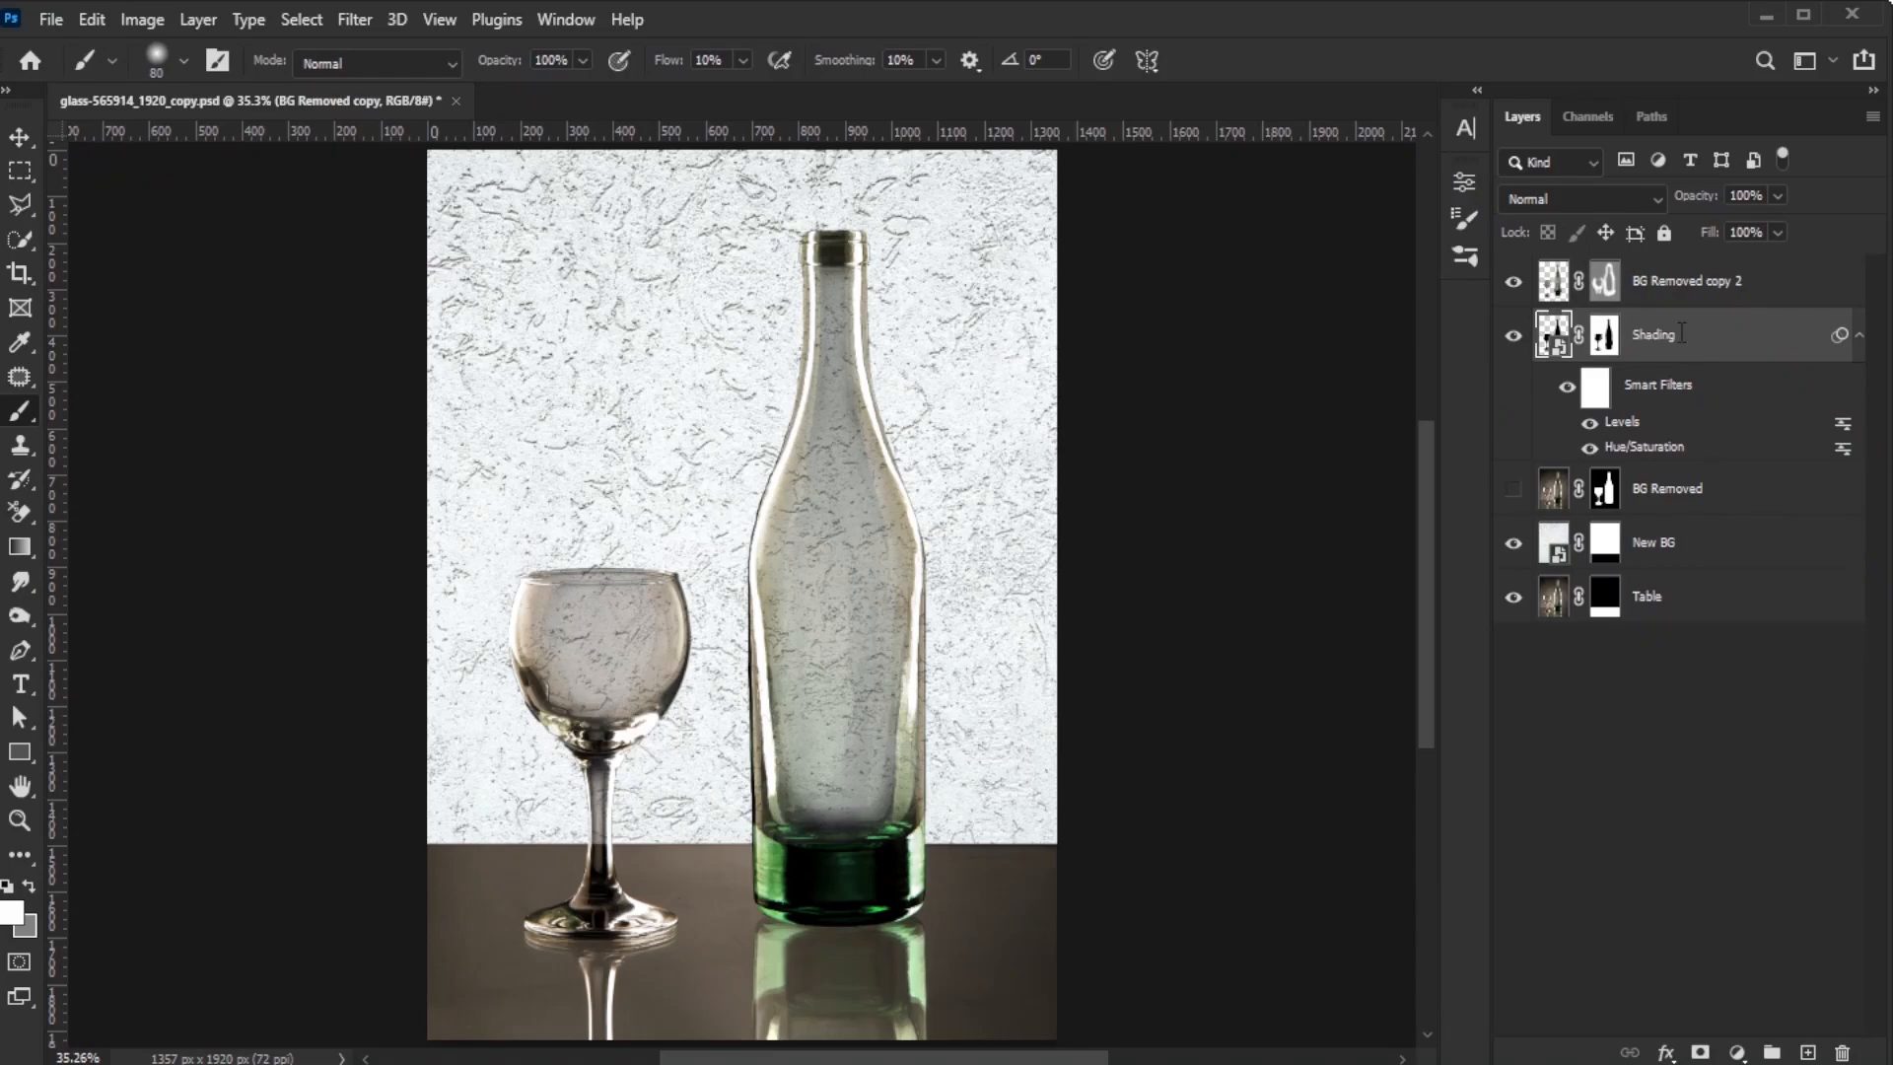
left_click(1512, 280)
type("See Through")
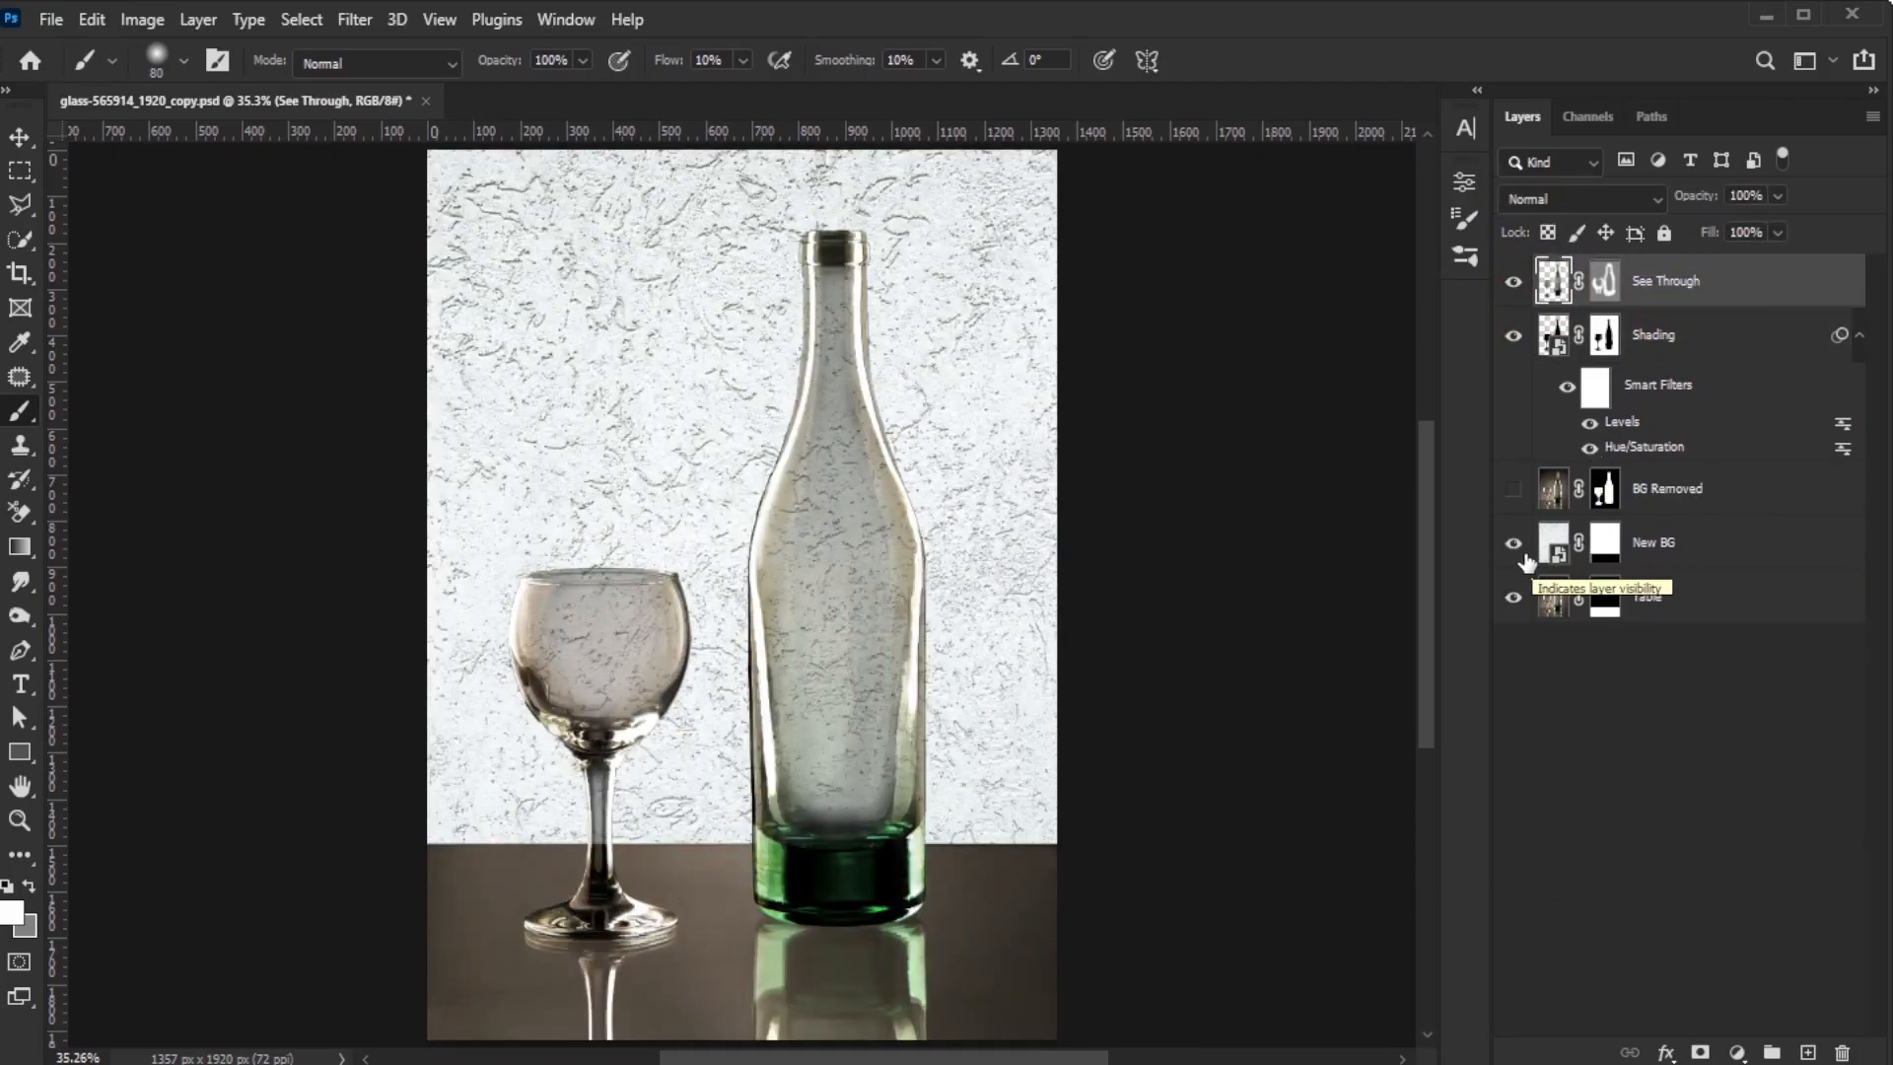
left_click(1512, 542)
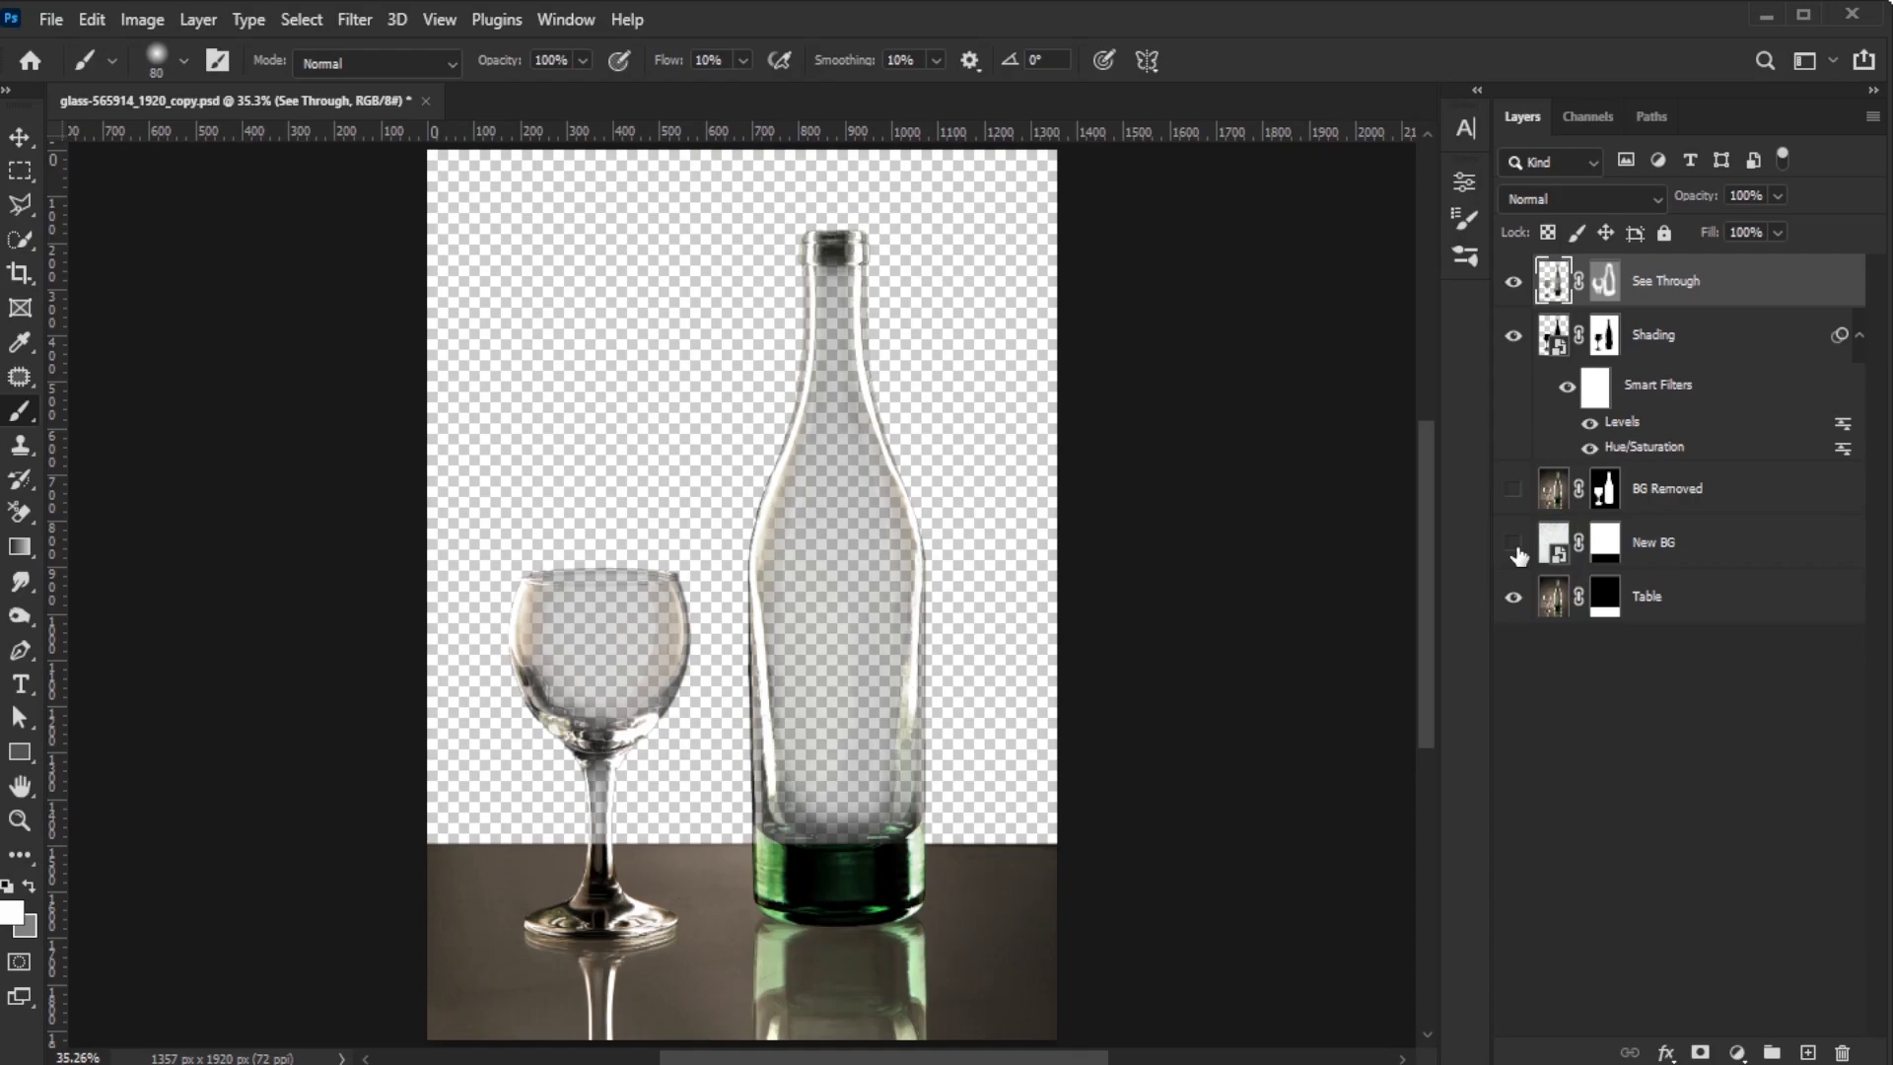
left_click(50, 17)
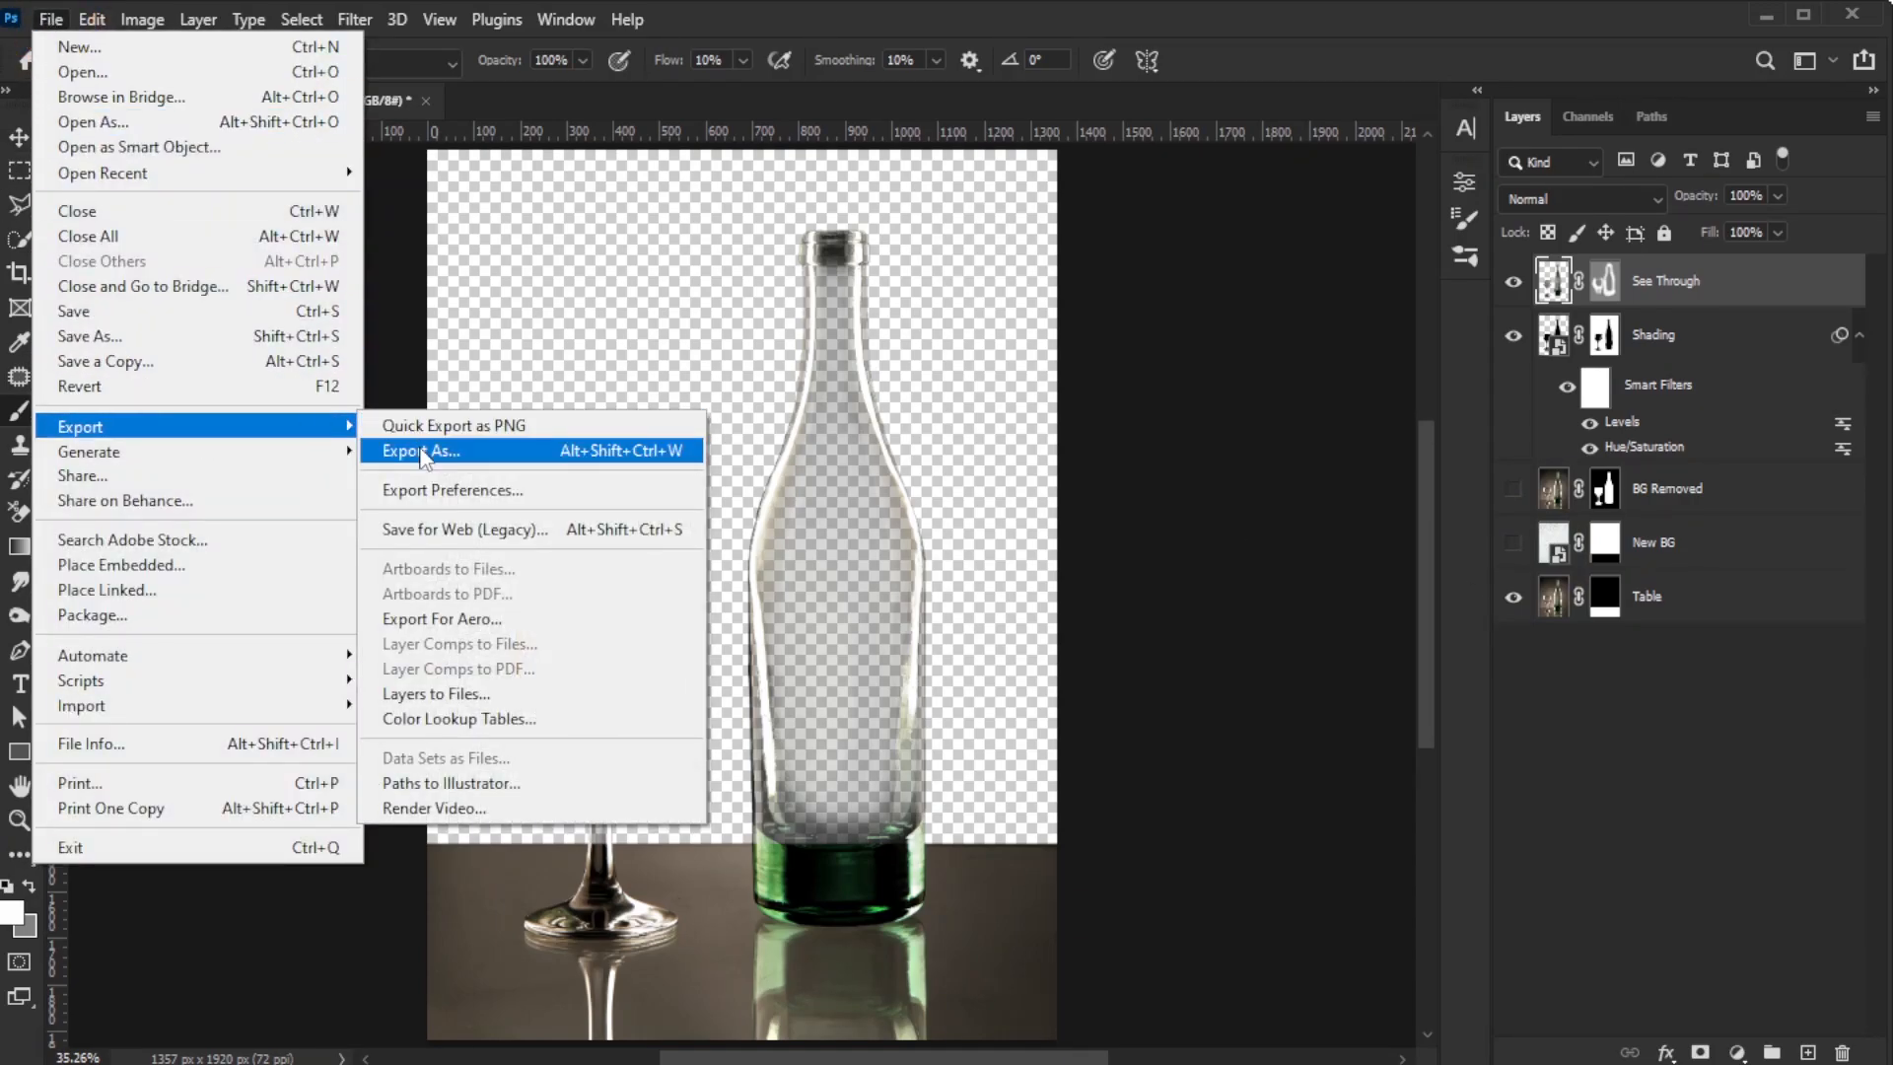
Export the image as a transparent PNG, glass-565914_1920_copy.png
left_click(418, 450)
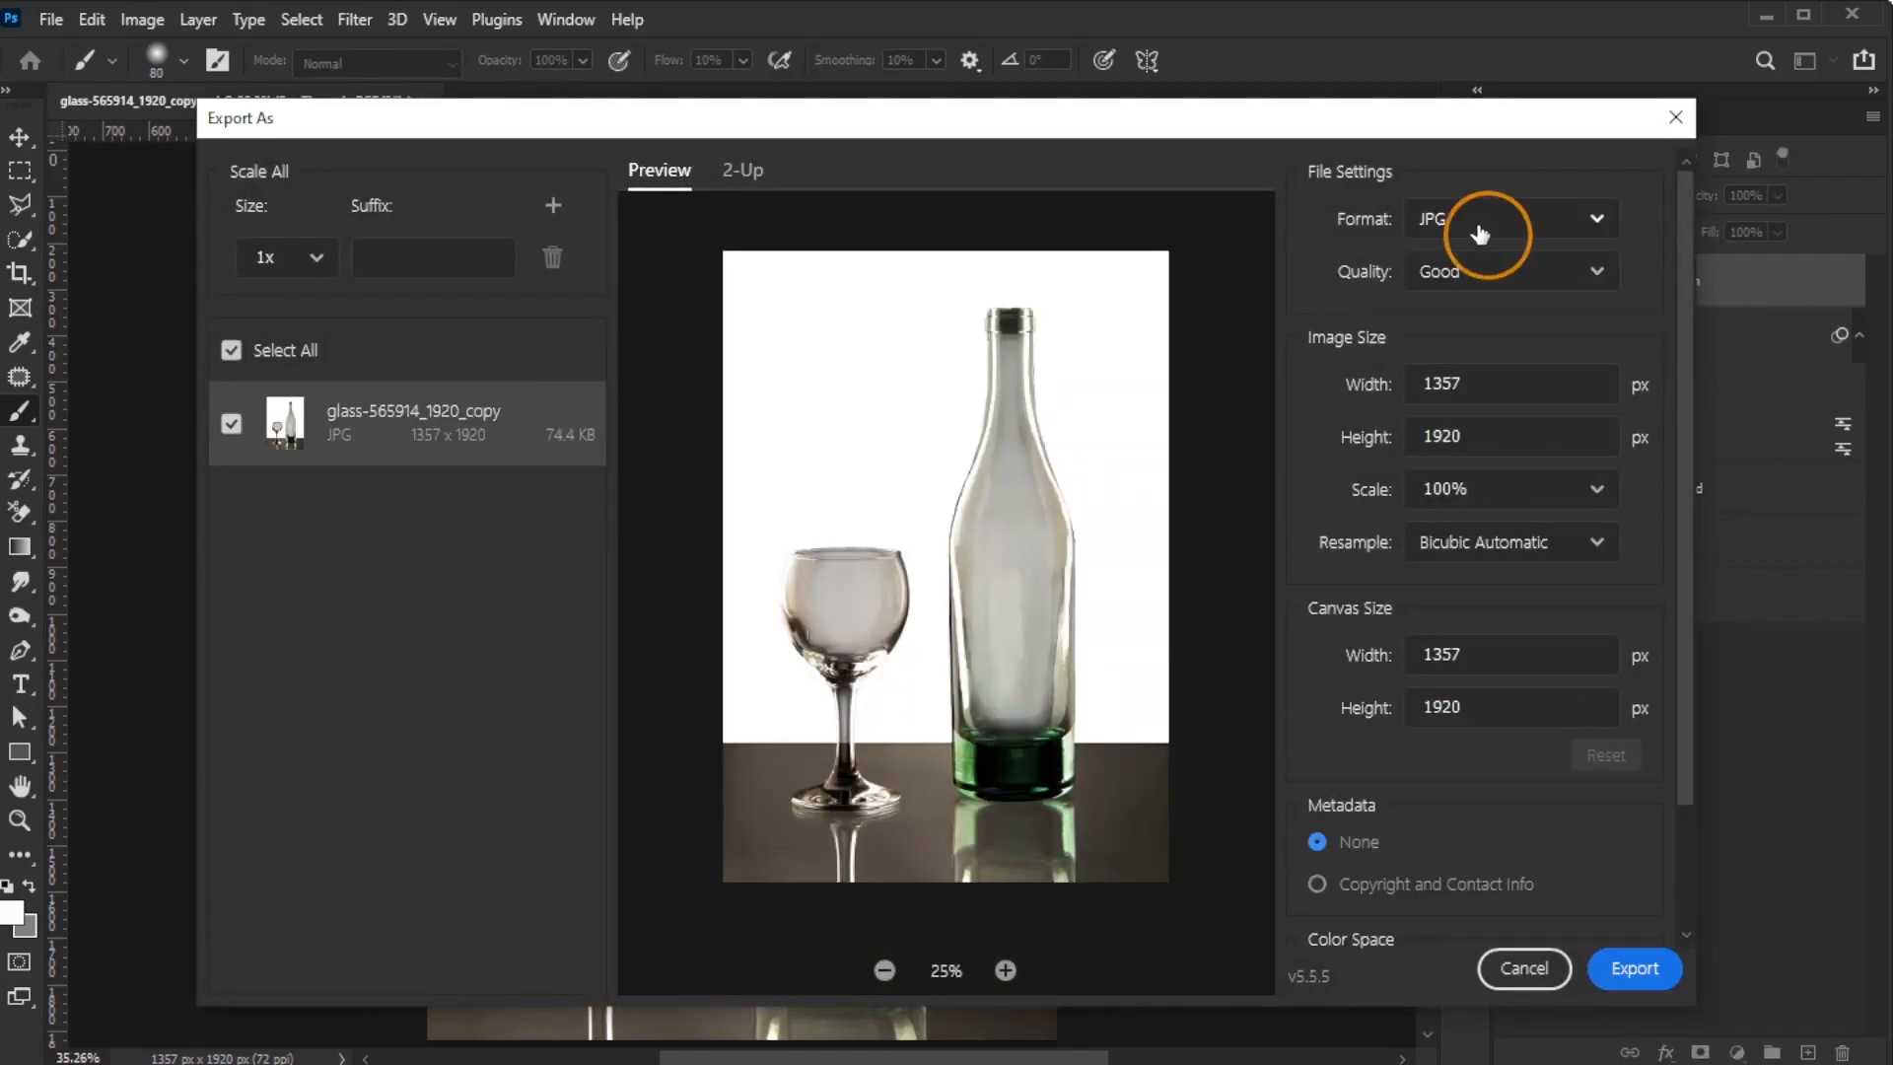
left_click(1510, 219)
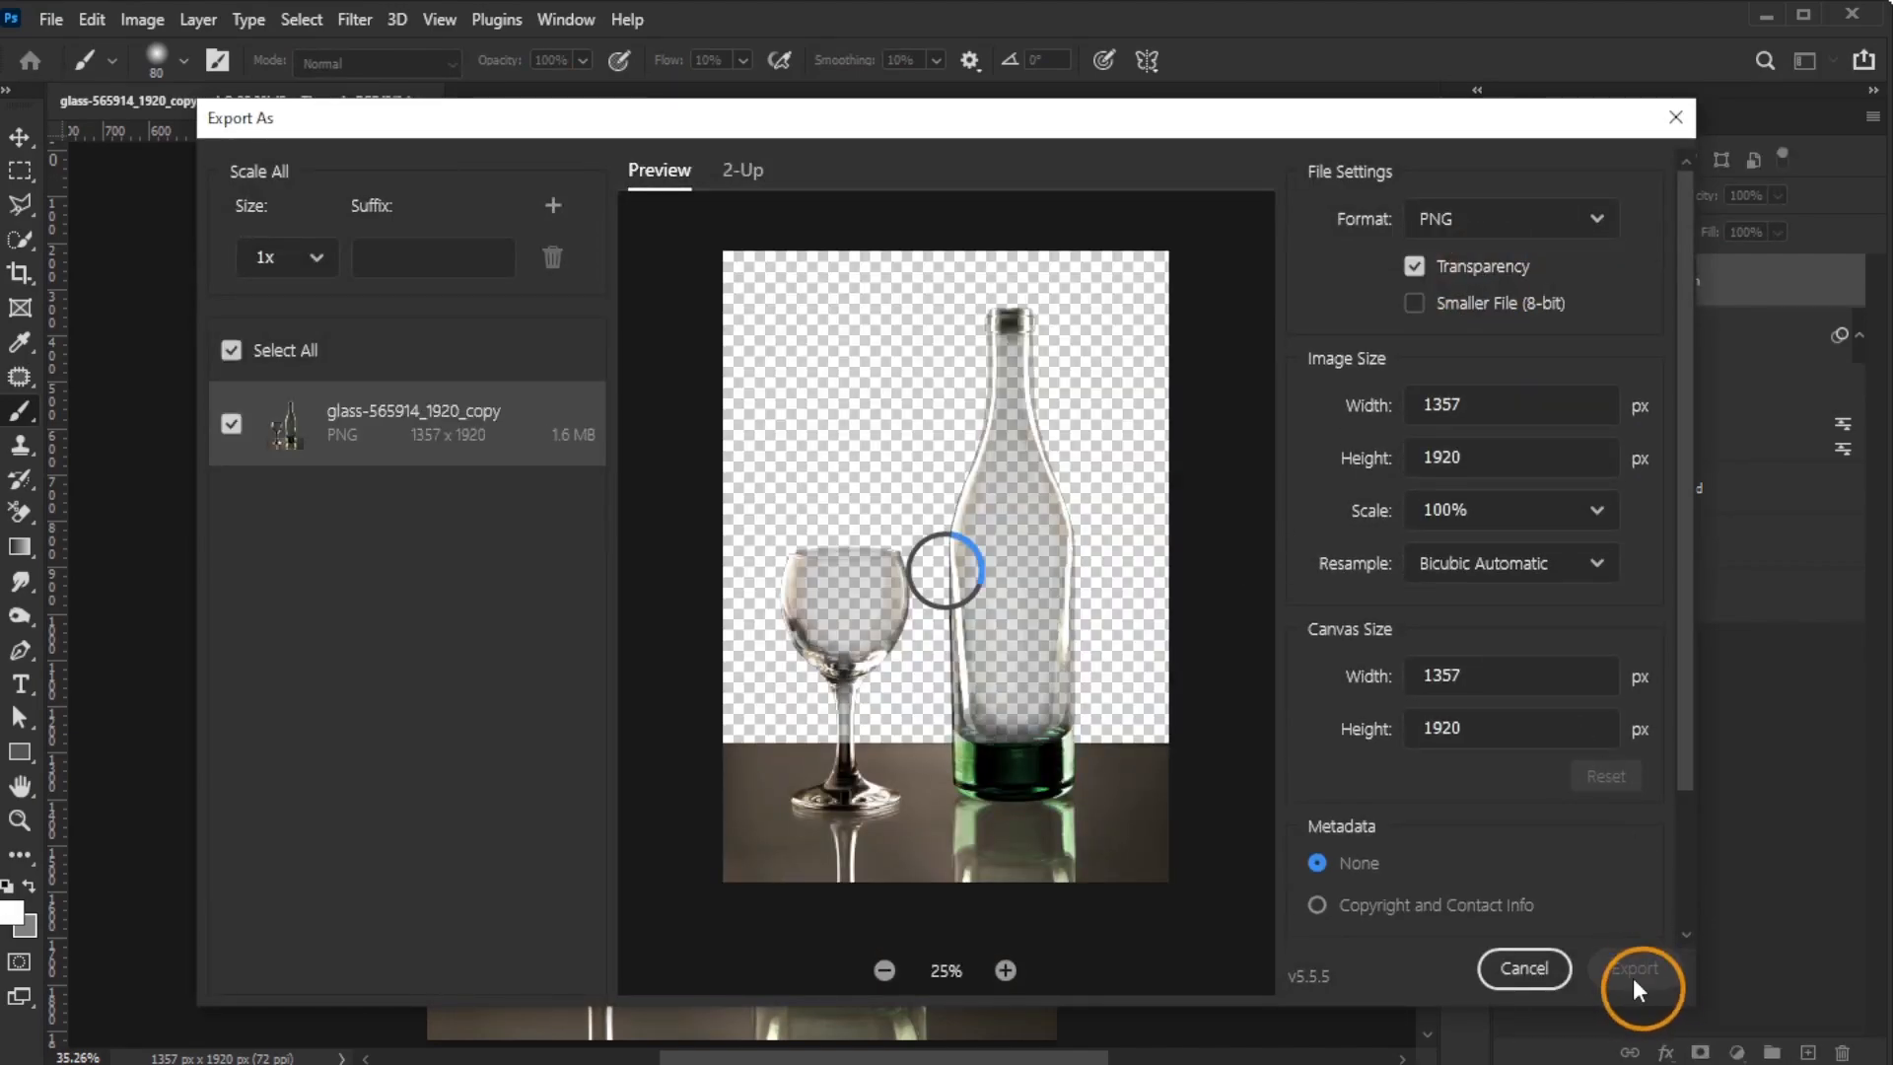
left_click(1635, 968)
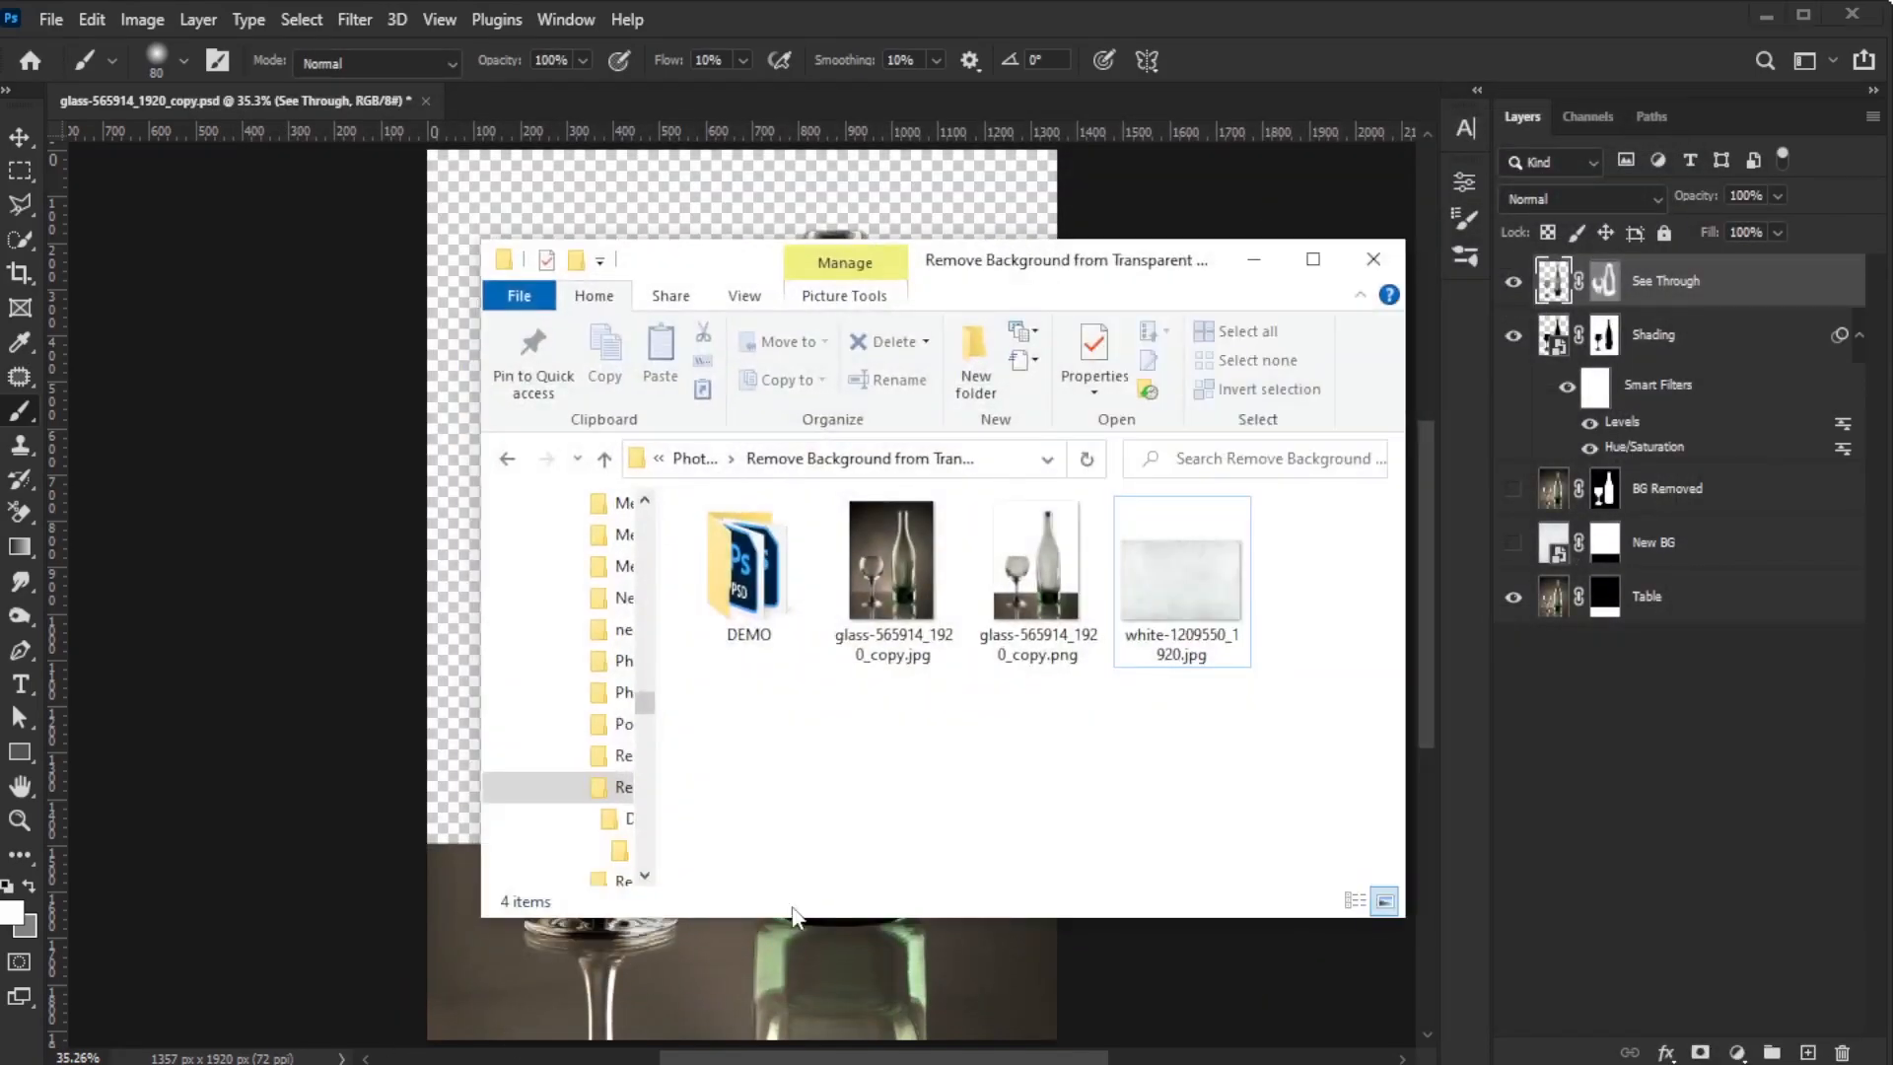
Select glass-565914_1920_copy.png (1.58 MB) in the project folder
left_click(1036, 561)
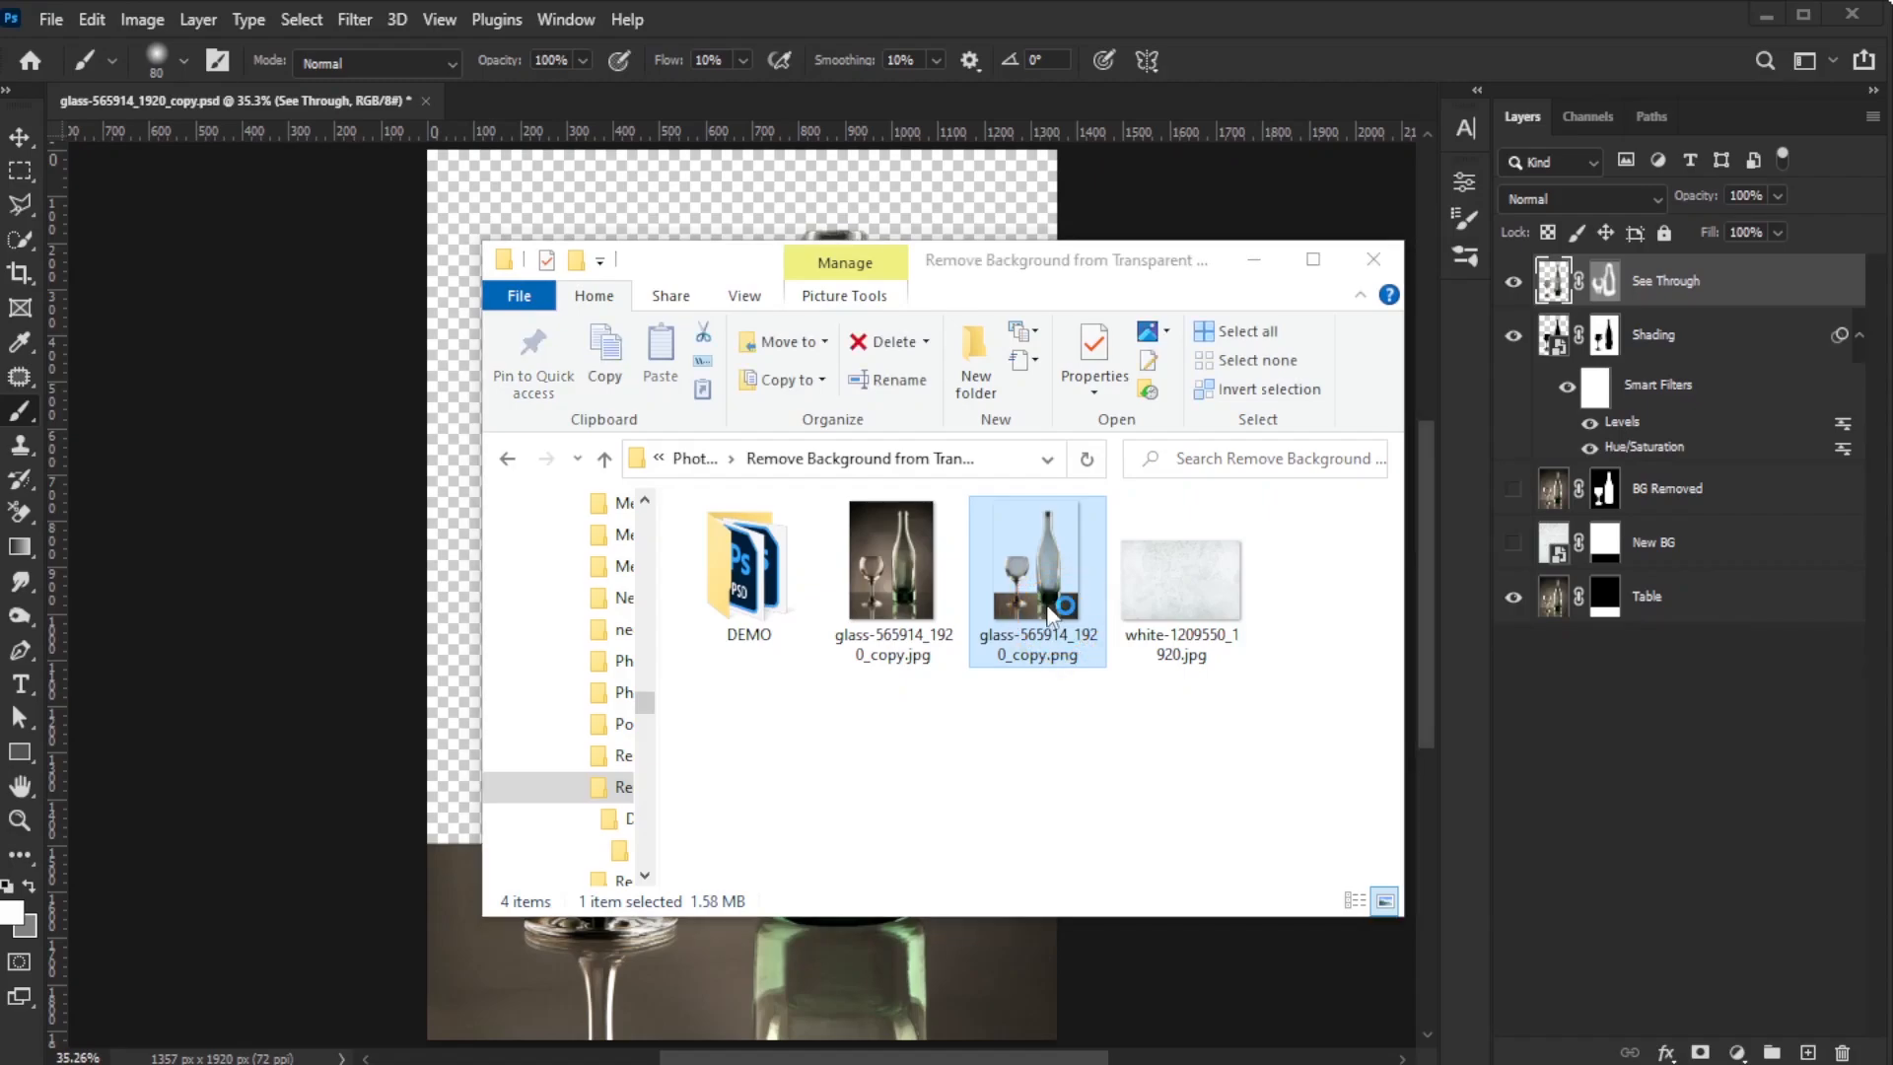